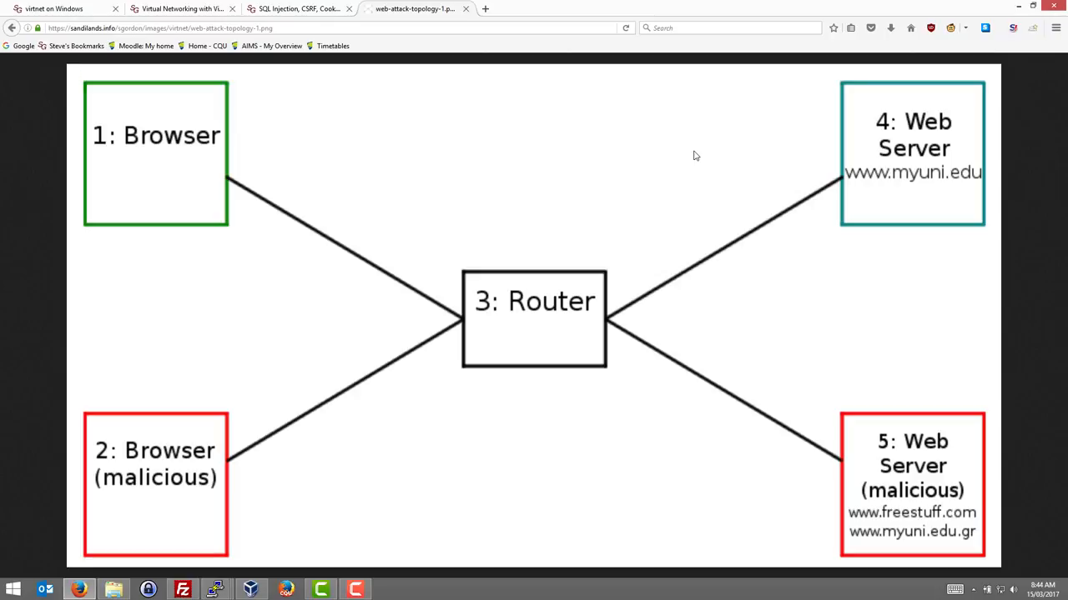
mouse_move(427, 216)
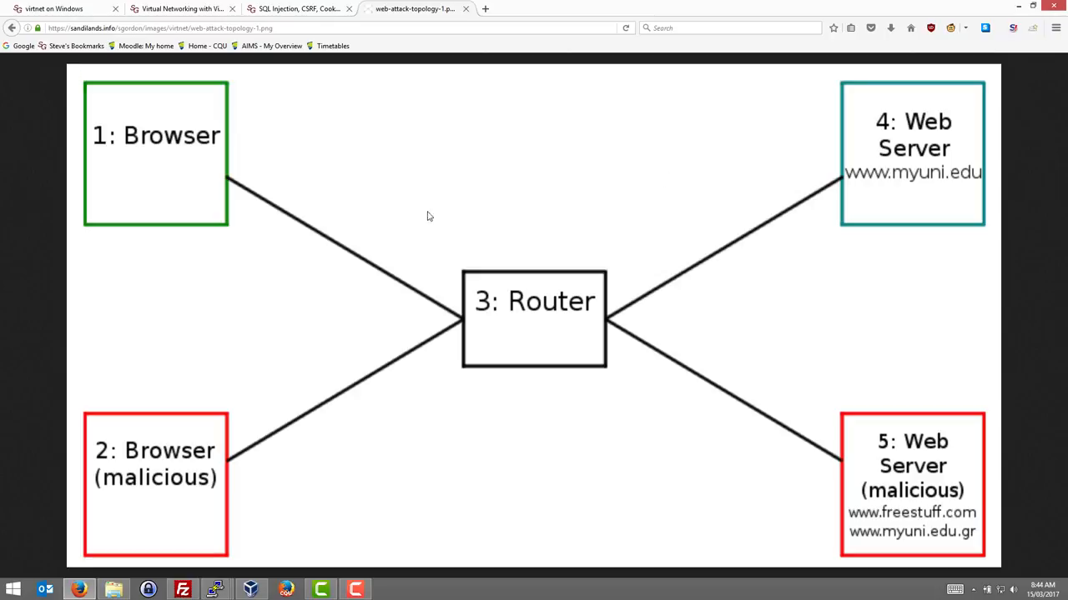
mouse_move(168, 167)
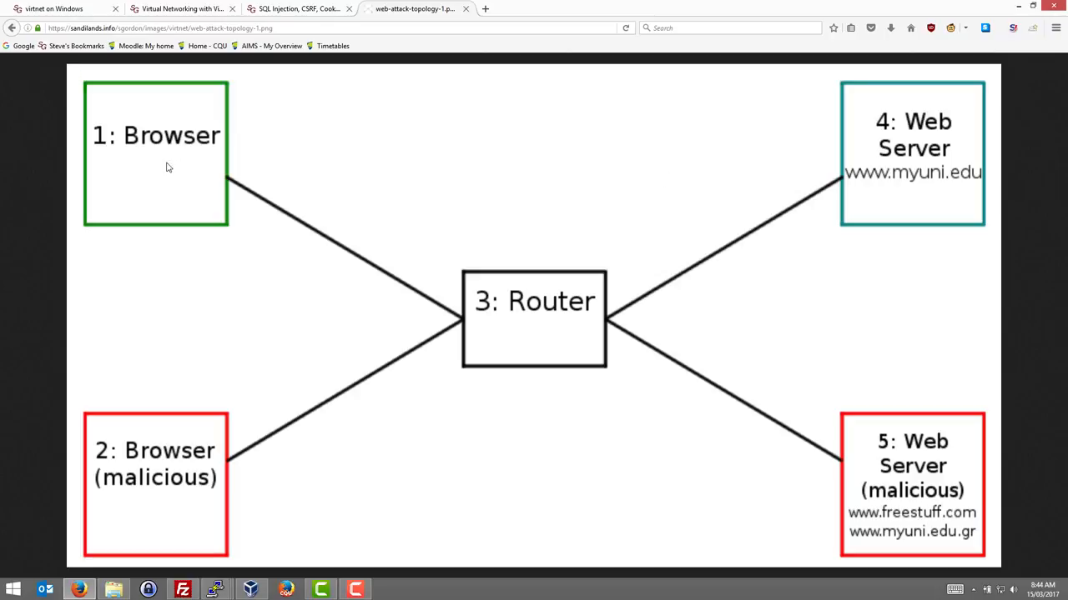
mouse_move(147, 159)
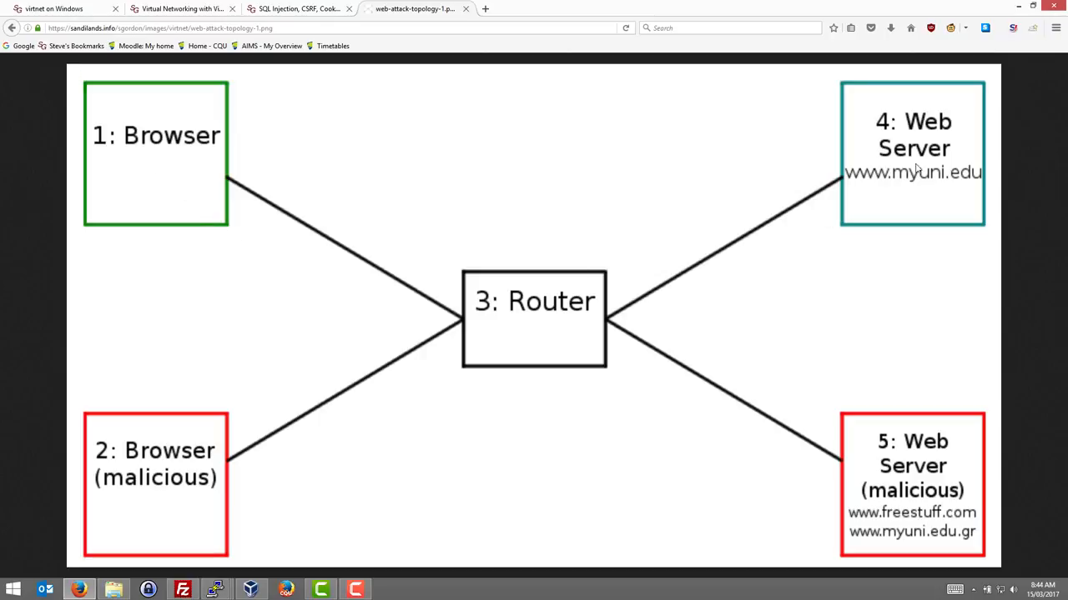
mouse_move(853, 223)
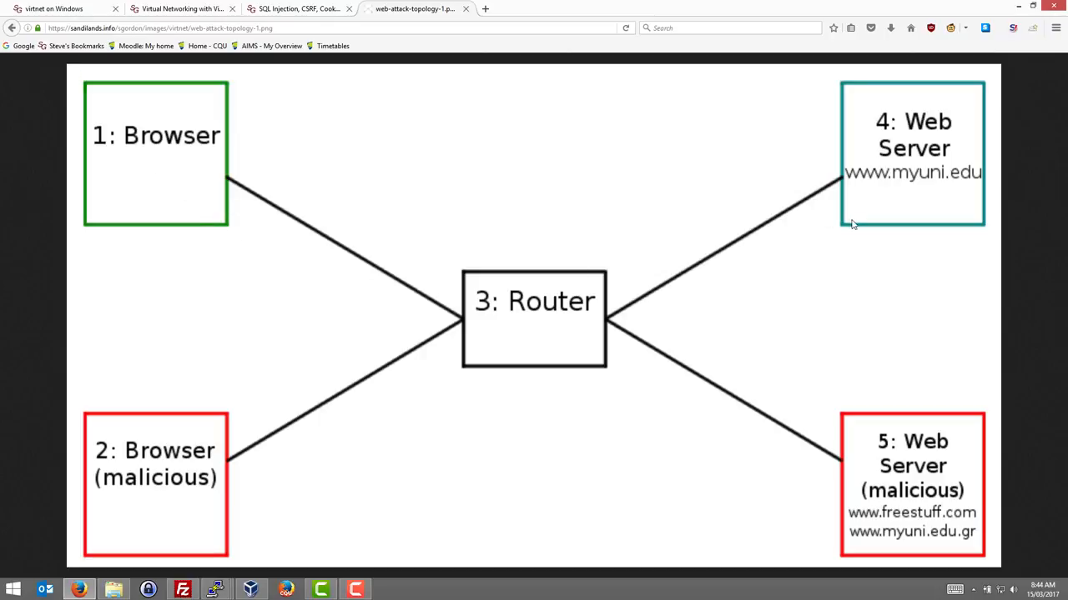
mouse_move(163, 179)
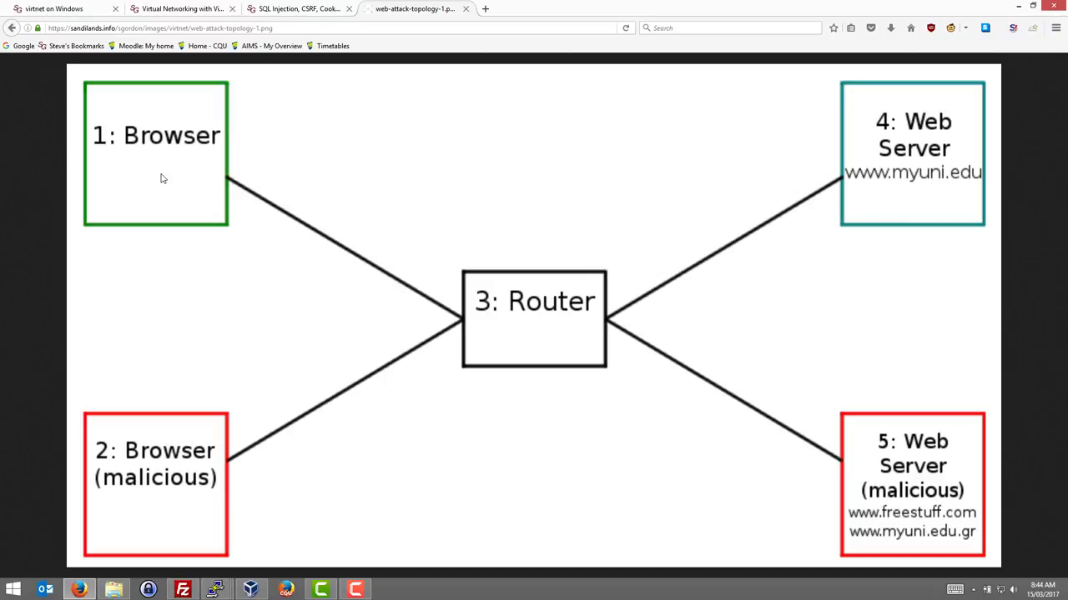
mouse_move(152, 173)
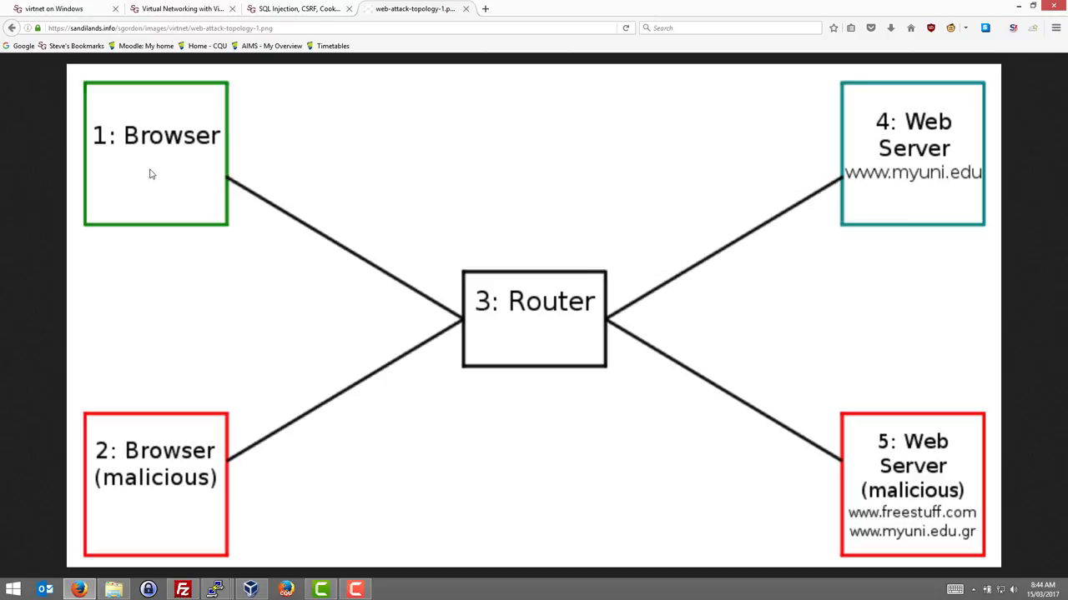
mouse_move(899, 185)
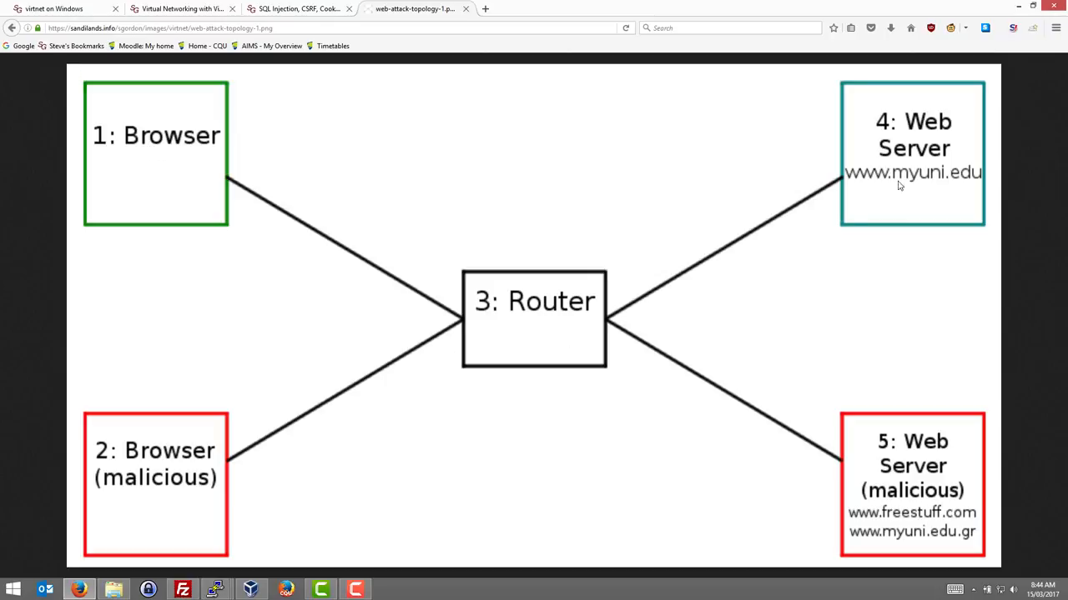
mouse_move(245, 217)
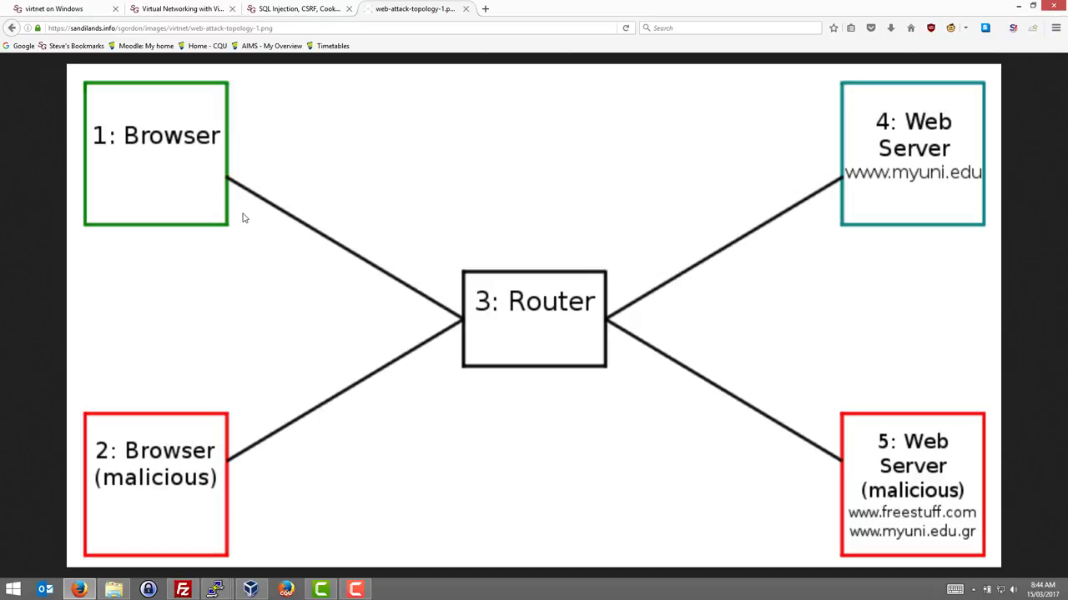
mouse_move(161, 159)
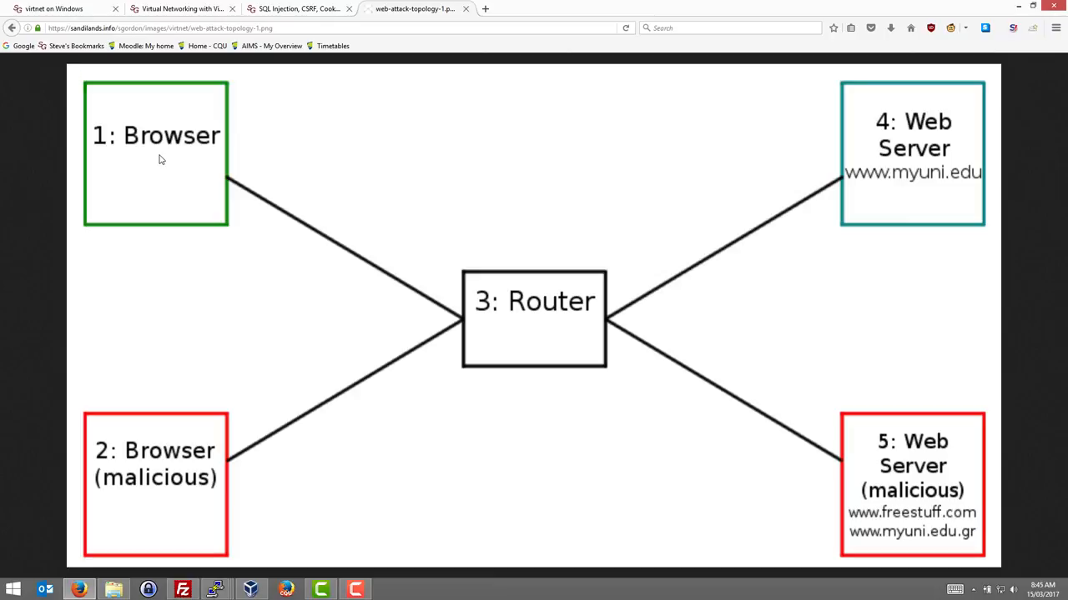
mouse_move(123, 394)
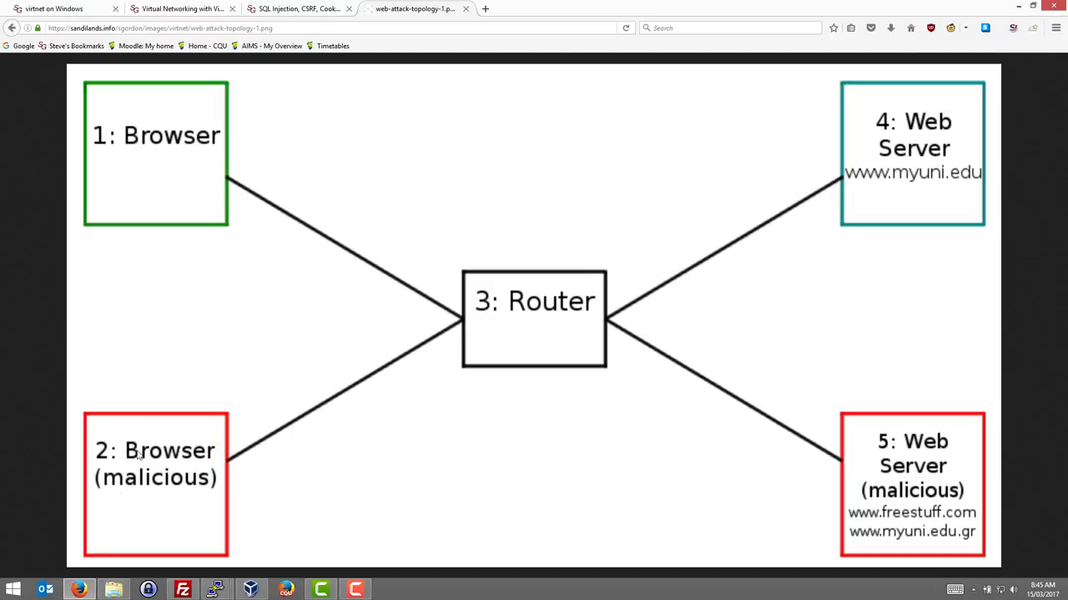
mouse_move(150, 167)
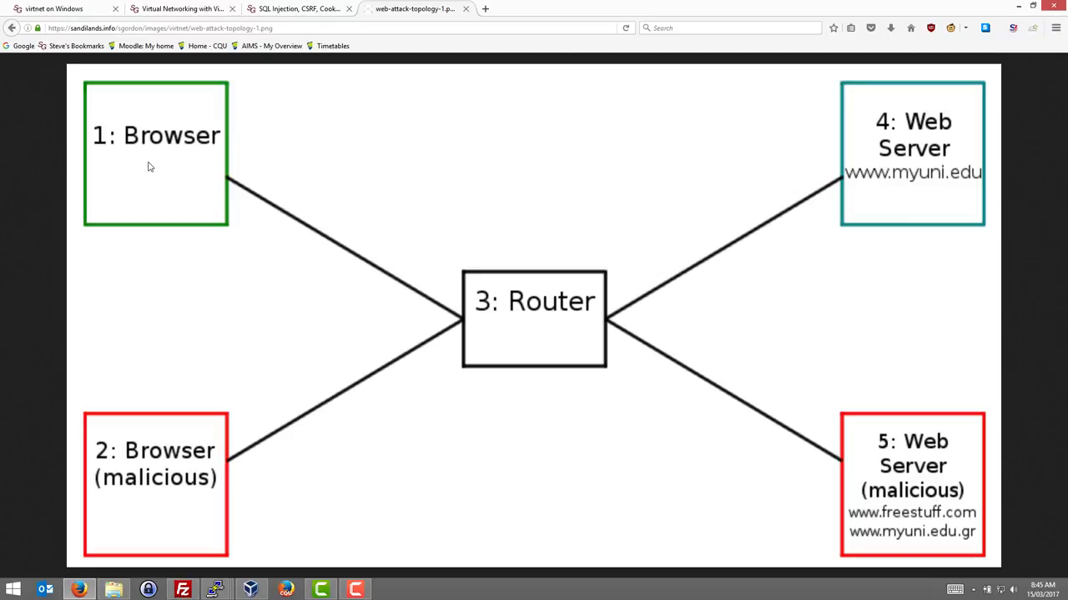
mouse_move(189, 172)
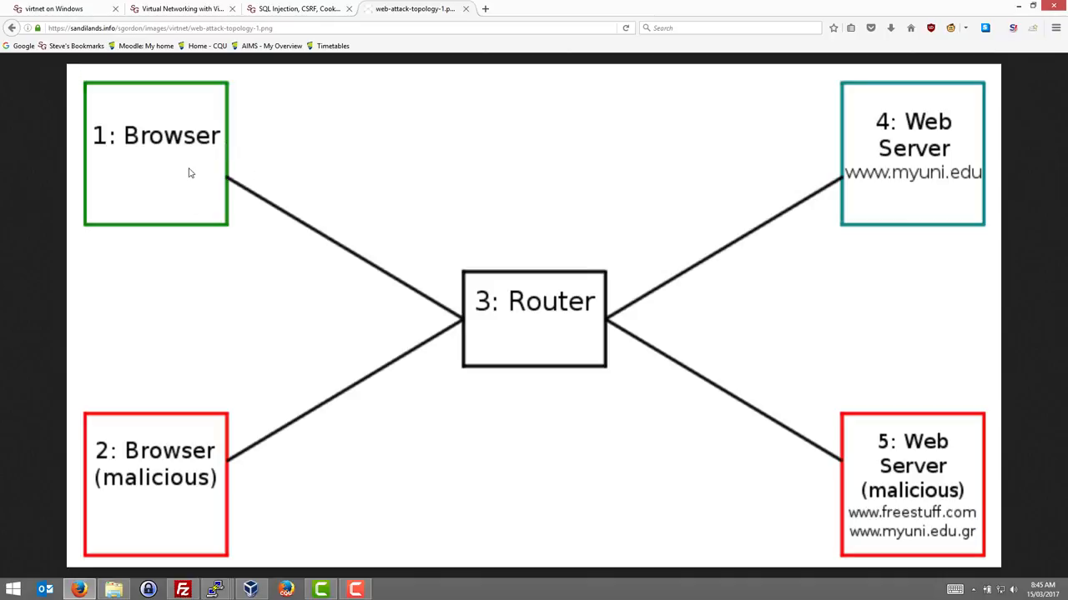
mouse_move(189, 166)
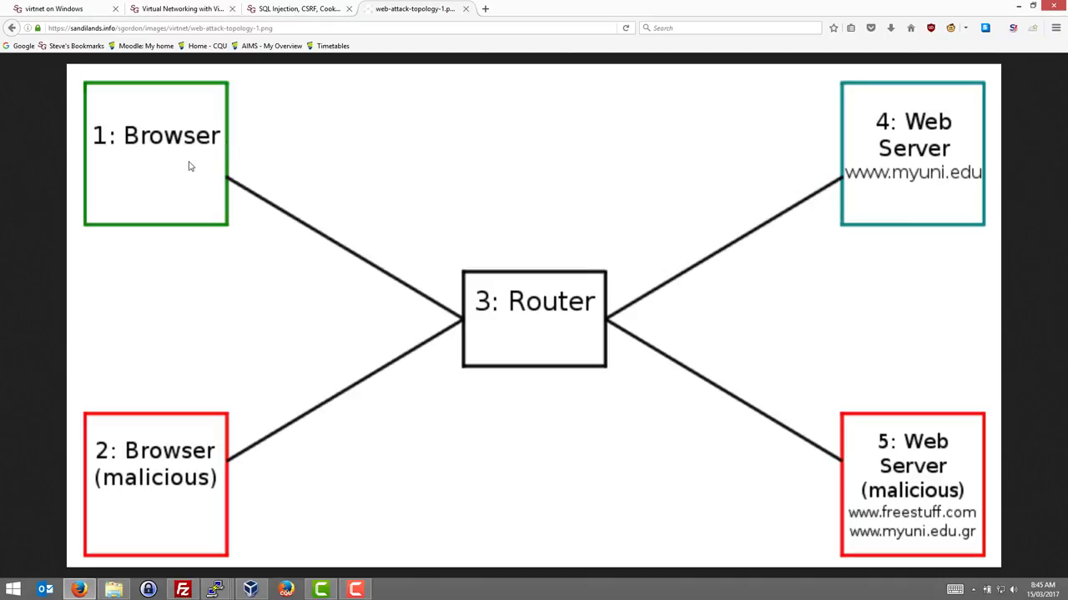
mouse_move(154, 418)
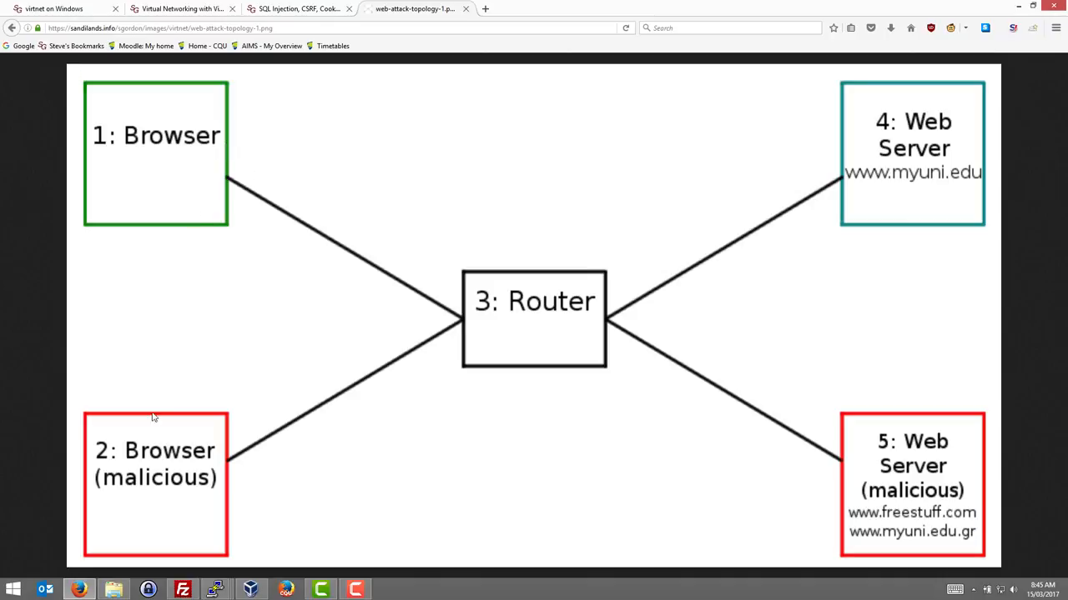
mouse_move(526, 354)
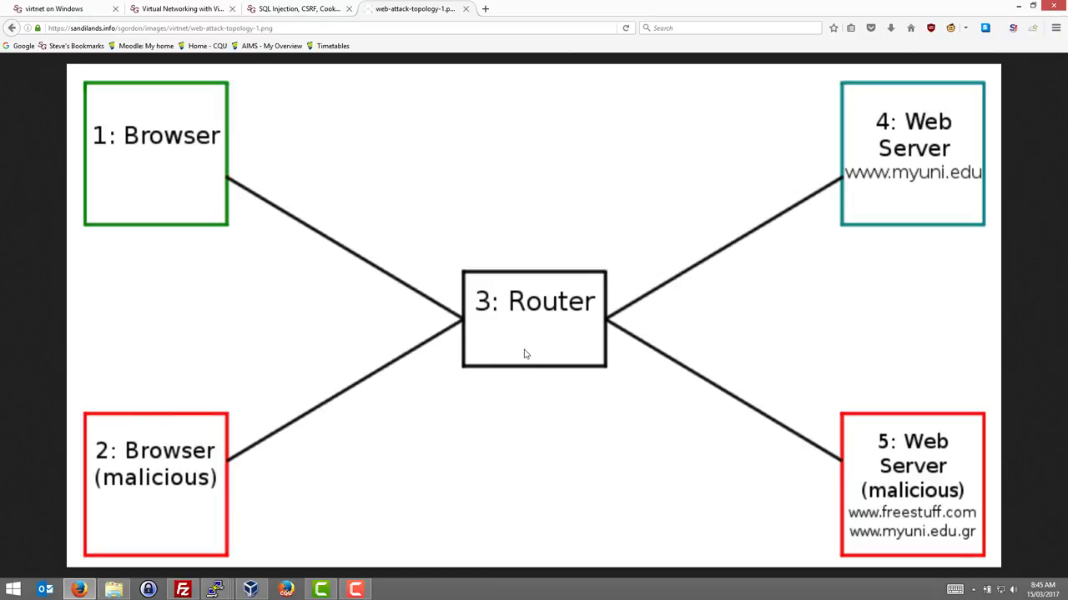
mouse_move(188, 185)
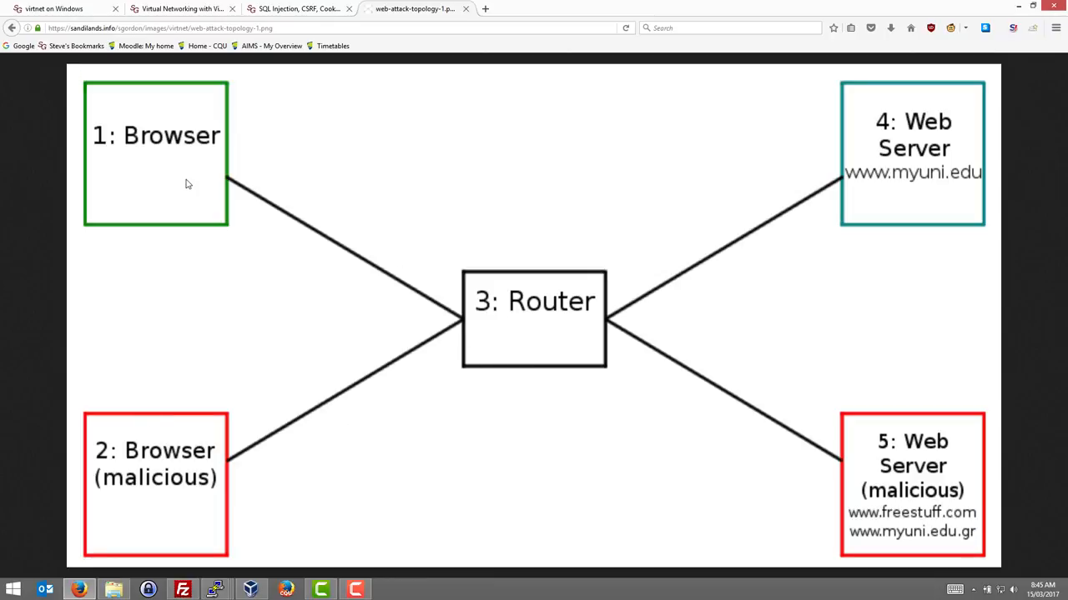
mouse_move(617, 327)
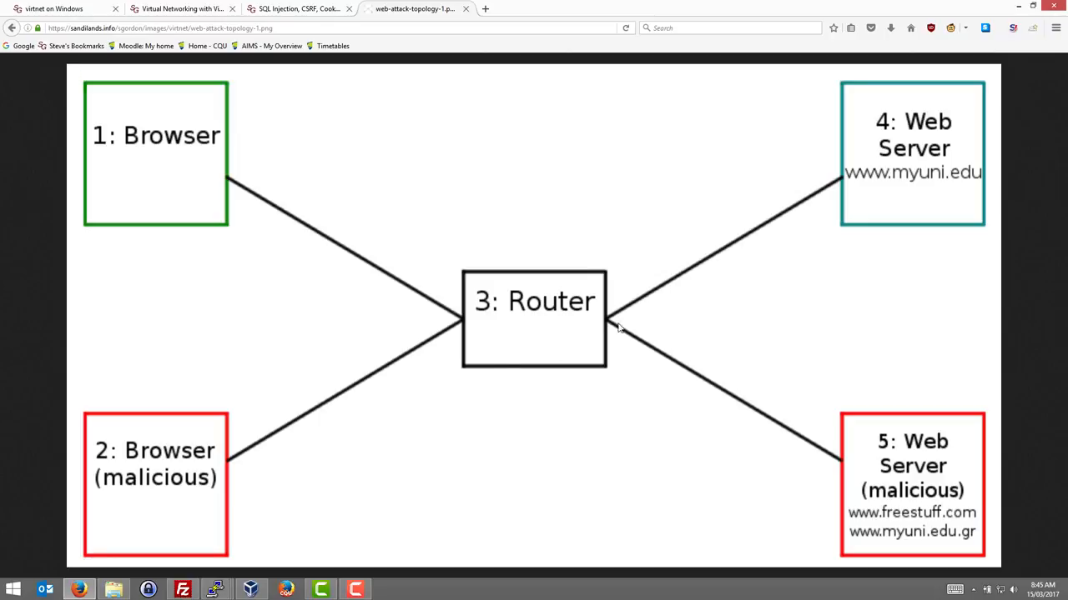
mouse_move(939, 224)
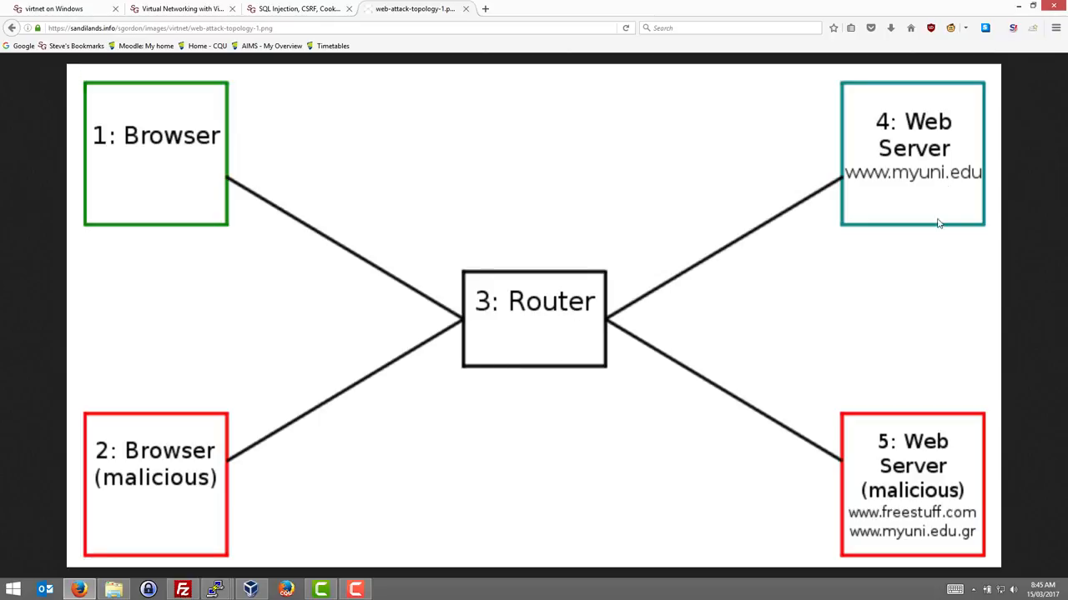
mouse_move(924, 170)
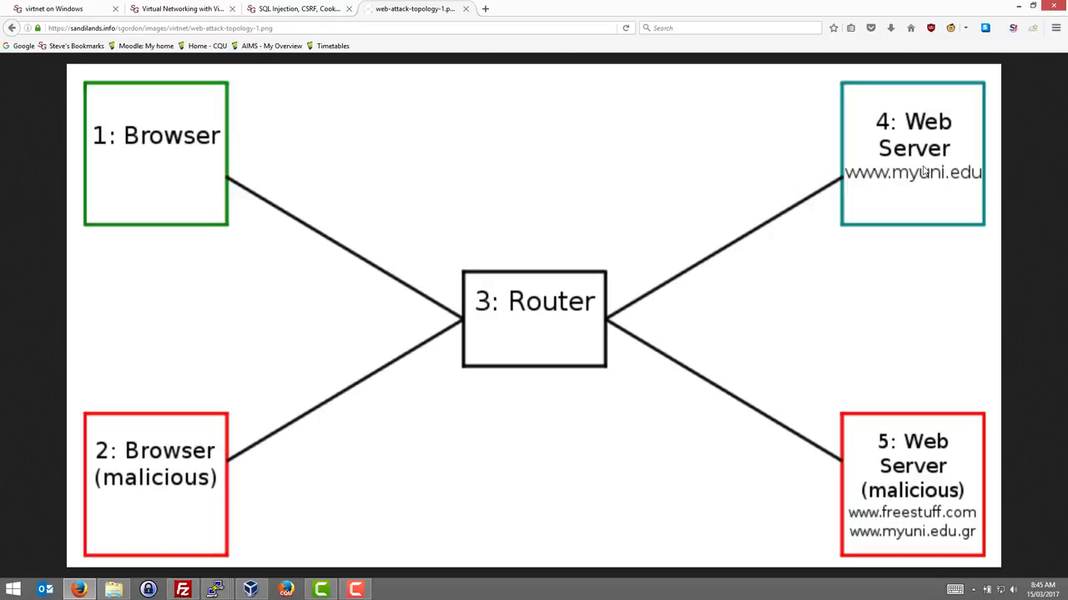
mouse_move(175, 173)
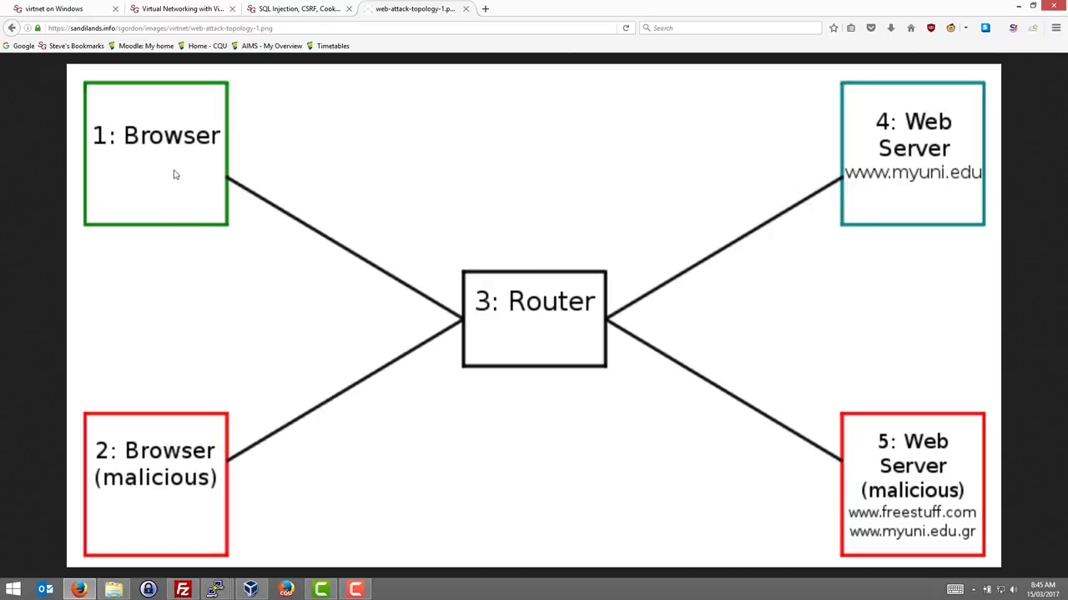
mouse_move(527, 337)
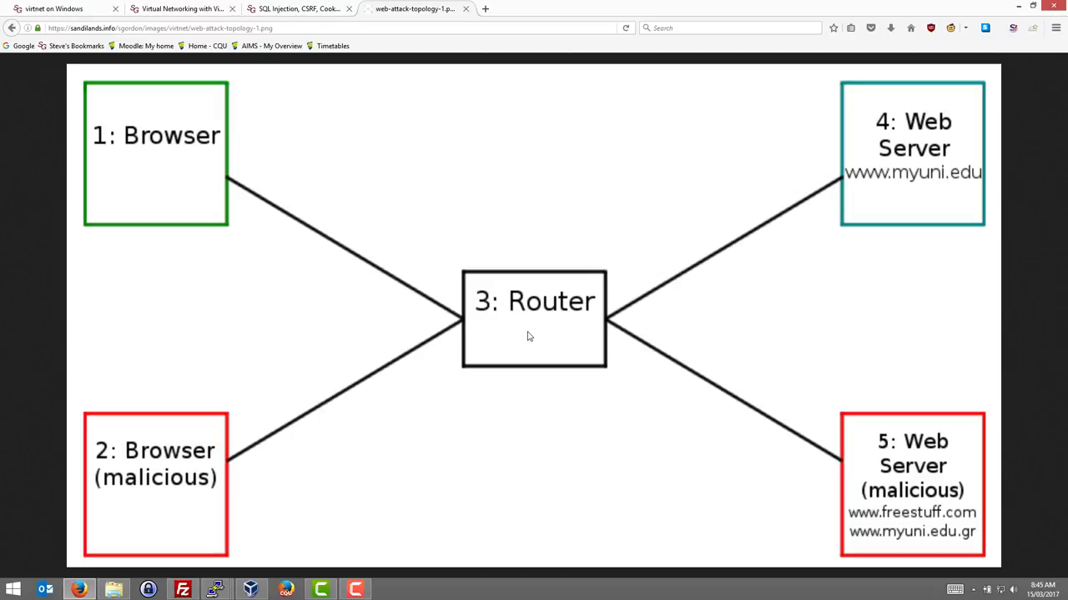
mouse_move(552, 325)
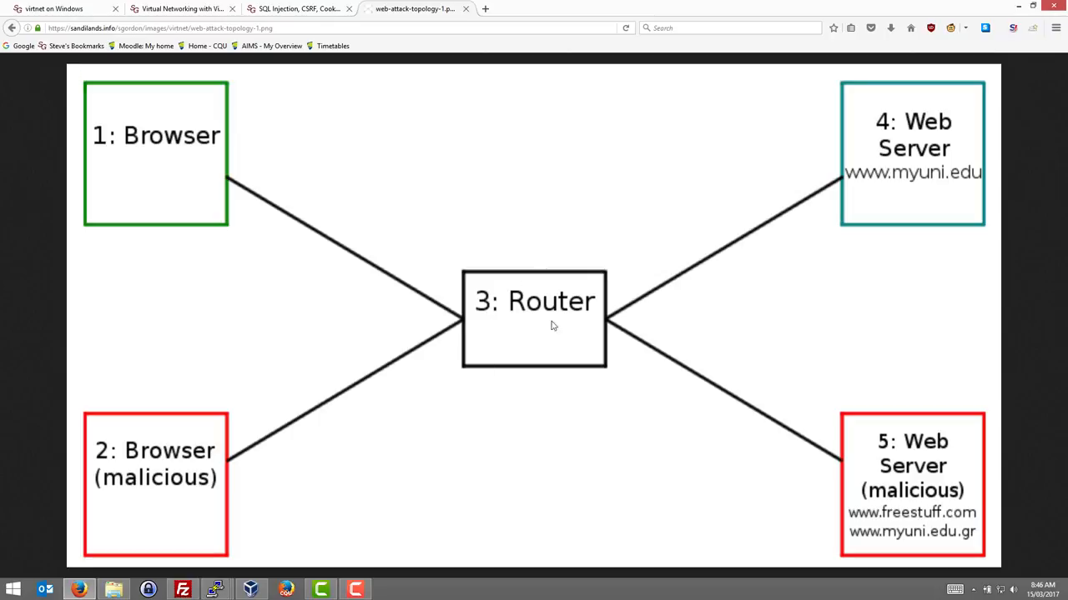
mouse_move(531, 315)
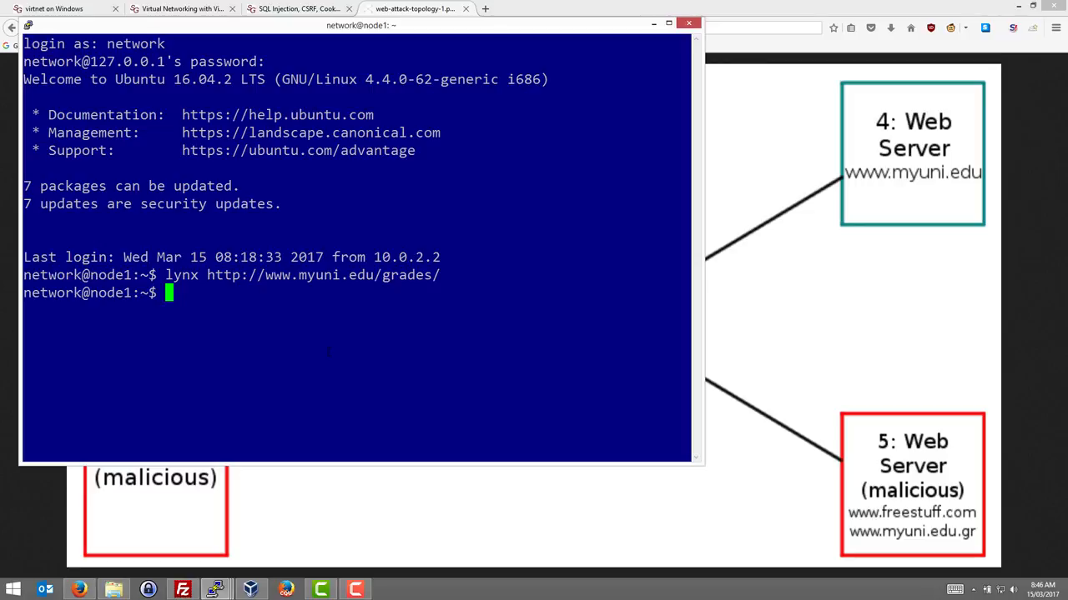
Step: Display the contents of lynx.cfg to check its cookie settings
text(lynx -)
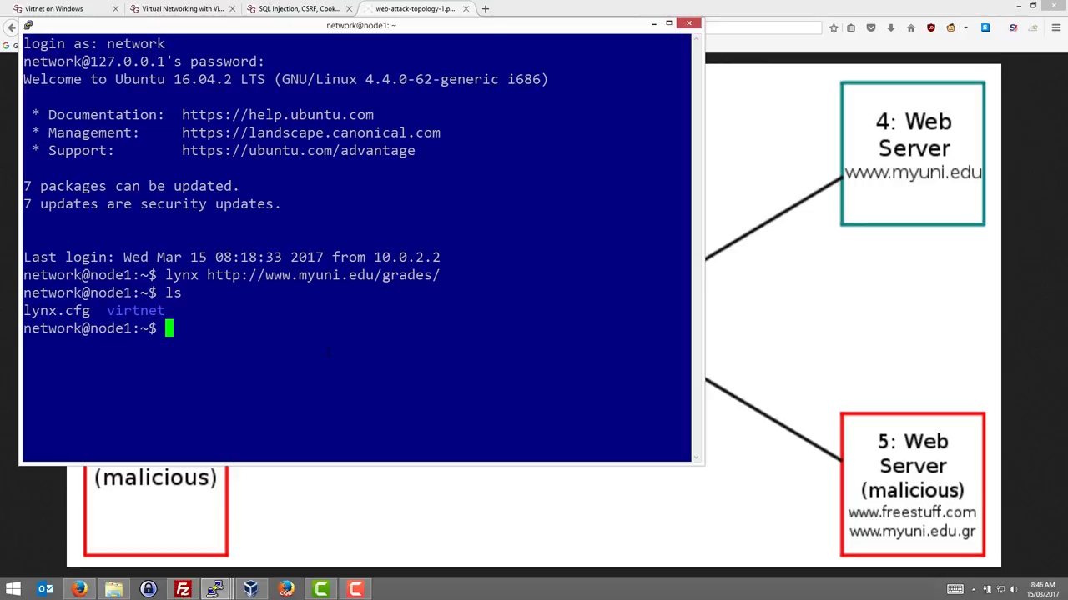
text(cat l)
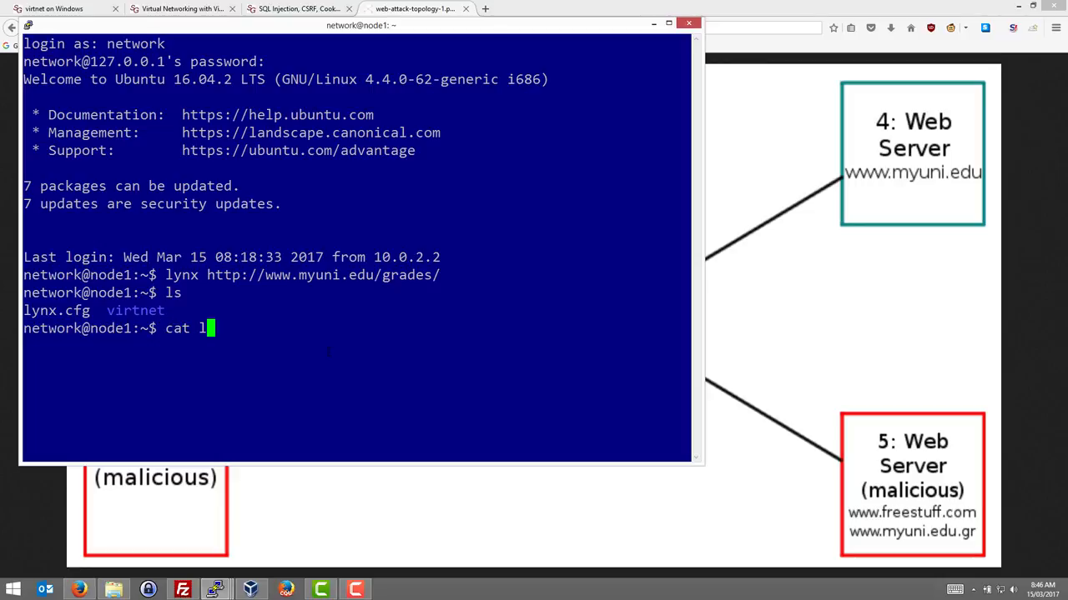
key(Return)
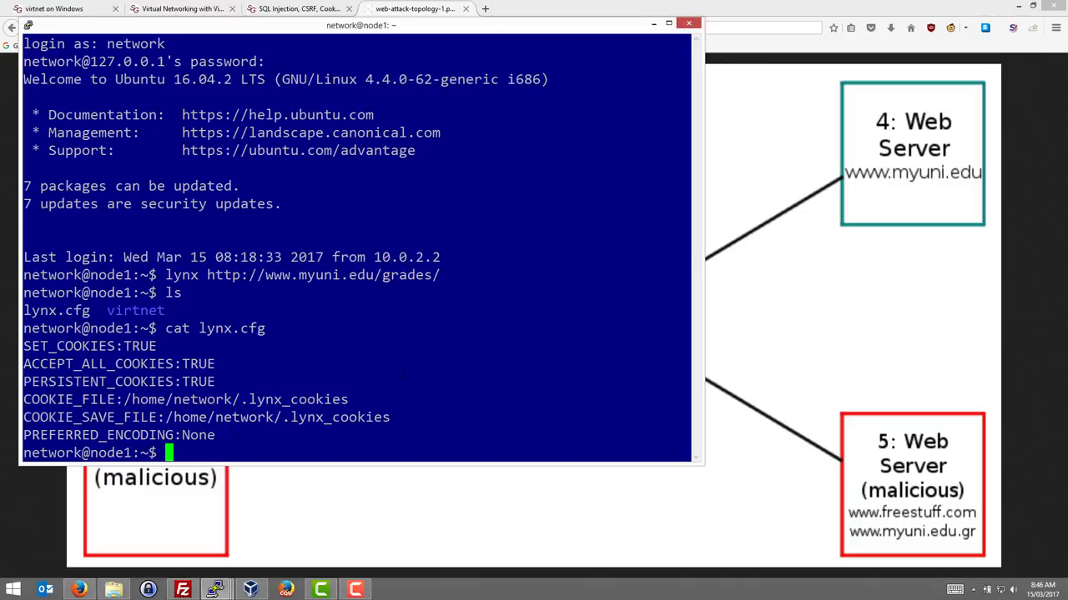
text(lynx -cfg)
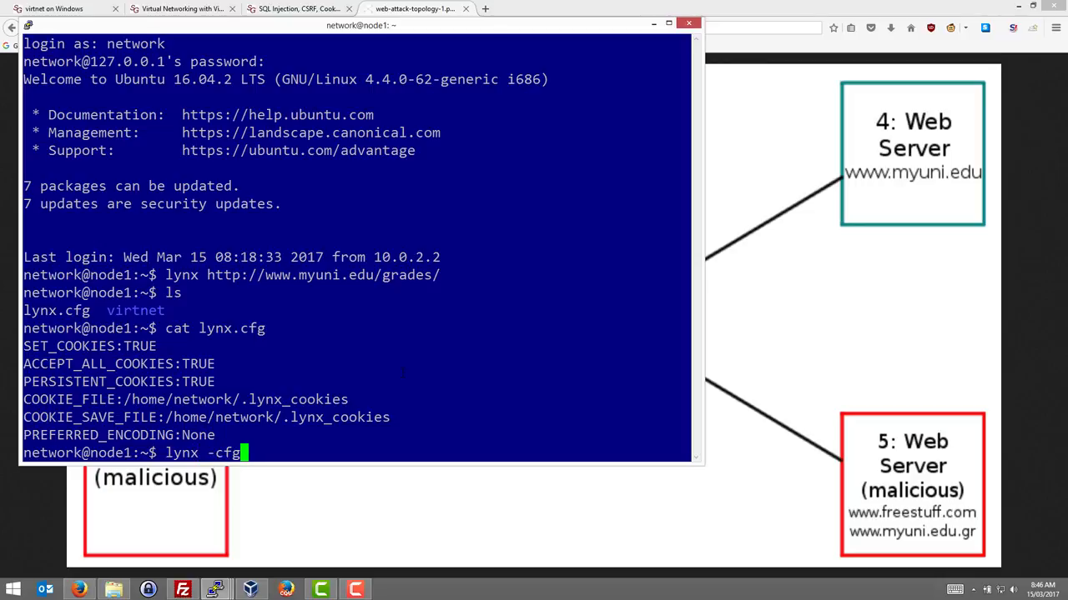
text(=l)
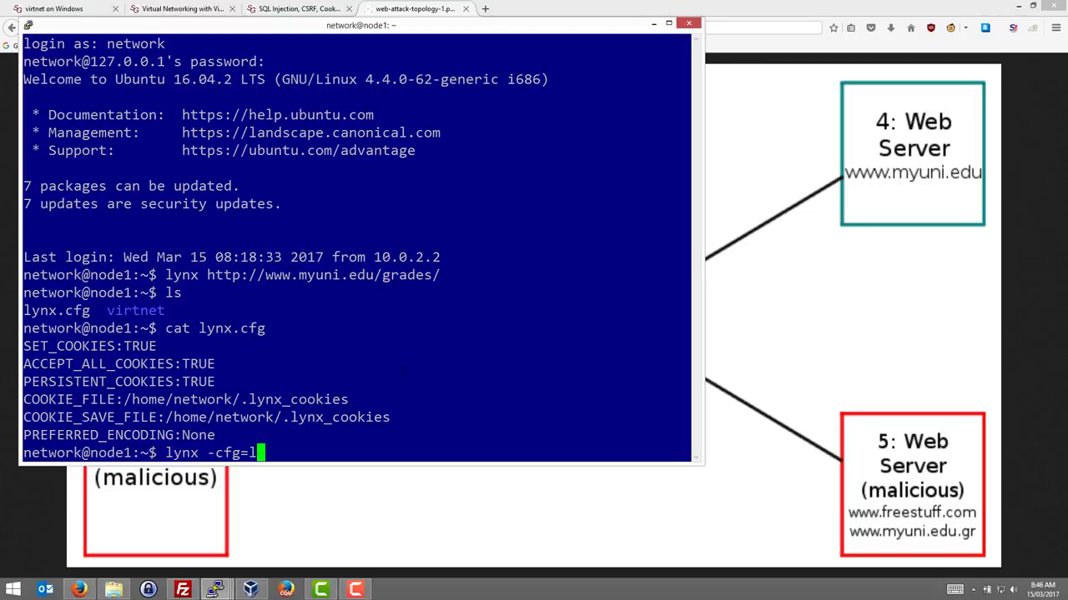
text(ynx.)
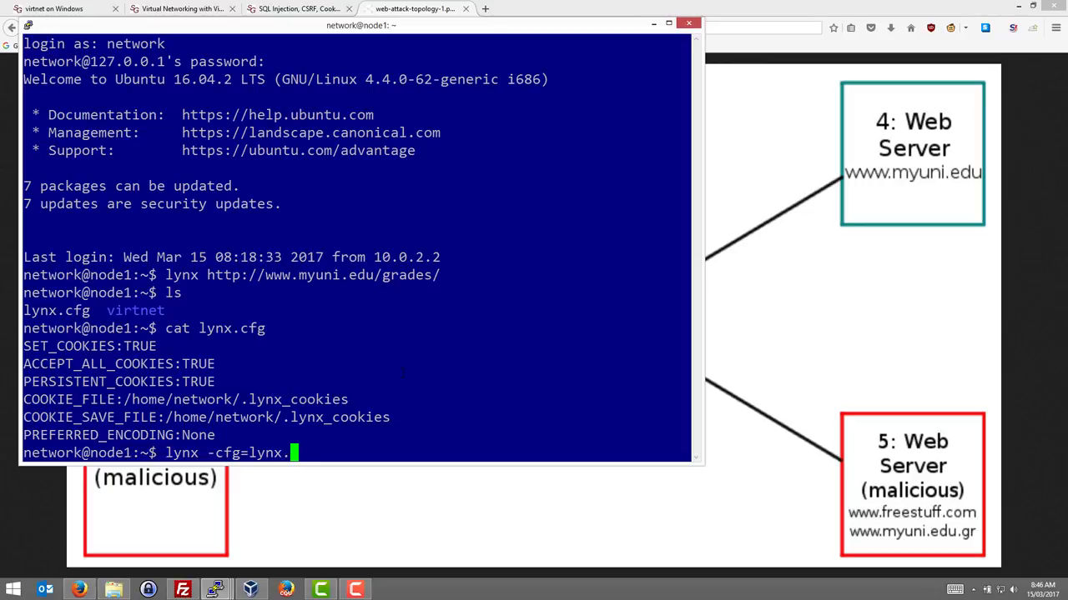
text(cfg ht)
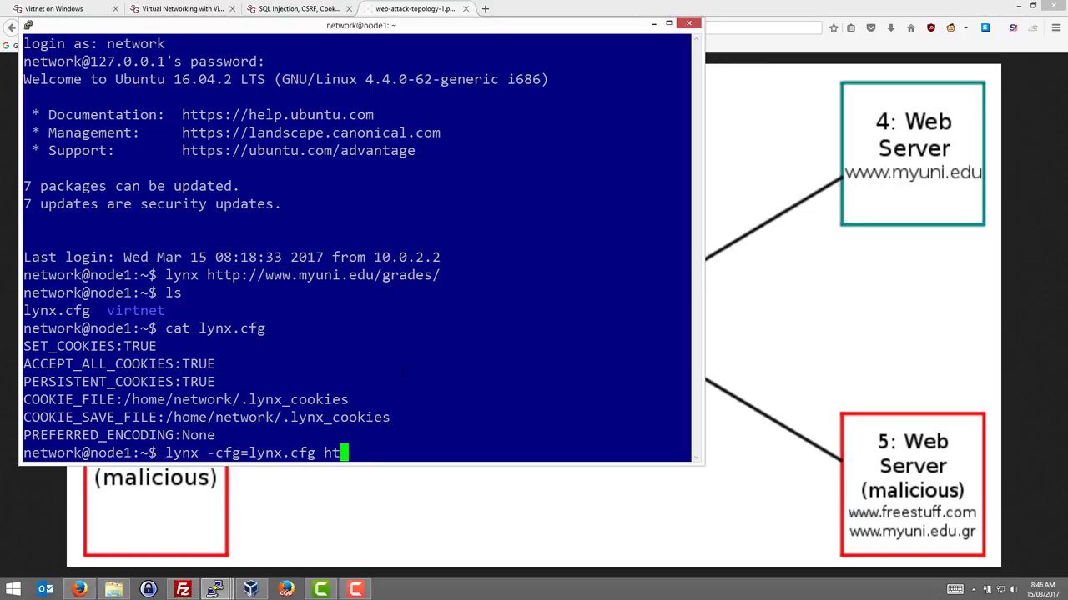
text(tp://w)
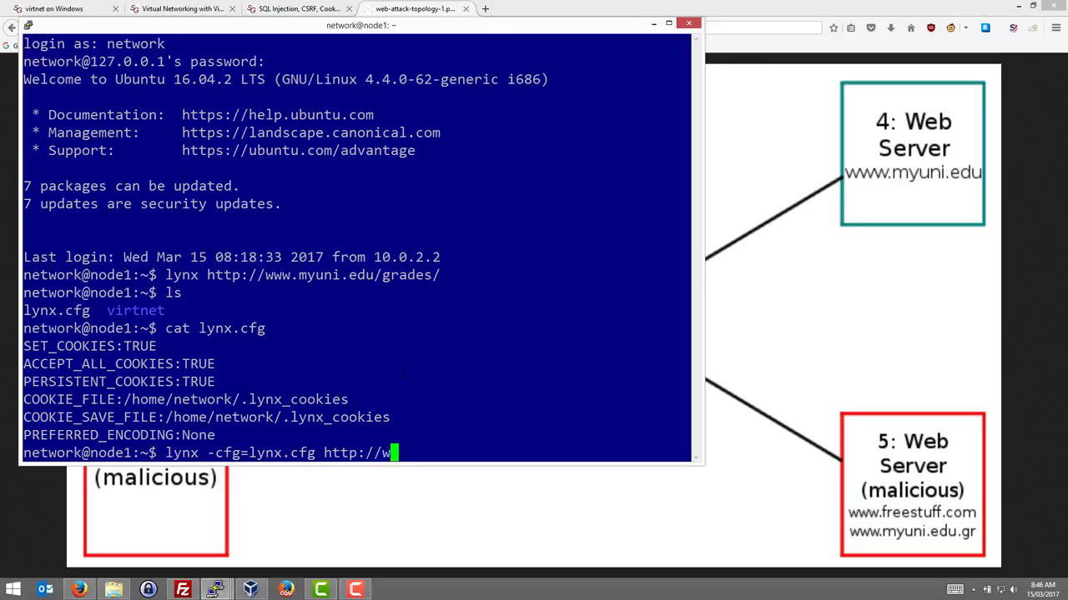
text(ww.myn)
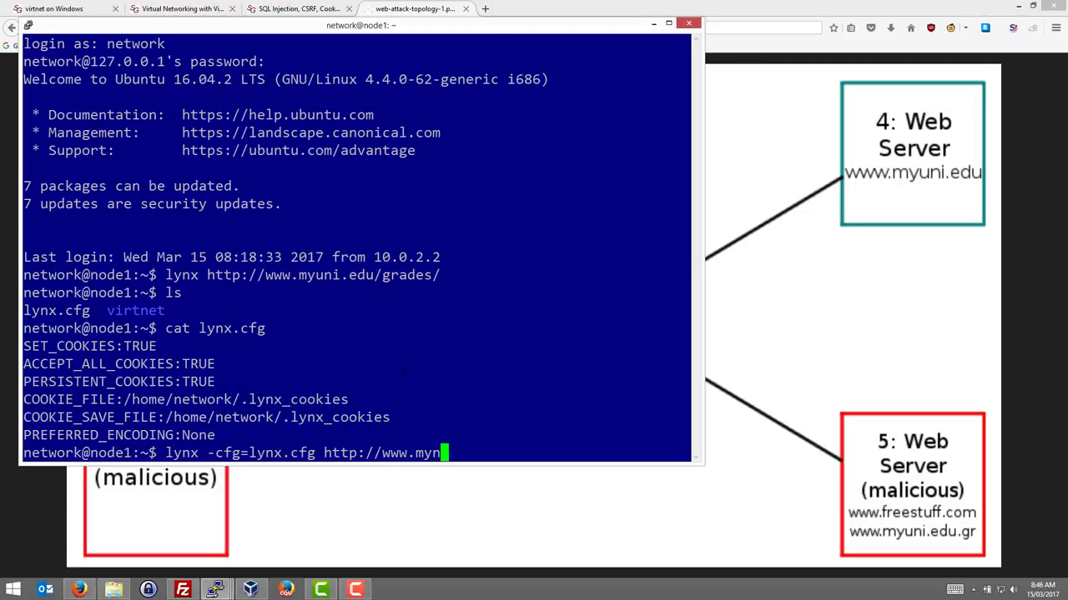
text(i)
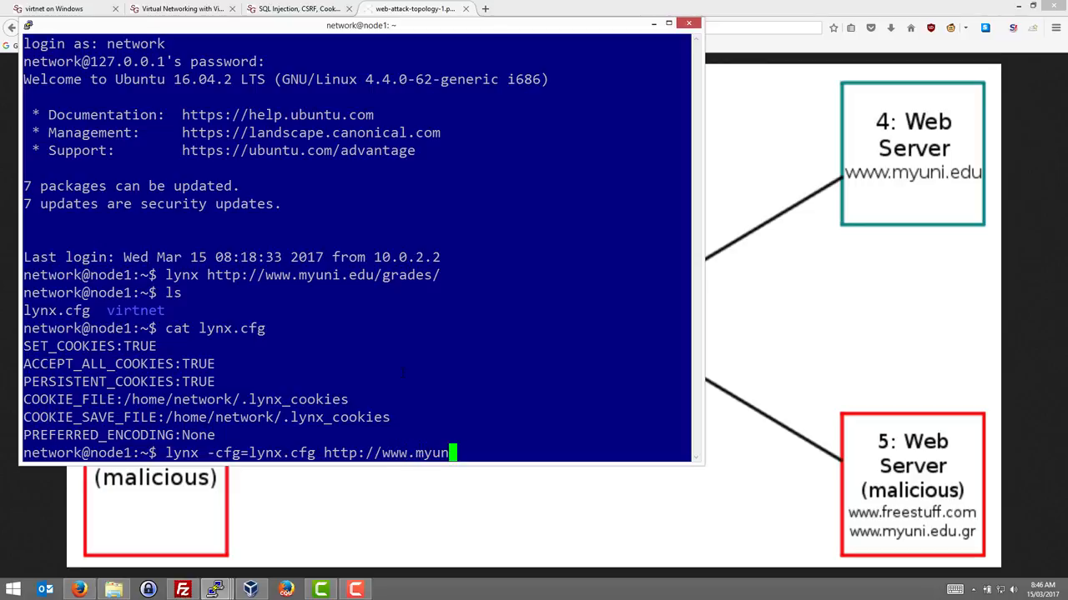
text(i.edu/g)
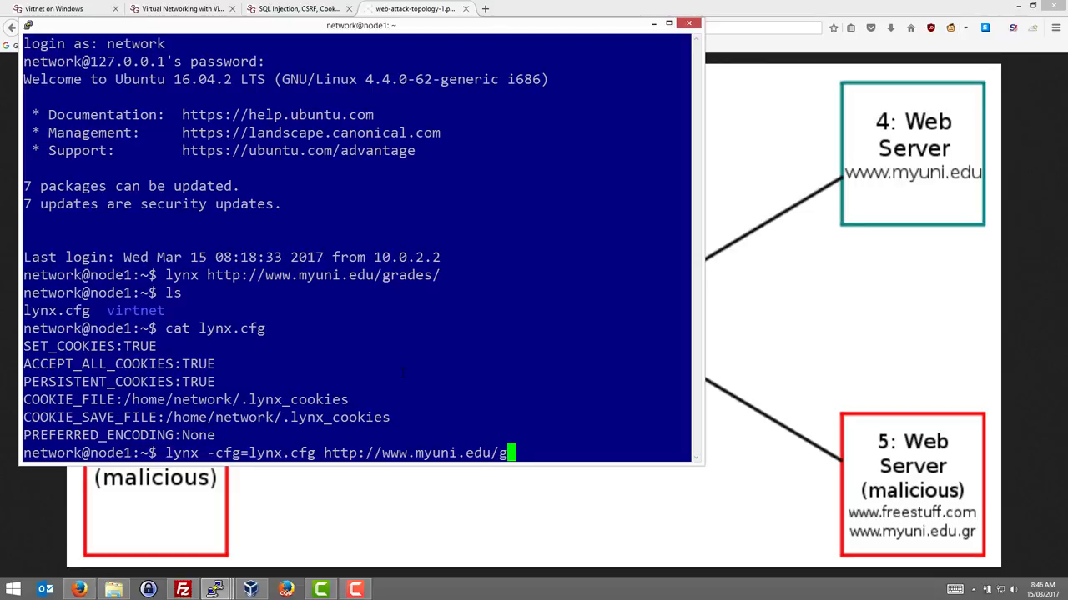
text(rades/)
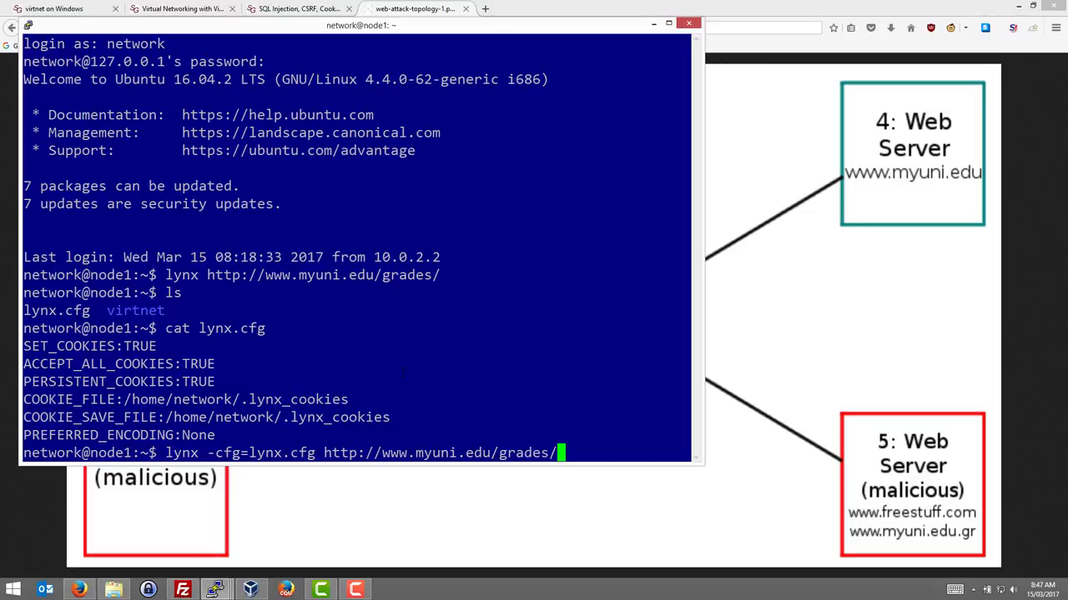
Step: Launch Lynx on the grades site, open the login form and enter username s123…
key(Return)
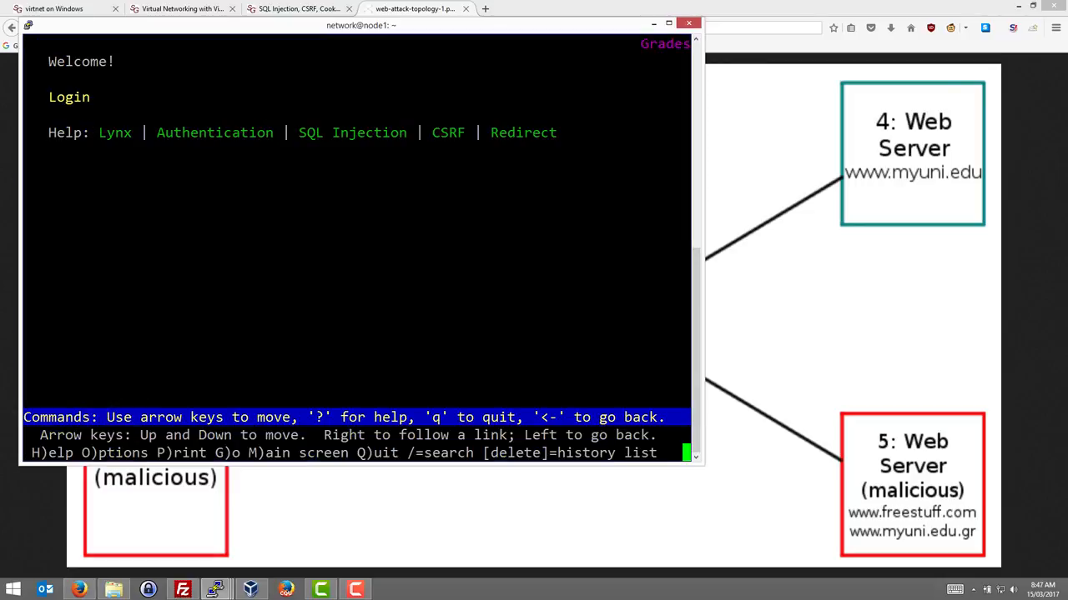
click(69, 97)
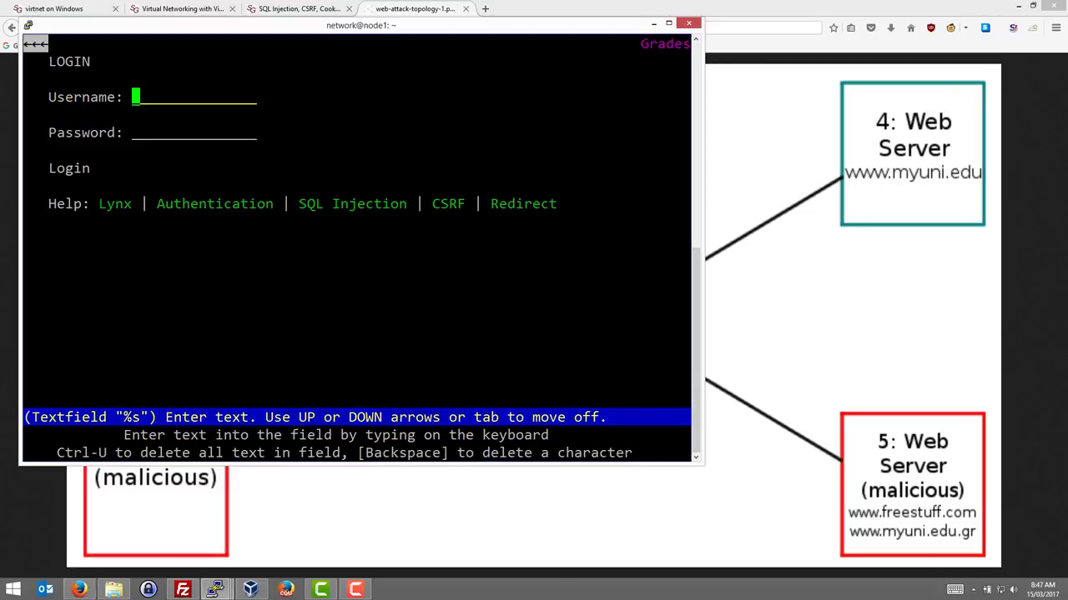
text(s123)
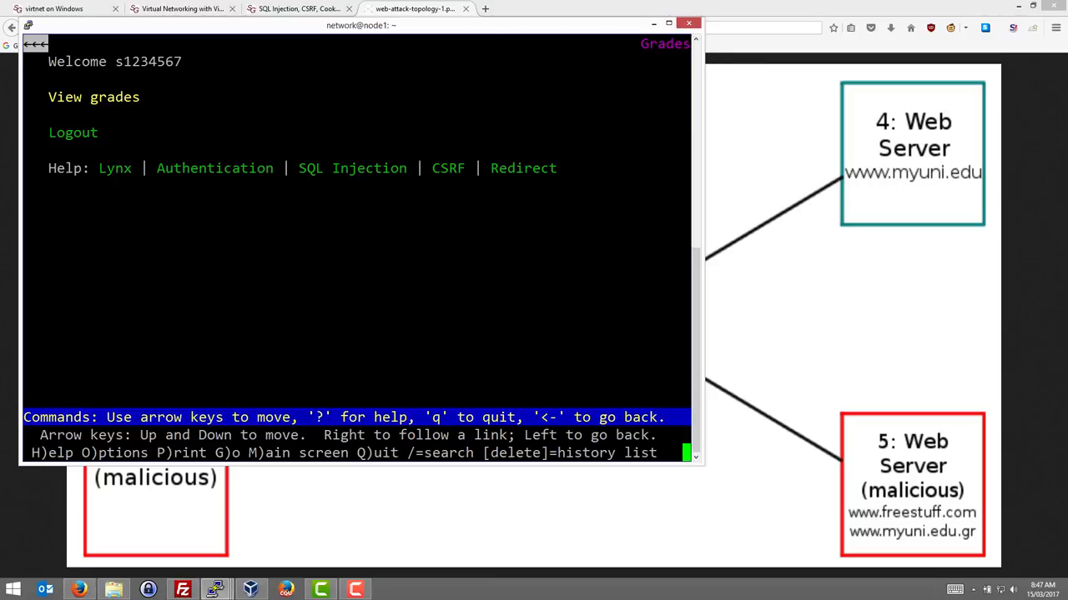
click(93, 97)
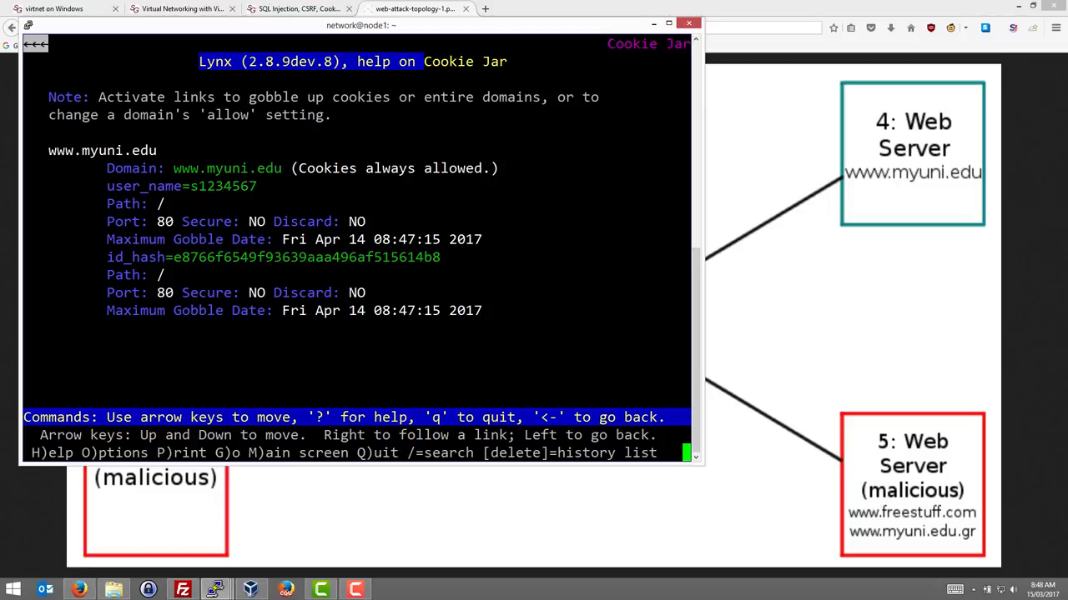
Step: Quit Lynx and print .lynx_cookies, showing the user_name and id_hash entries
key(q)
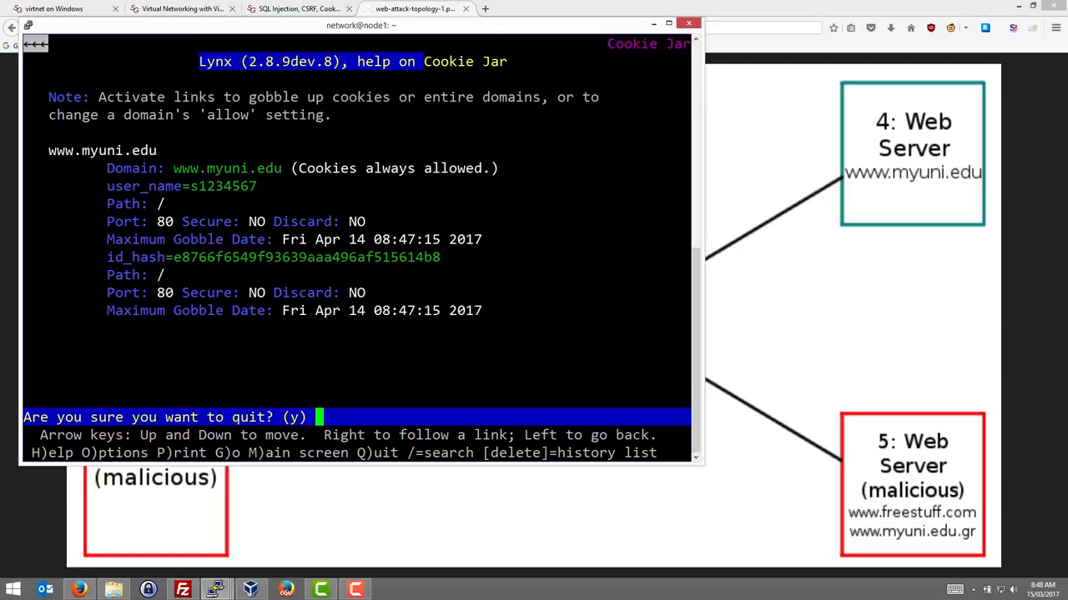
key(y)
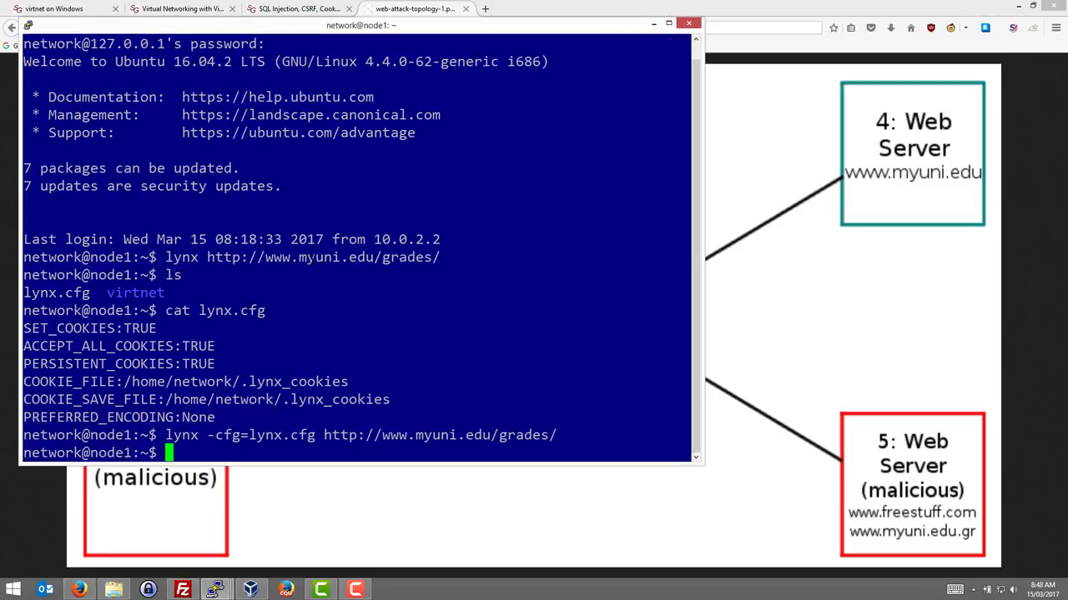
text(cat .l)
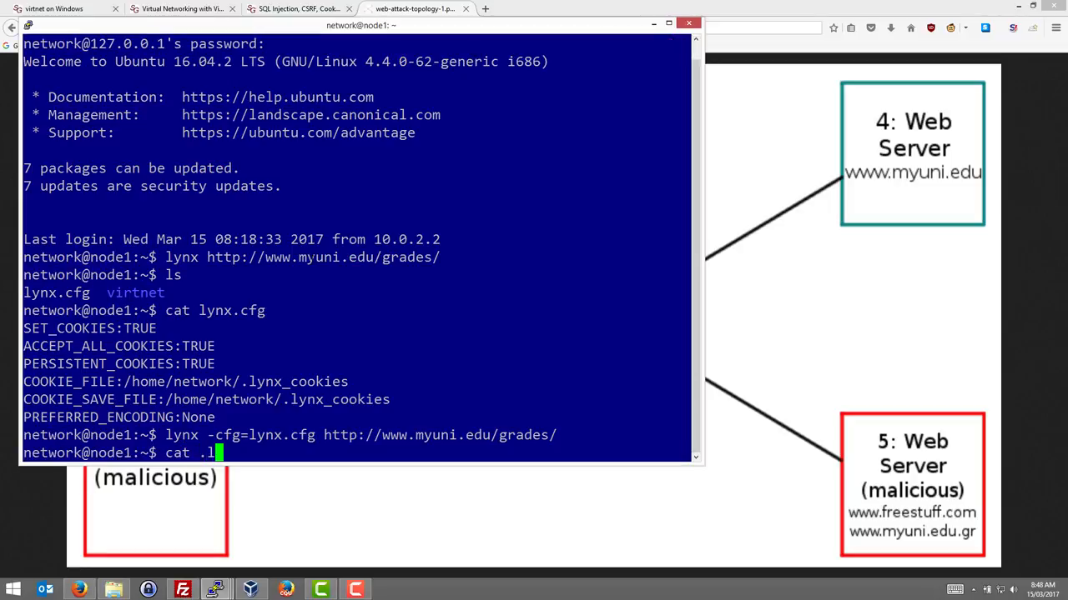
key(Return)
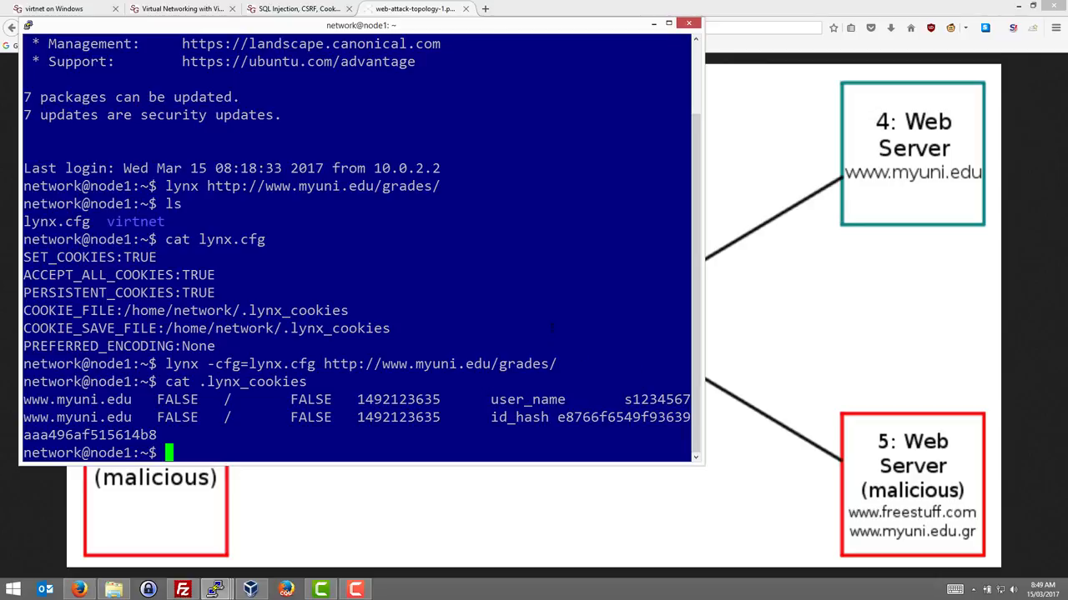
mouse_move(565, 514)
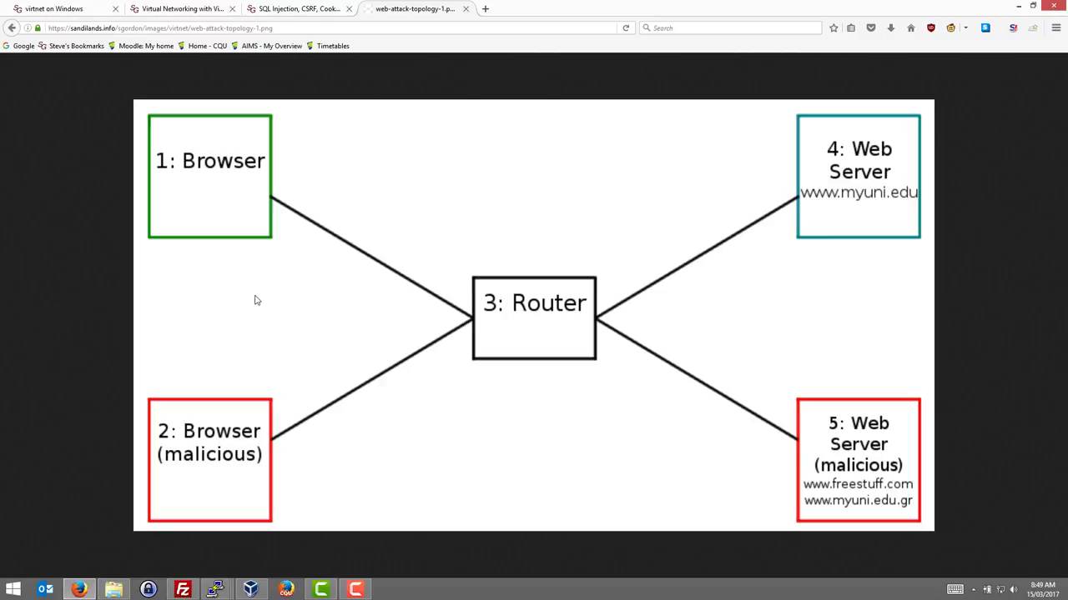
mouse_move(824, 173)
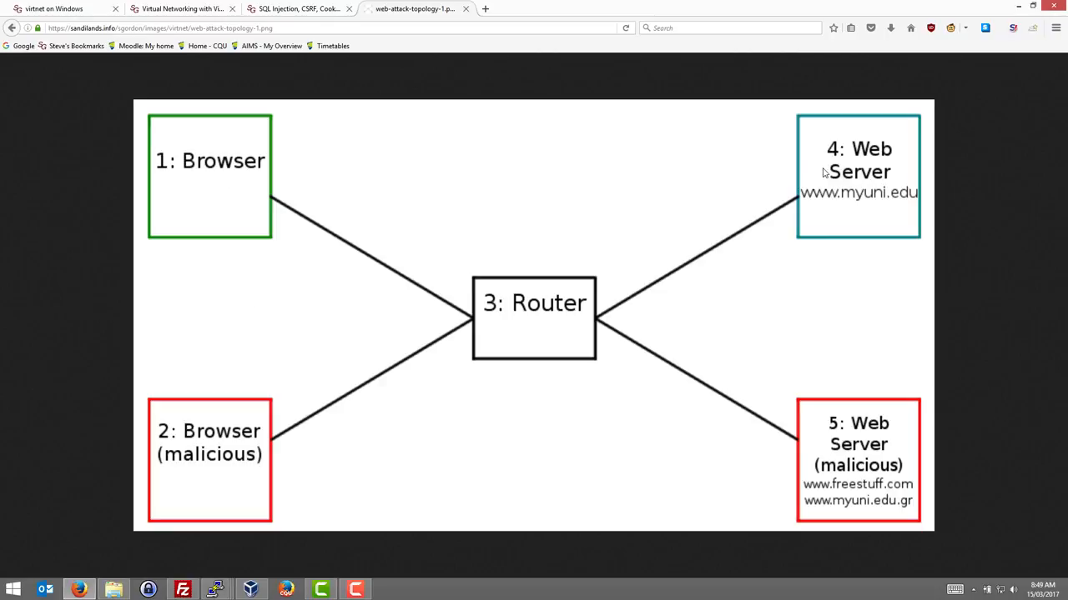
mouse_move(382, 320)
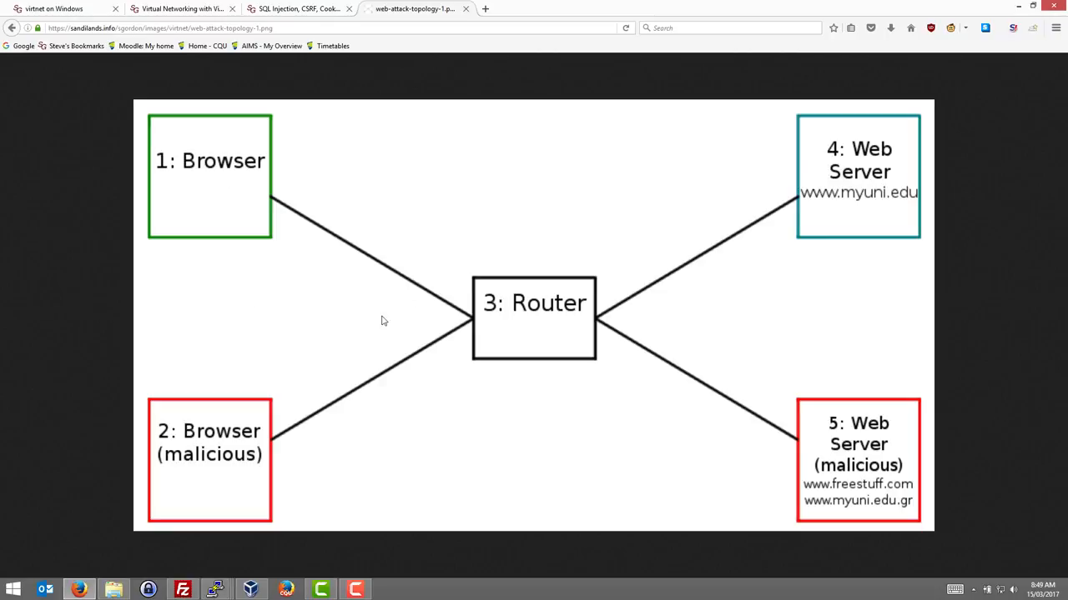
mouse_move(215, 589)
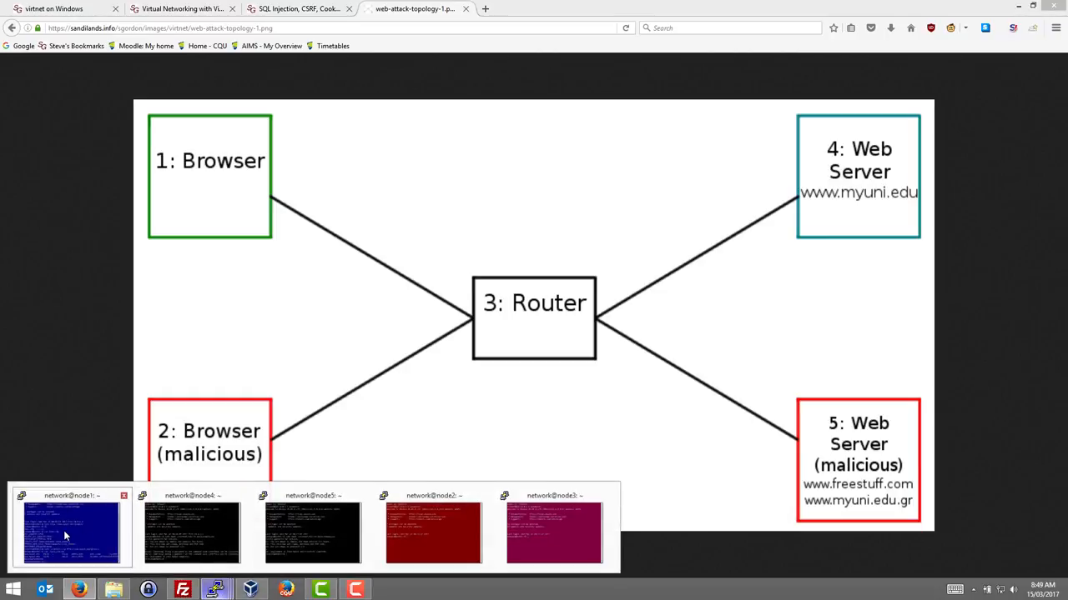
Step: On node 1, remove the .lynx_cookies file and clear the terminal
click(72, 532)
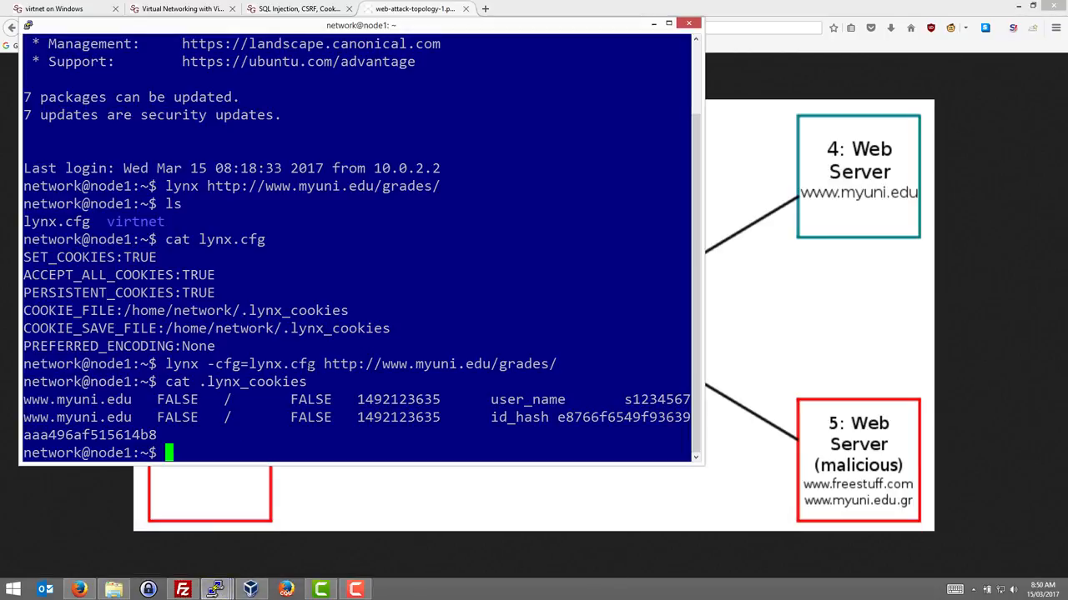
text(rm .lynx_cookies)
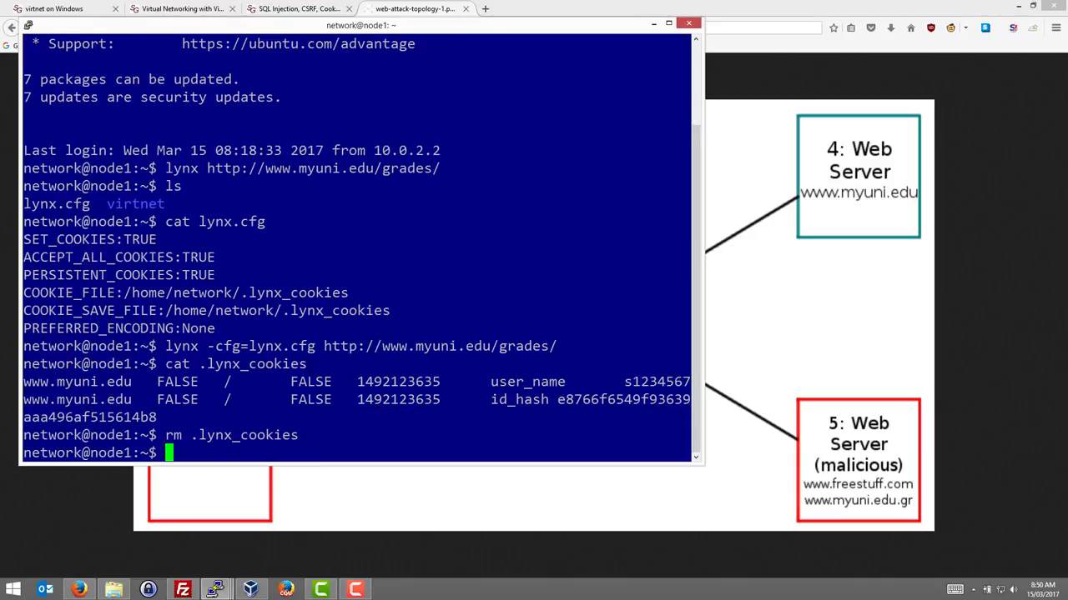
text(cat .lynx_cookies)
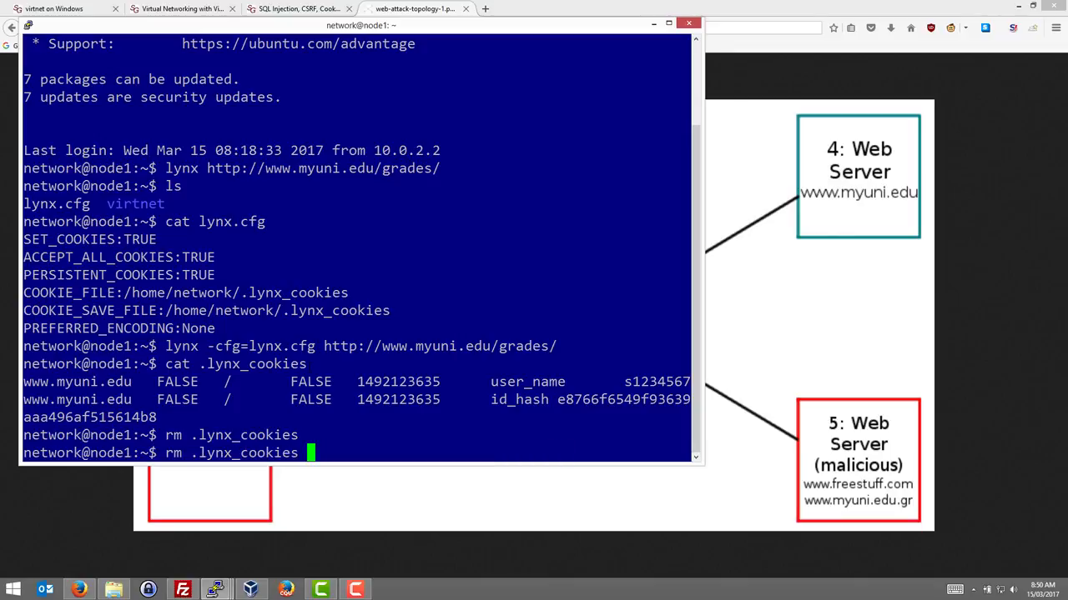
key(Return)
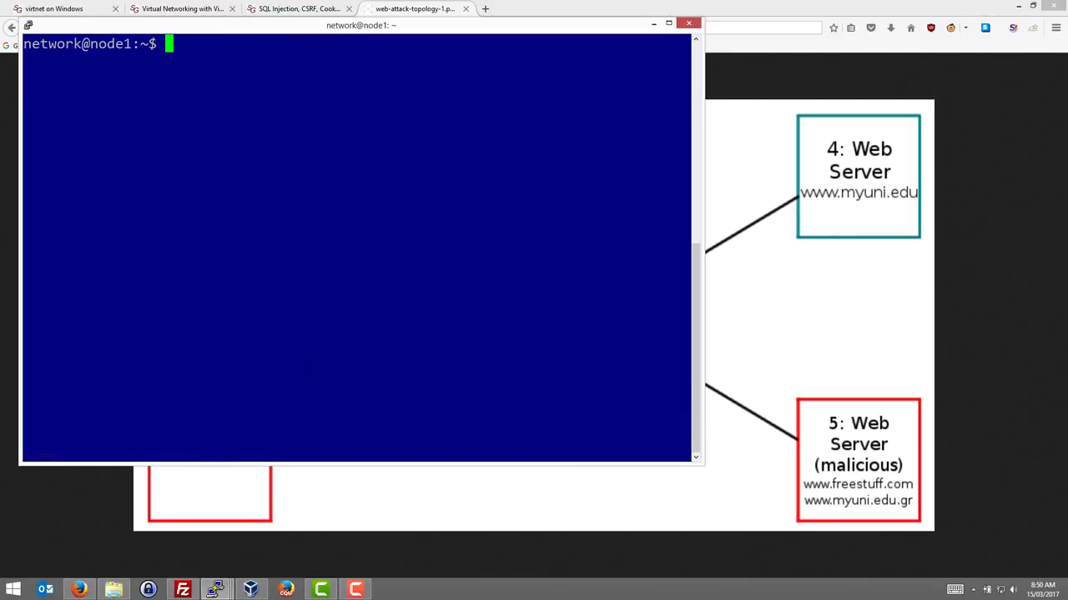
Step: Re-enter the Lynx grades command and begin a sudo tcpdump command on node 3
text(lynx -cfg=lynx.cfg http://www.myuni.edu/grades/)
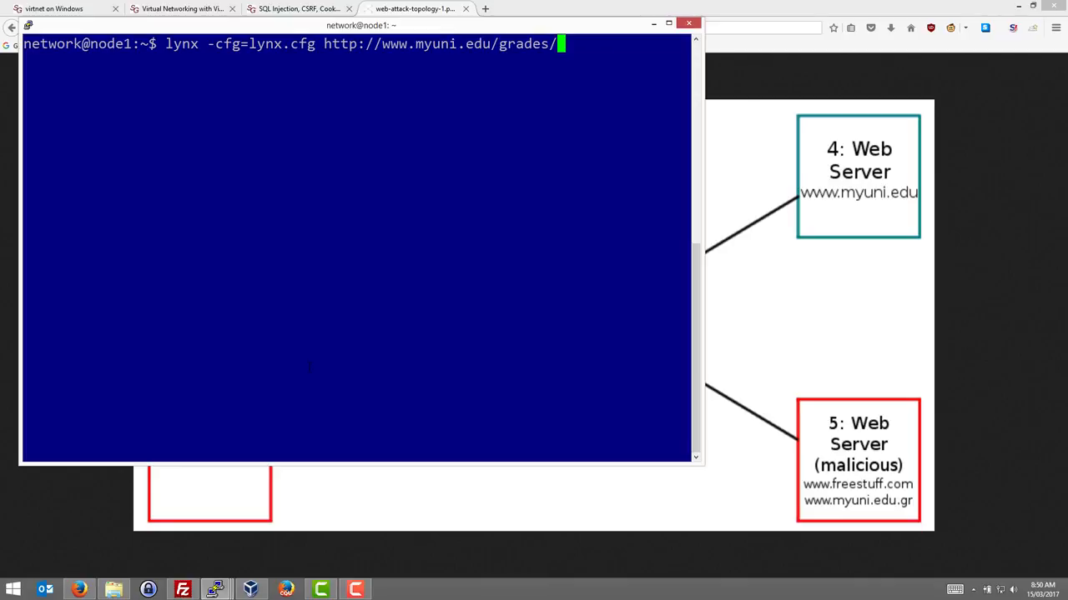
mouse_move(249, 580)
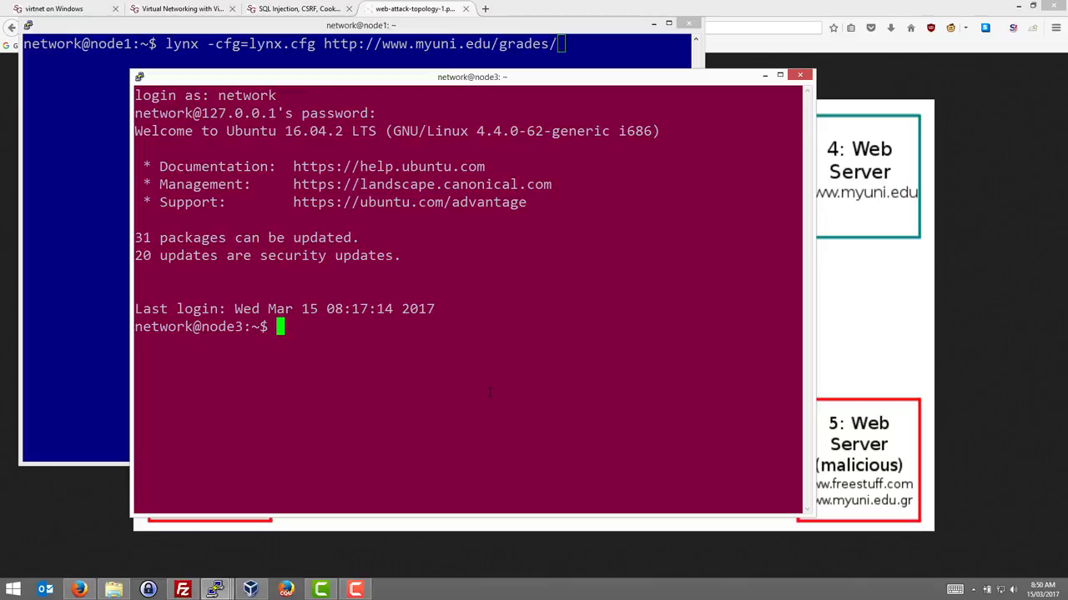
text(sudo tcp)
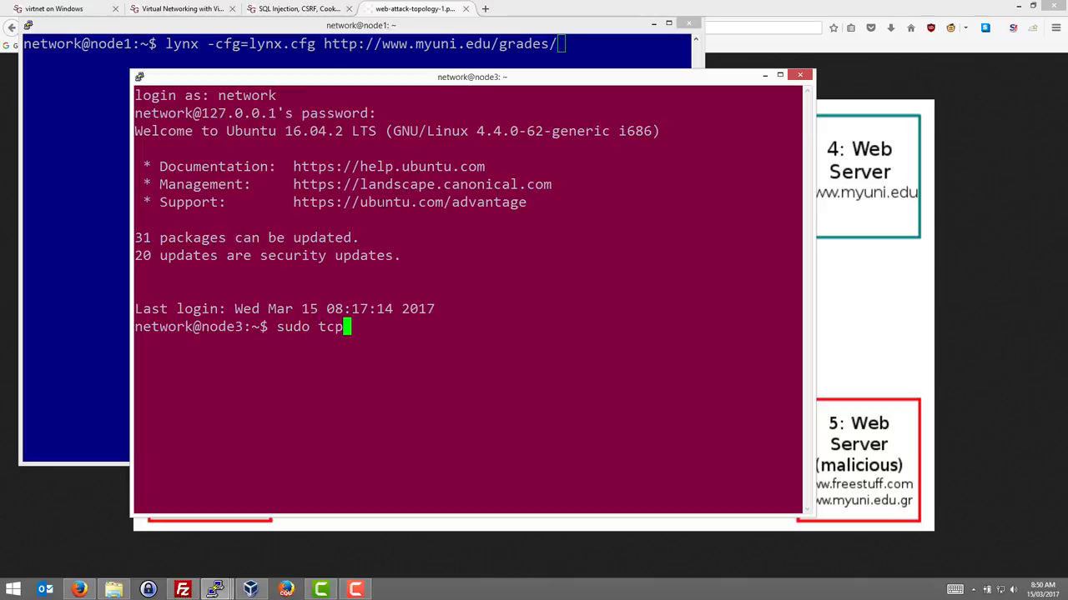
text(dump)
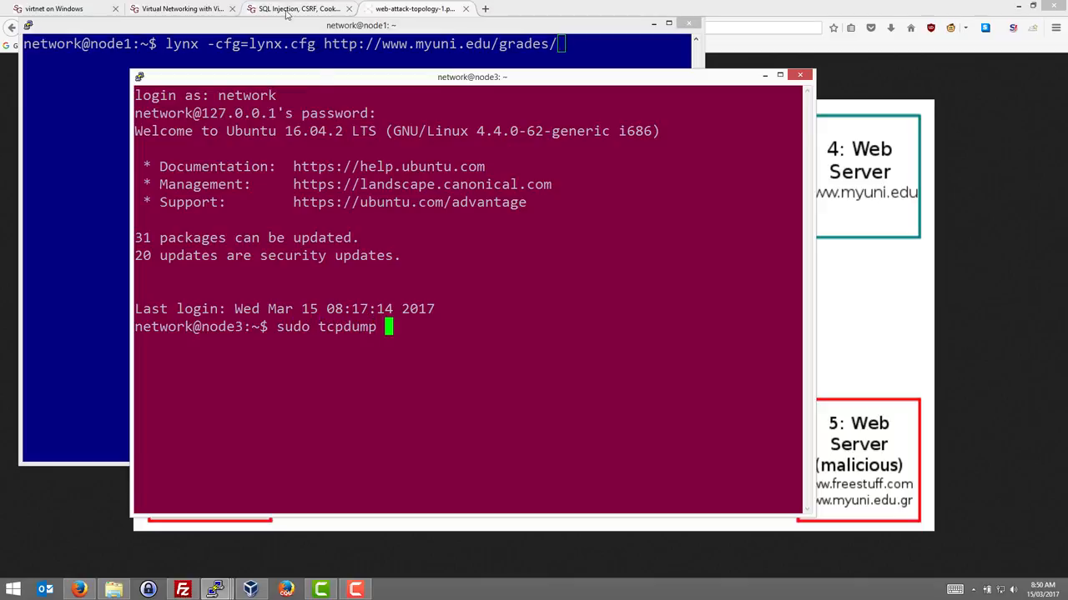
Step: Show the Cookie Stealing Attack section and select the tcpdump HTTP filter expression
click(300, 8)
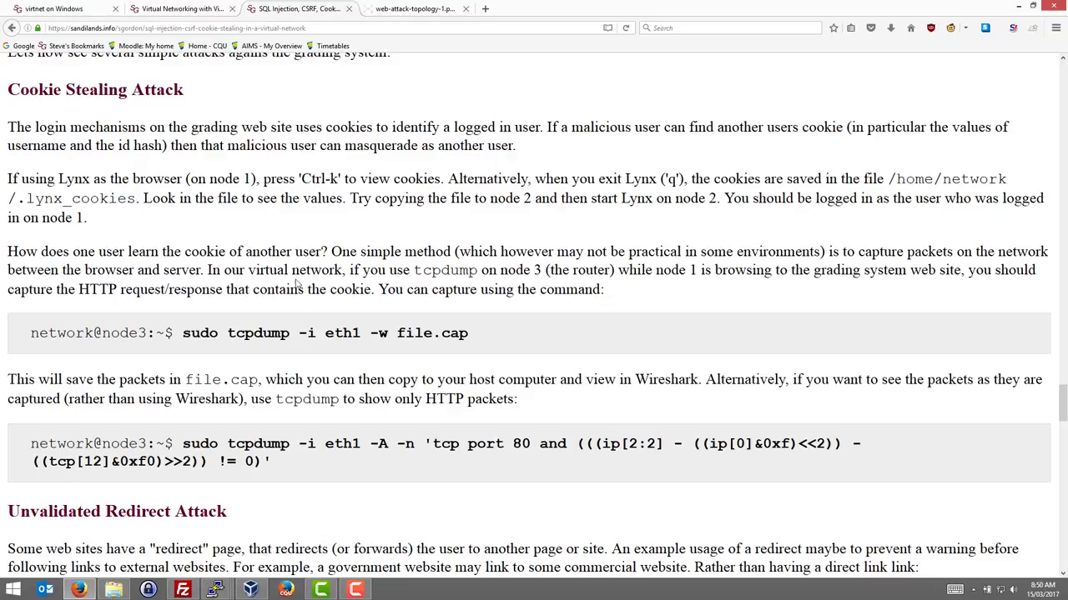
mouse_move(310, 349)
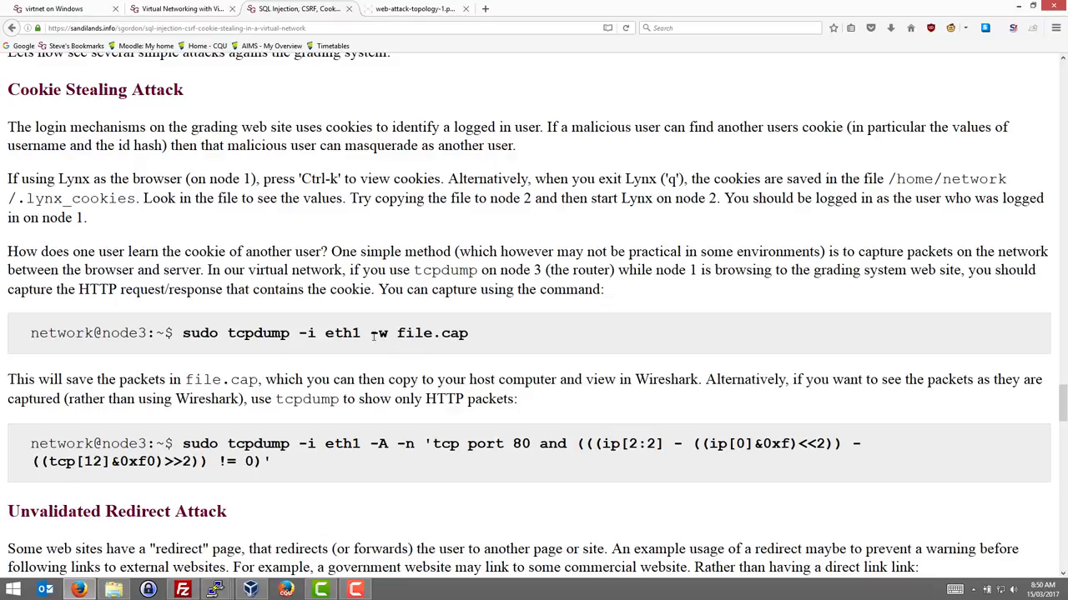
mouse_move(486, 336)
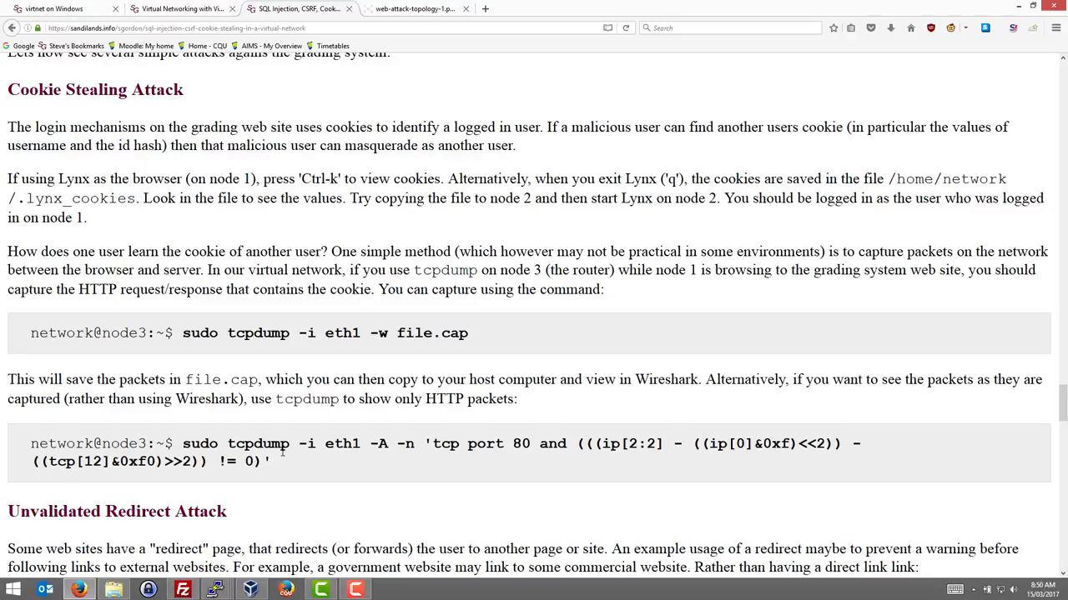
mouse_move(420, 434)
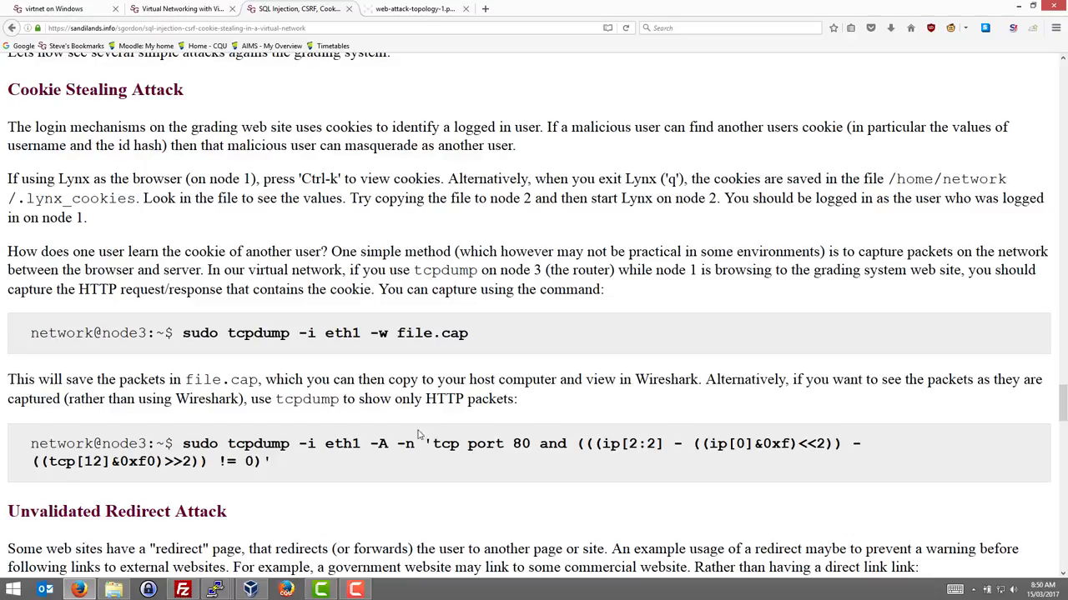
double_click(444, 399)
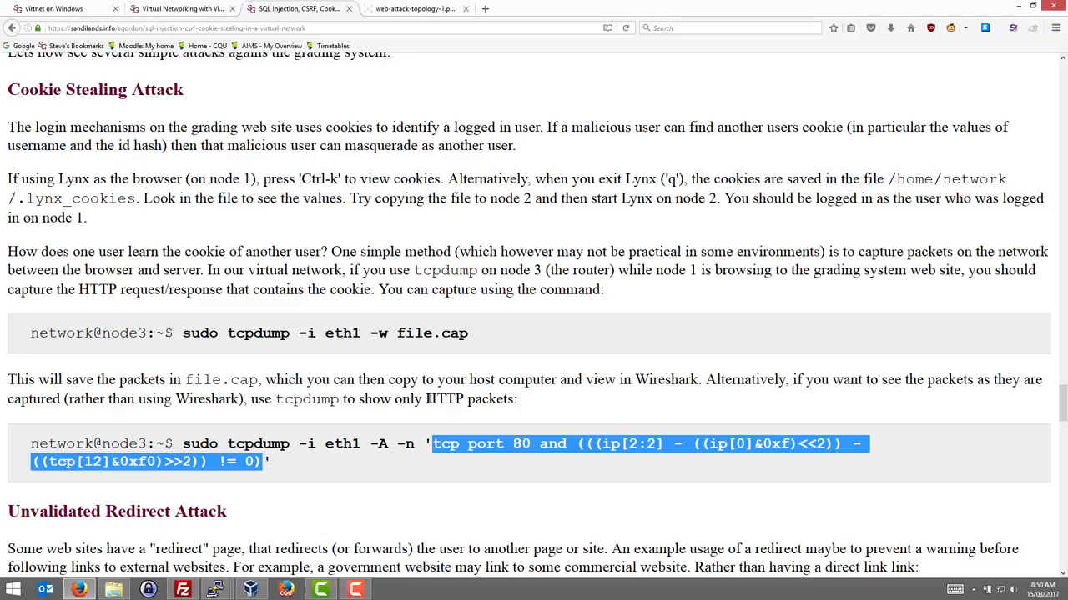
click(434, 415)
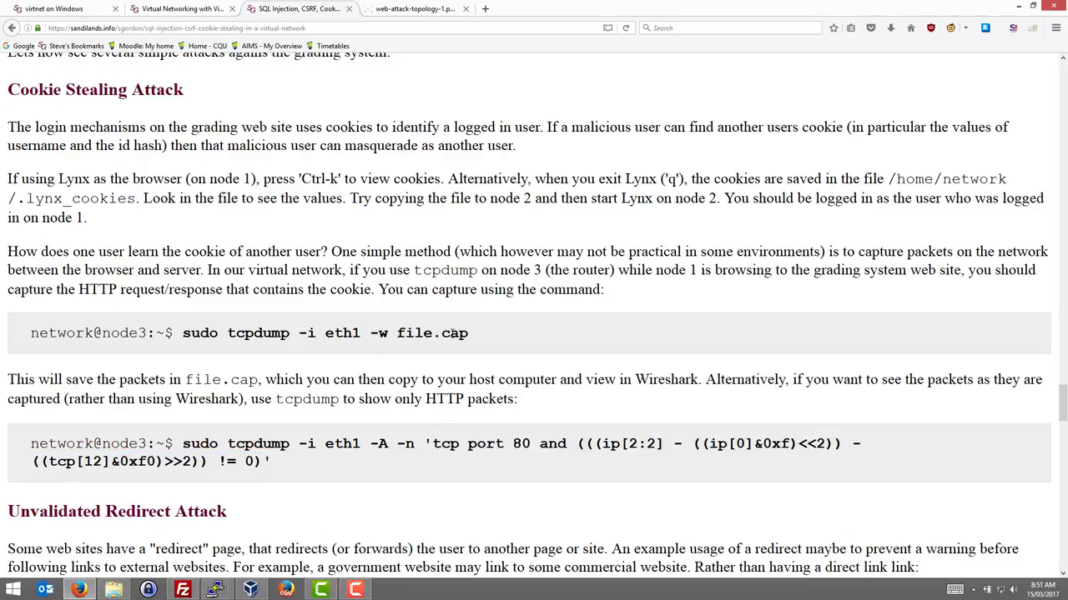
mouse_move(215, 590)
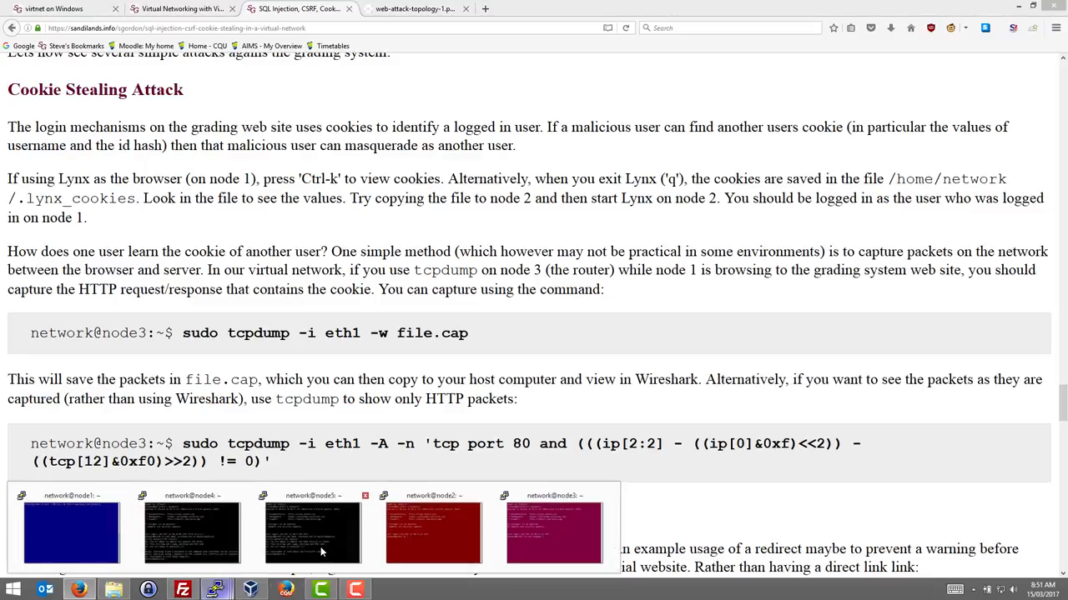
Step: Run 'sudo tcpdump -i eth1 -w cookies.pcap' on node 3 and supply the sudo password
click(554, 531)
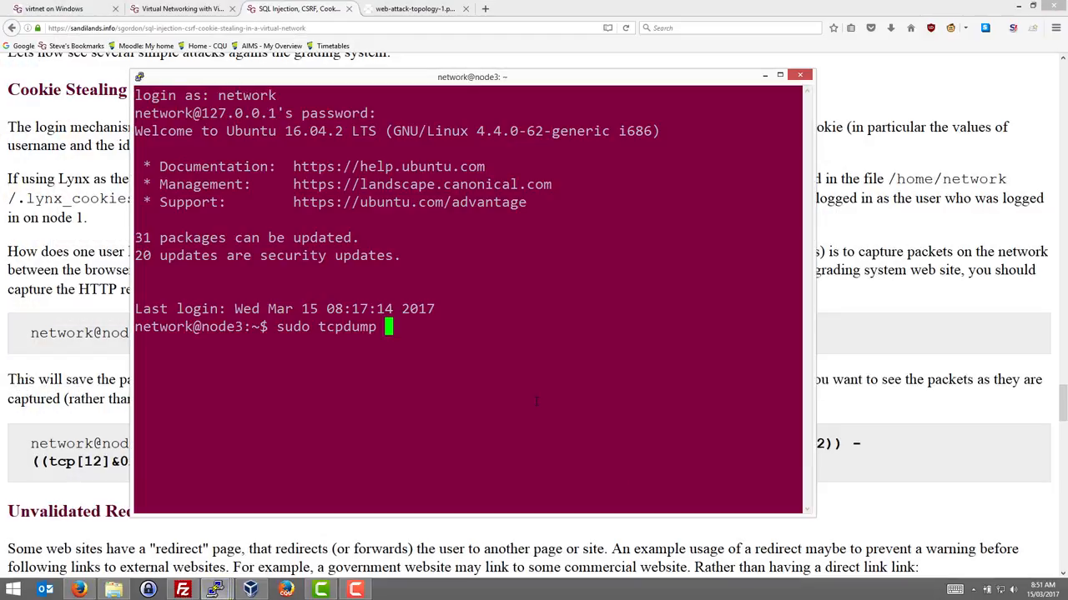
text(-i eth1)
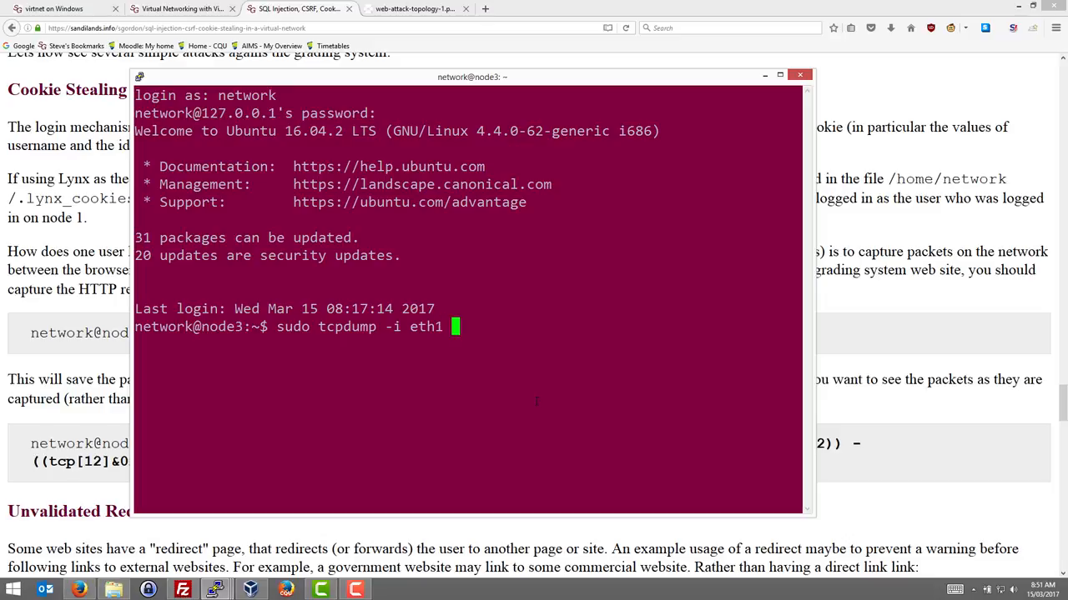
text(-w cookies.pcap)
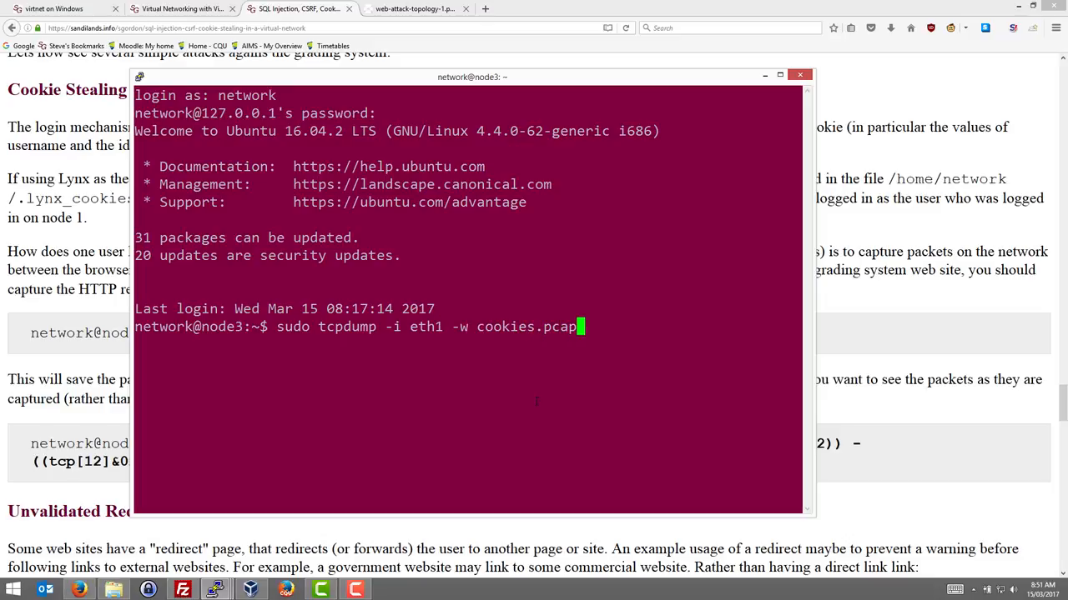
key(Return)
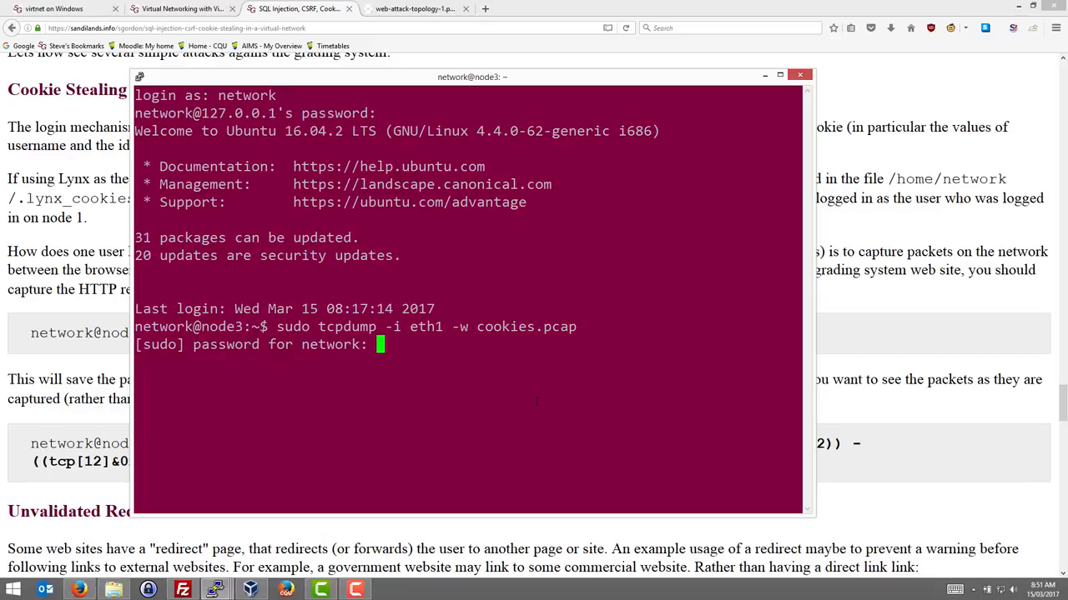
key(Return)
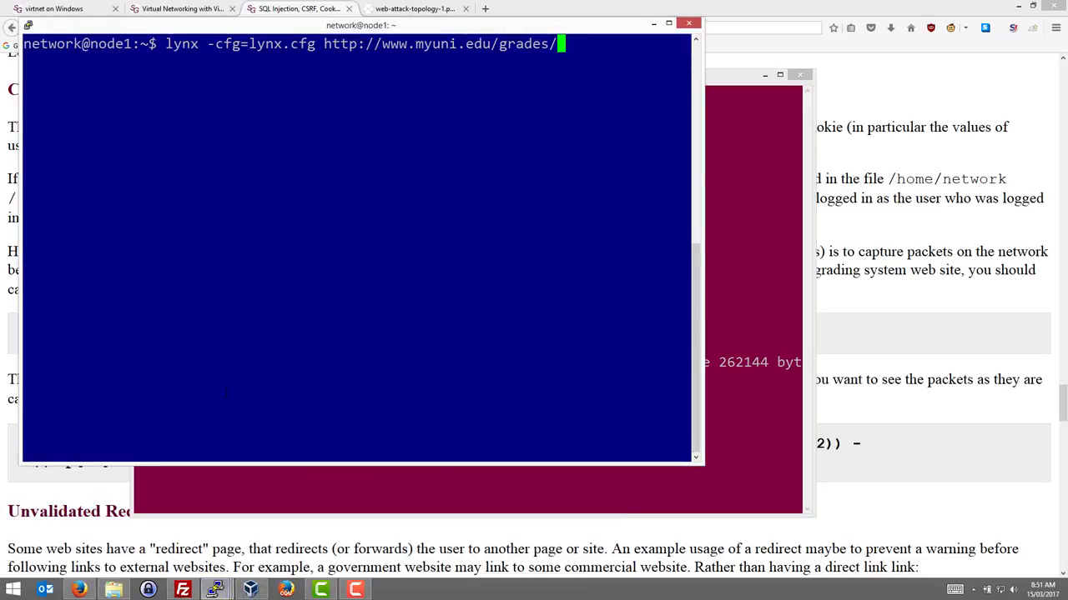
Step: Relaunch Lynx on node 1, log in and follow the View grades link
key(Return)
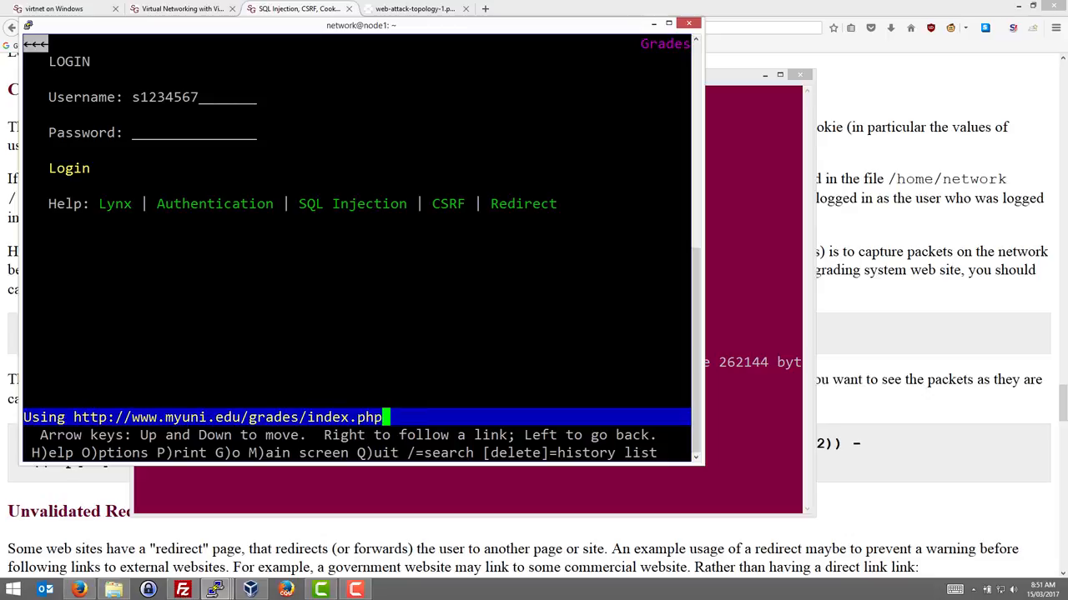
key(Return)
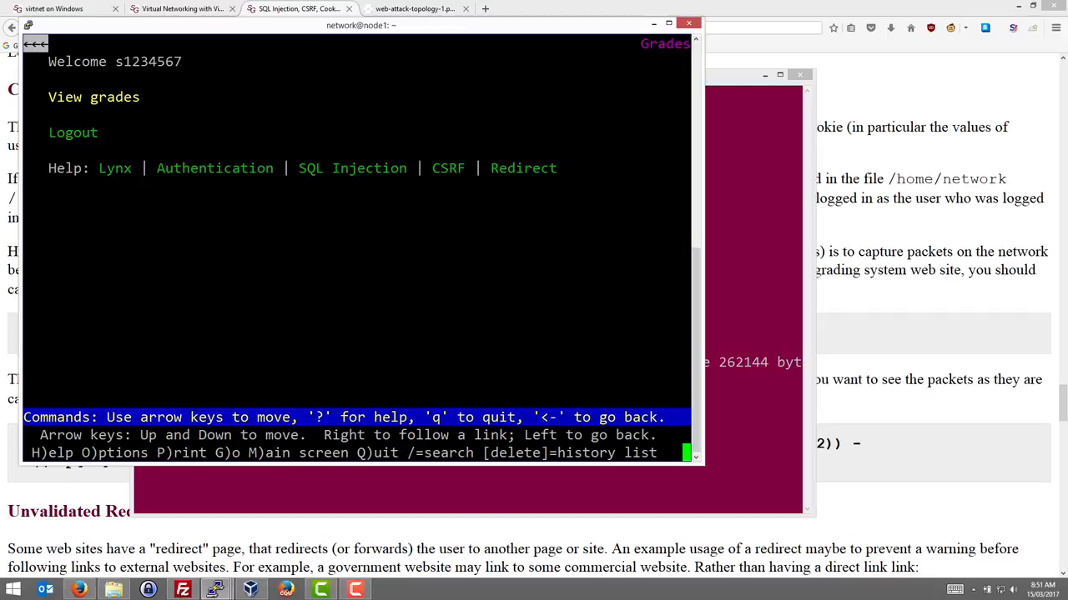
click(93, 97)
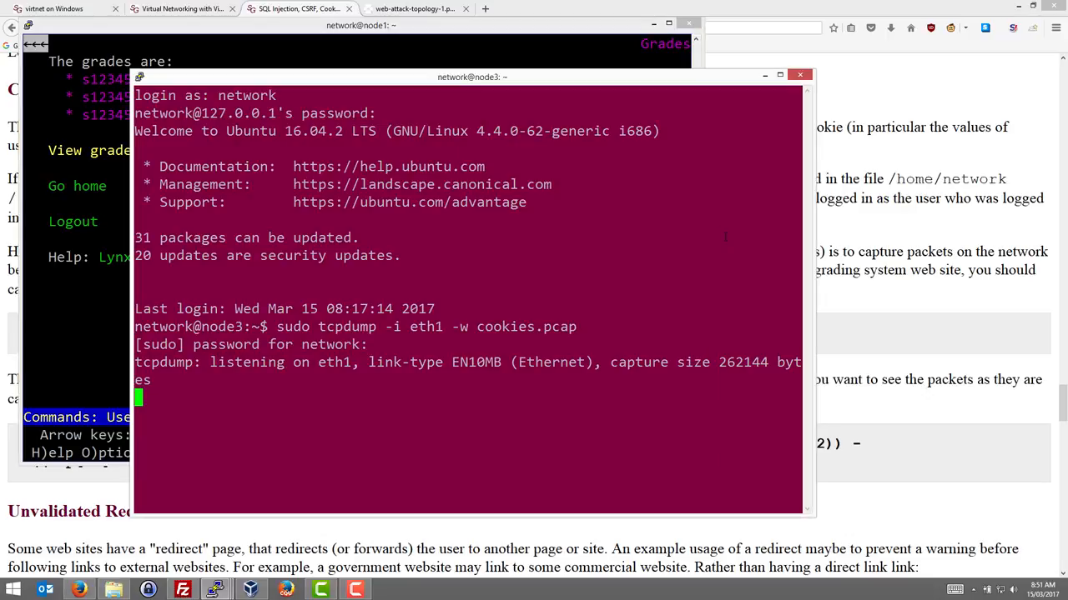
Step: Stop node 3's tcpdump with Ctrl+C, saving 63 packets to cookies.pcap
key(ctrl+c)
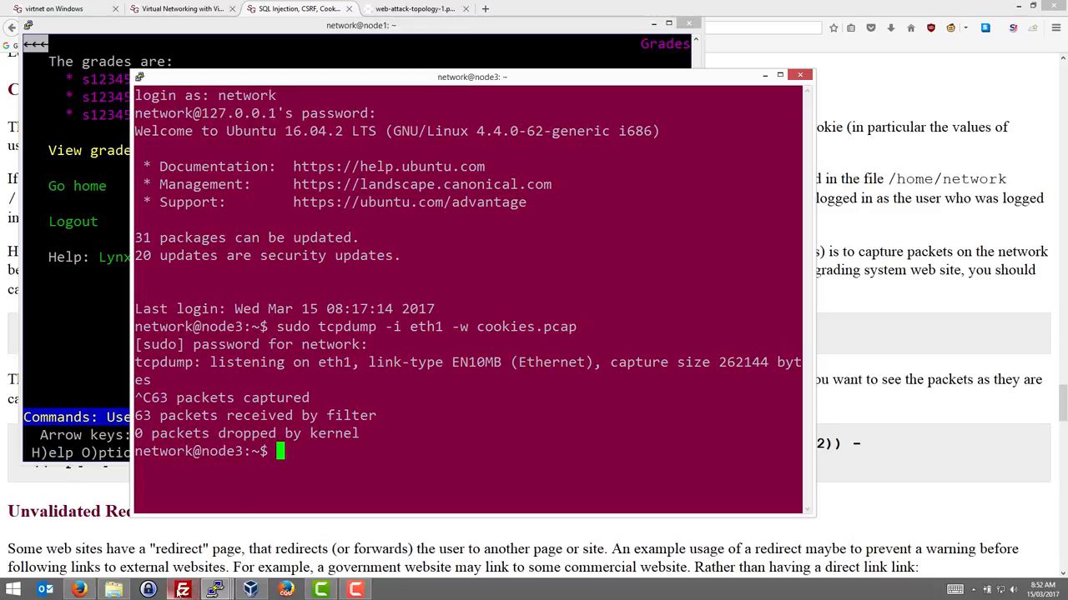
Step: Attempt a quick connect to 127.0… using the 'network' login details
click(182, 590)
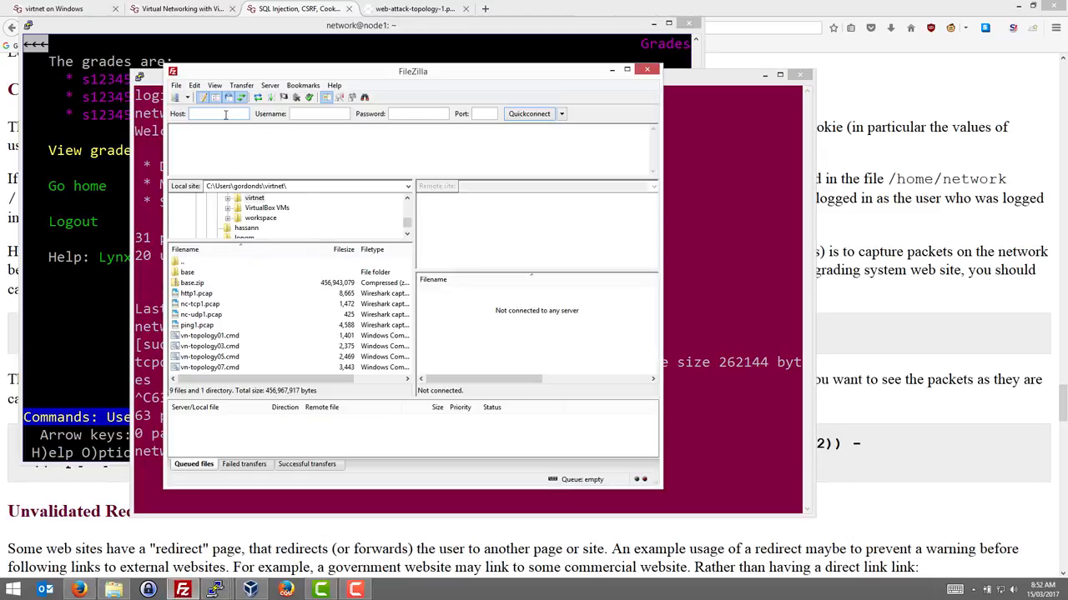
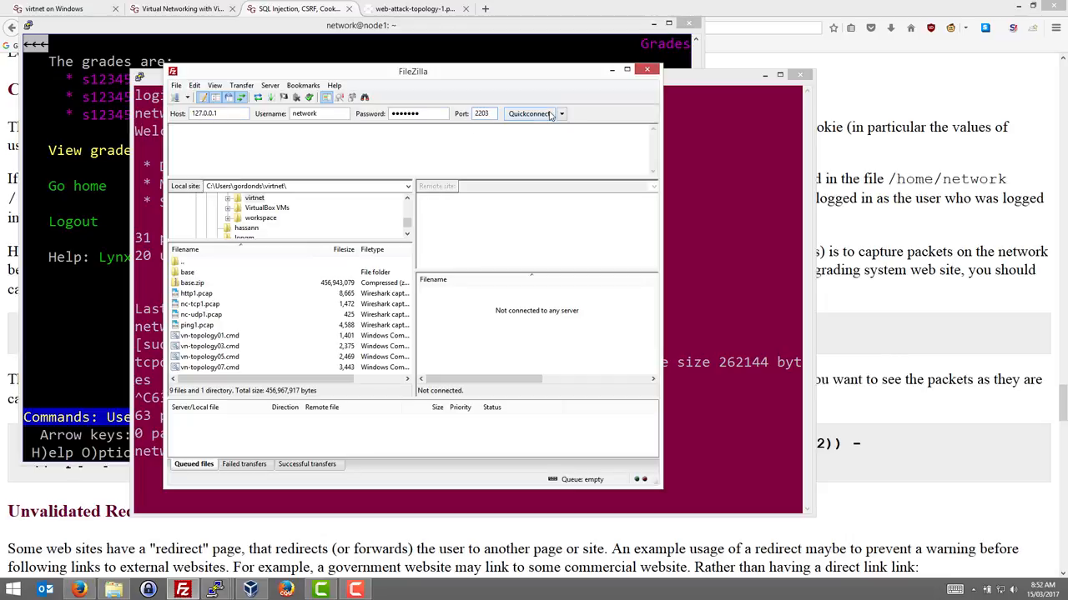
click(560, 114)
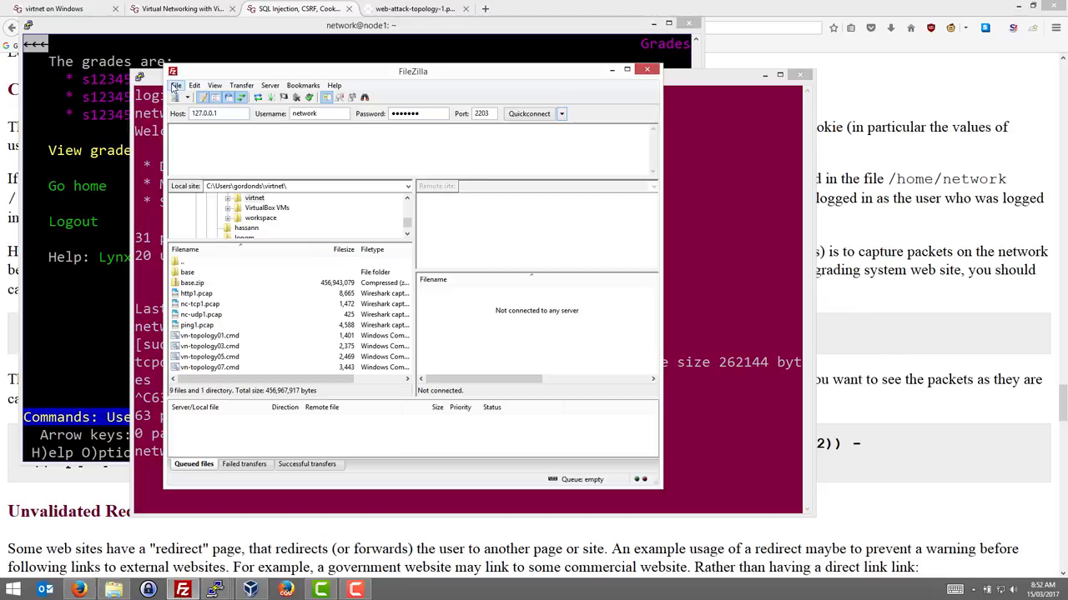
Step: Connect to the saved node2 site on port 2203 and download cookies.pcap
click(176, 96)
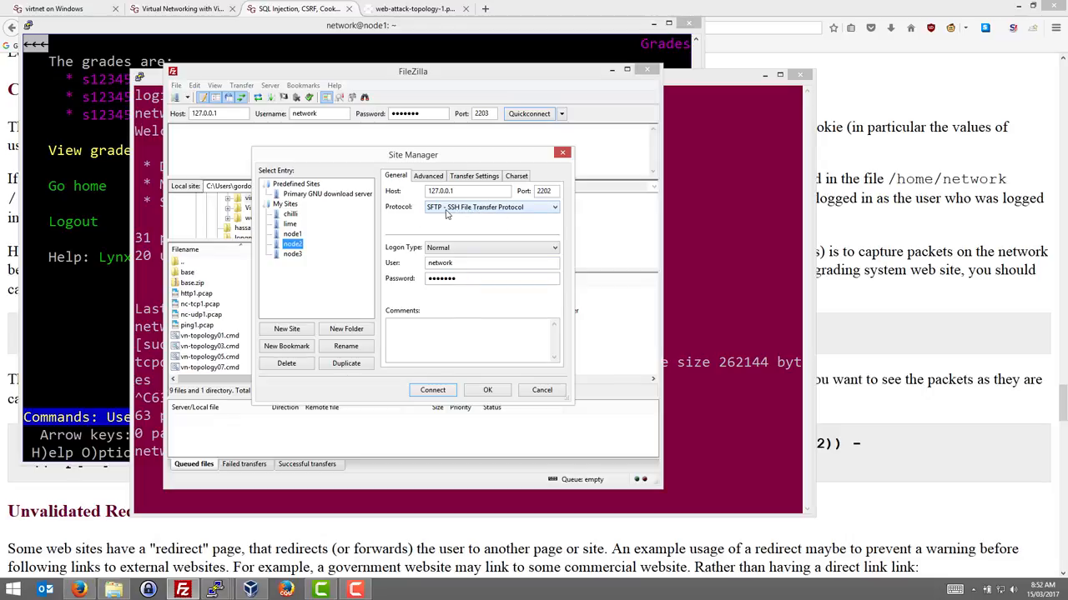
click(293, 243)
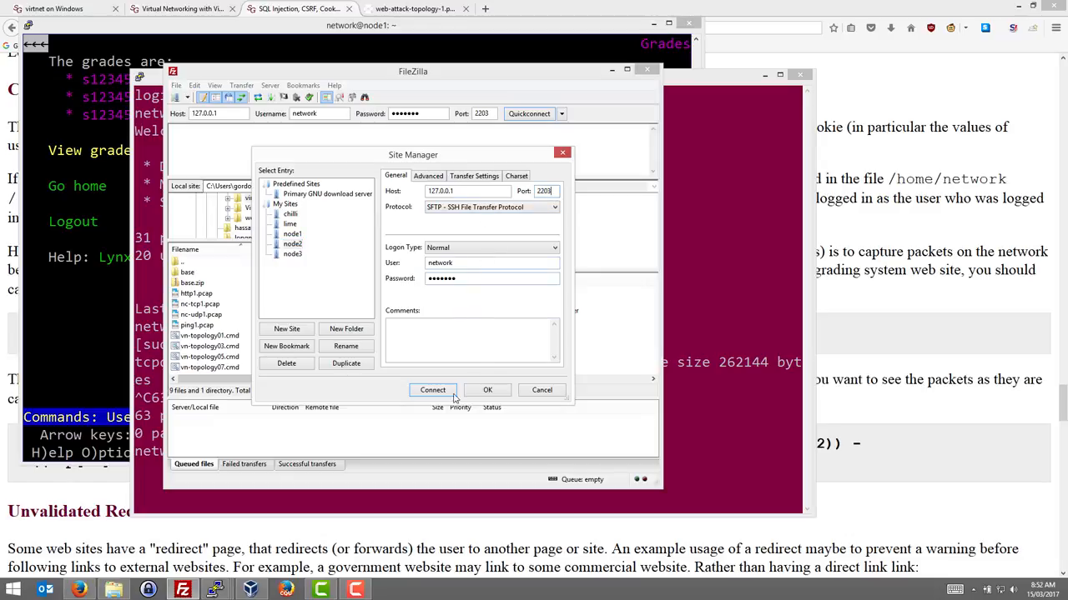
click(432, 389)
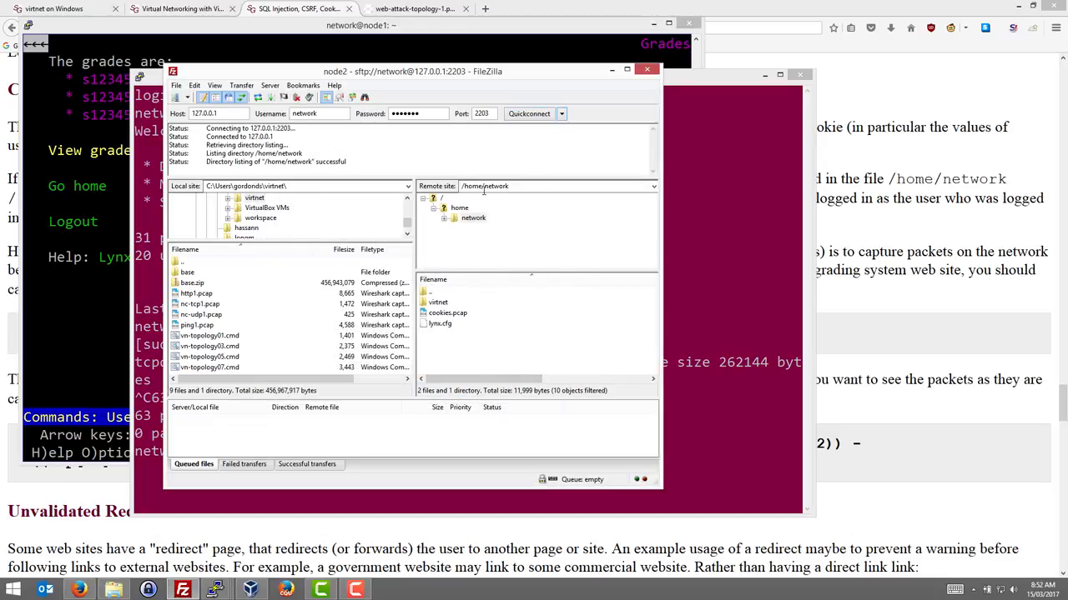
click(448, 313)
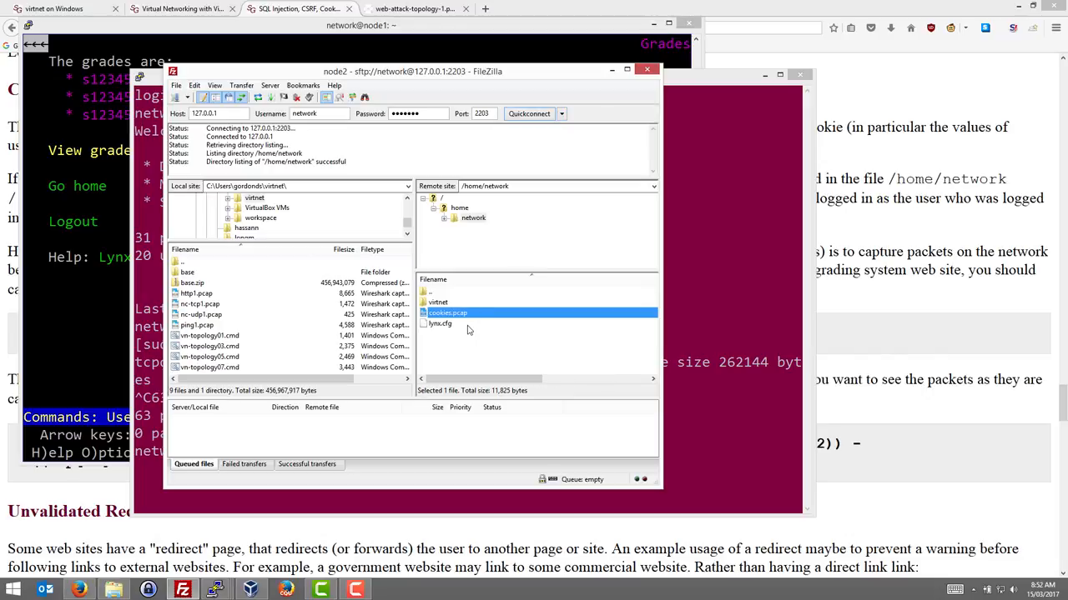
mouse_move(456, 317)
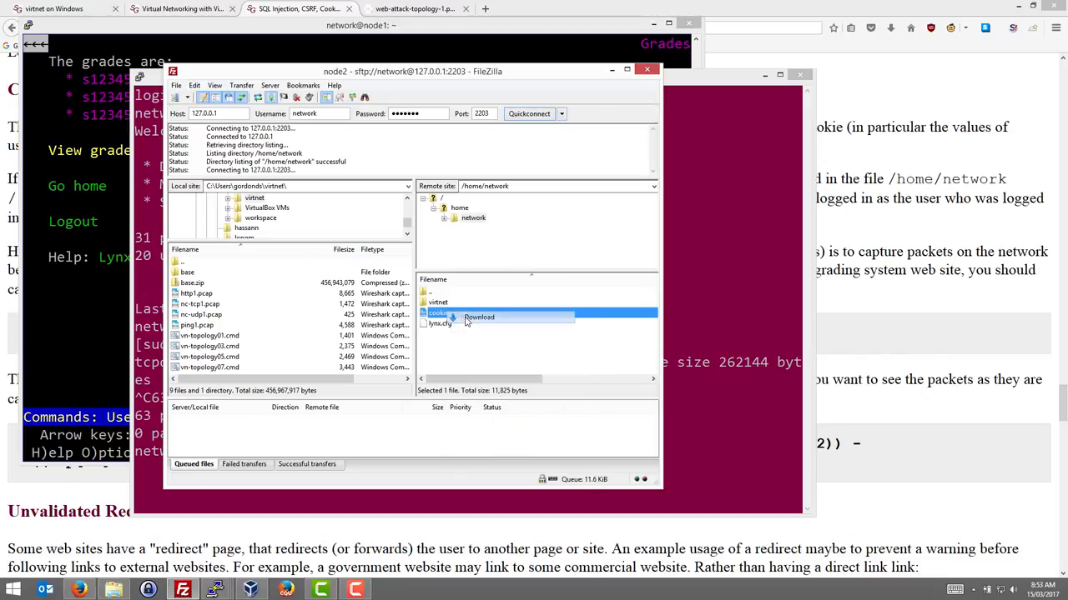
click(479, 317)
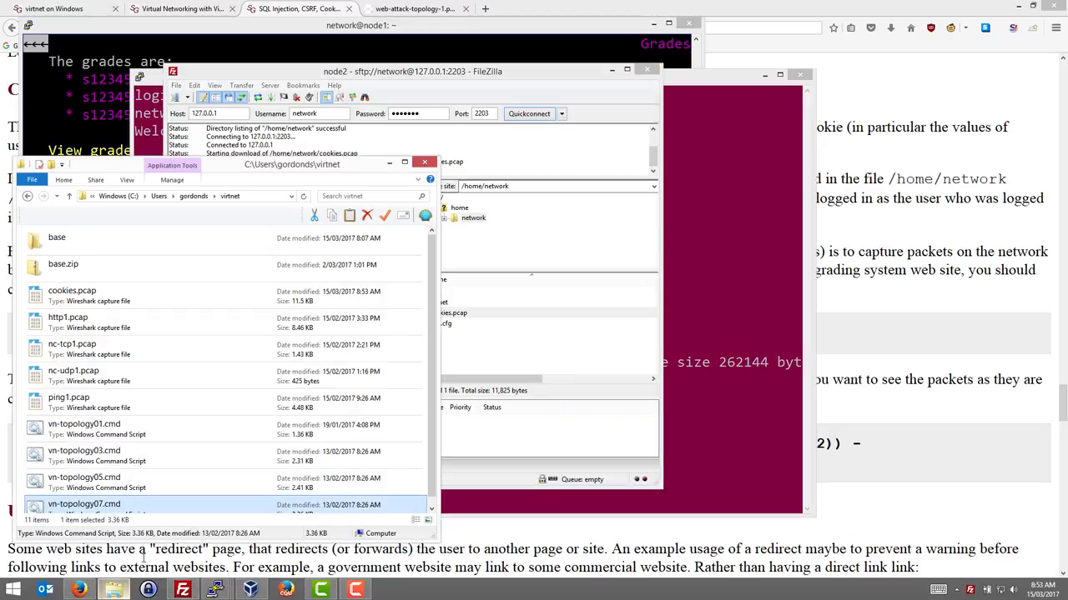
Step: Open cookies.pcap from the virtnet folder in Wireshark
click(72, 290)
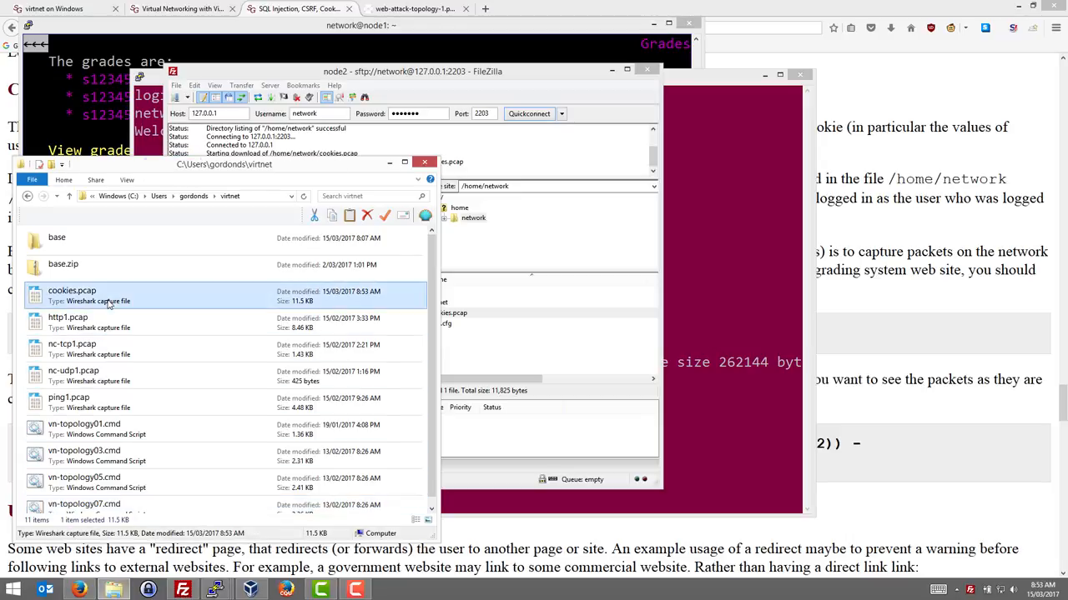
double_click(71, 291)
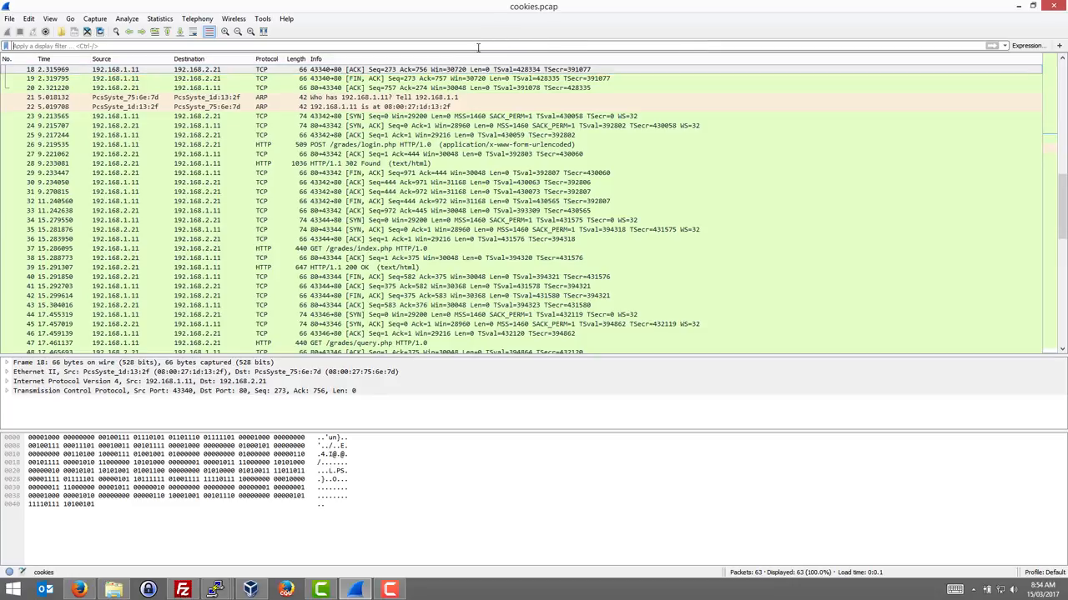
Step: Filter the capture to HTTP and maximise packet 47's /grades/query.php request window
text(http)
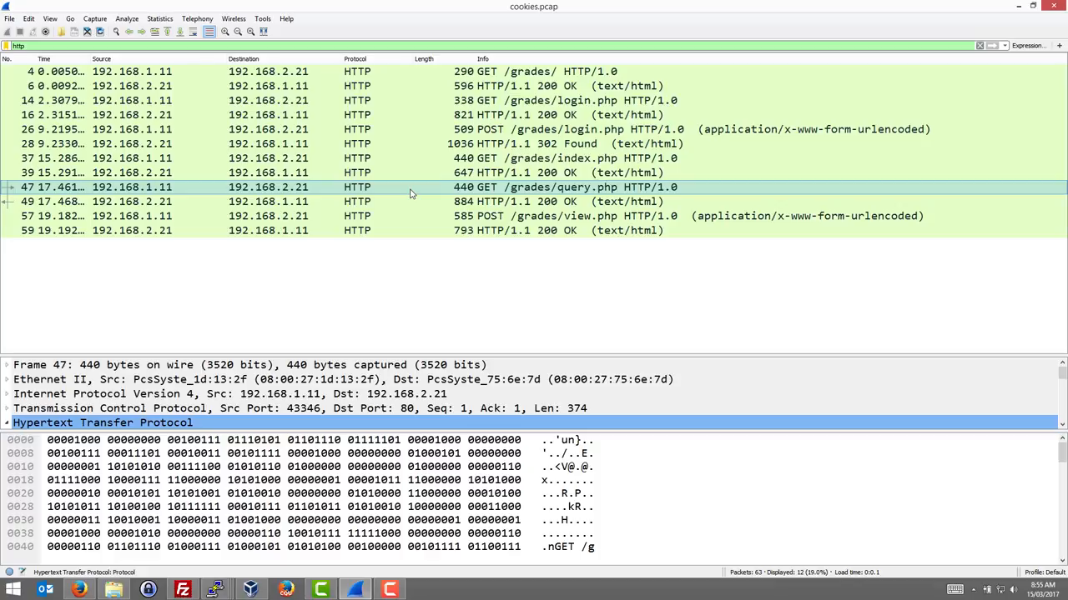
mouse_move(309, 189)
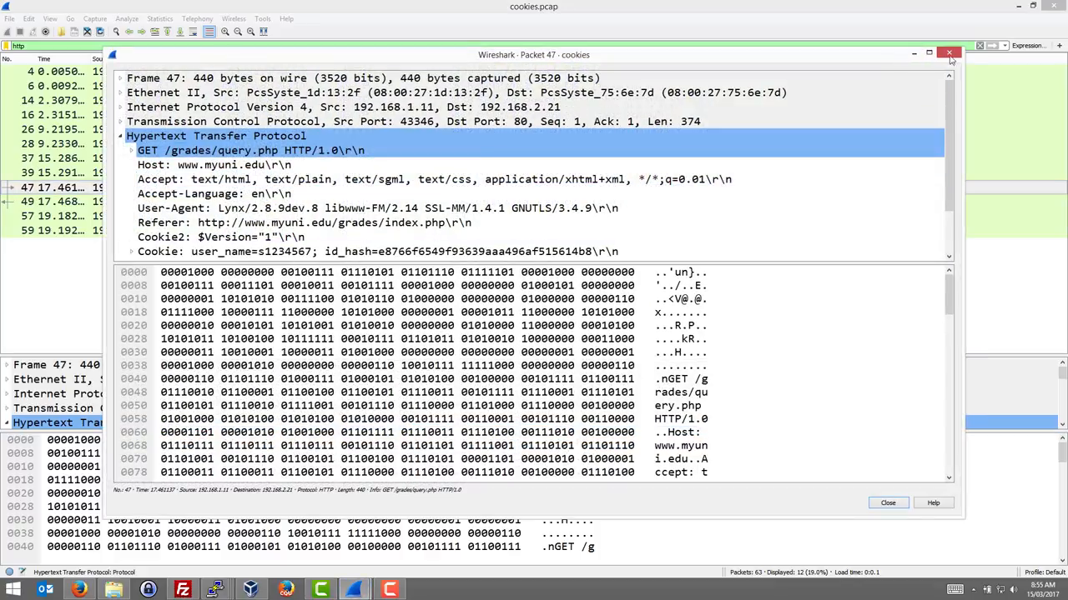
click(928, 54)
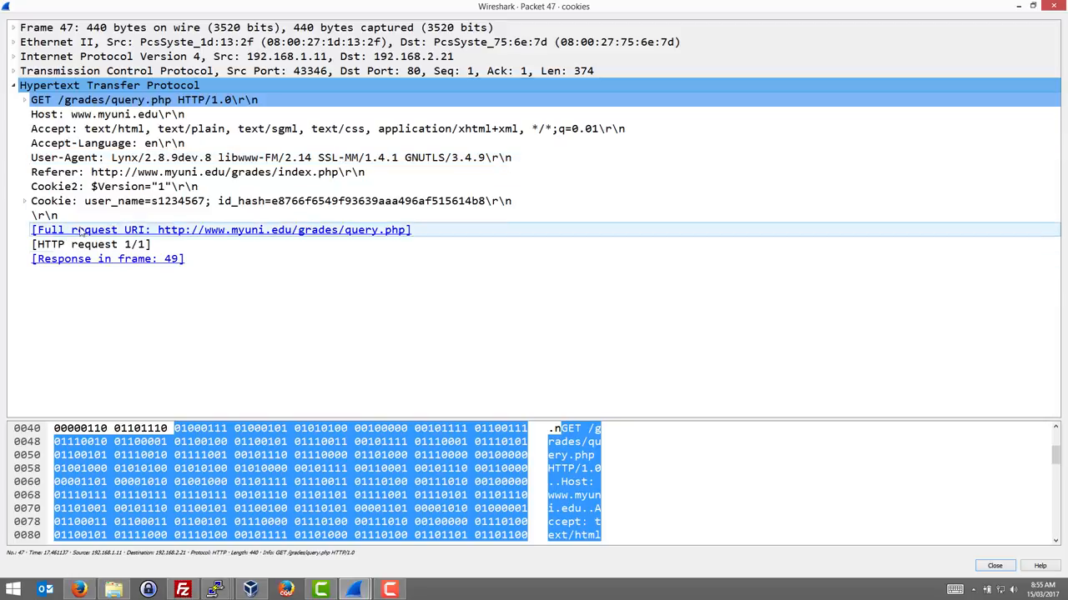
Step: Expand packet 47's Cookie header and inspect its user_name and id_hash pairs
click(271, 201)
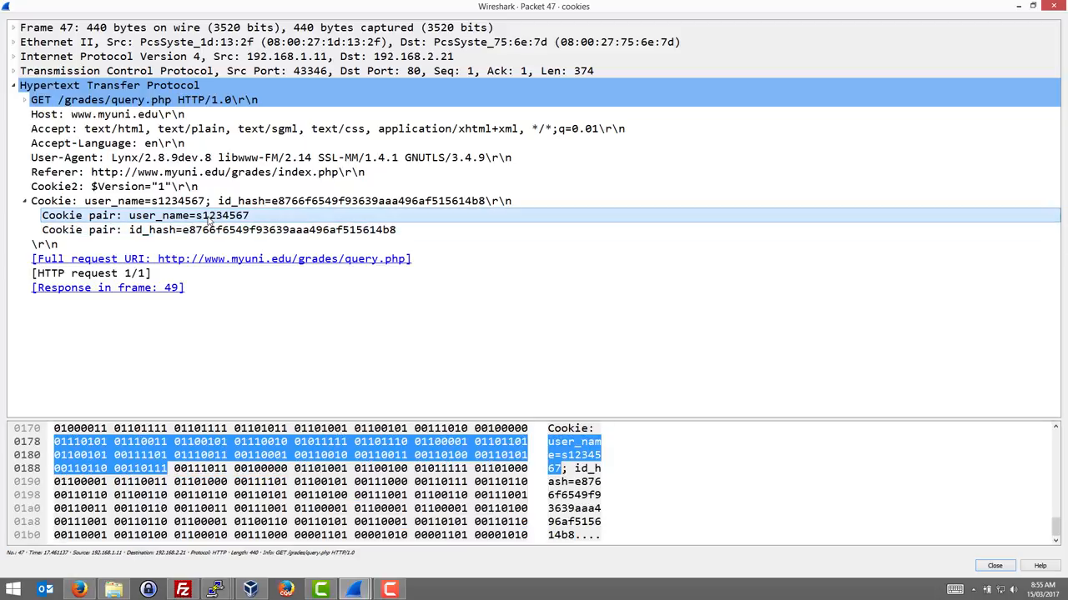
click(217, 230)
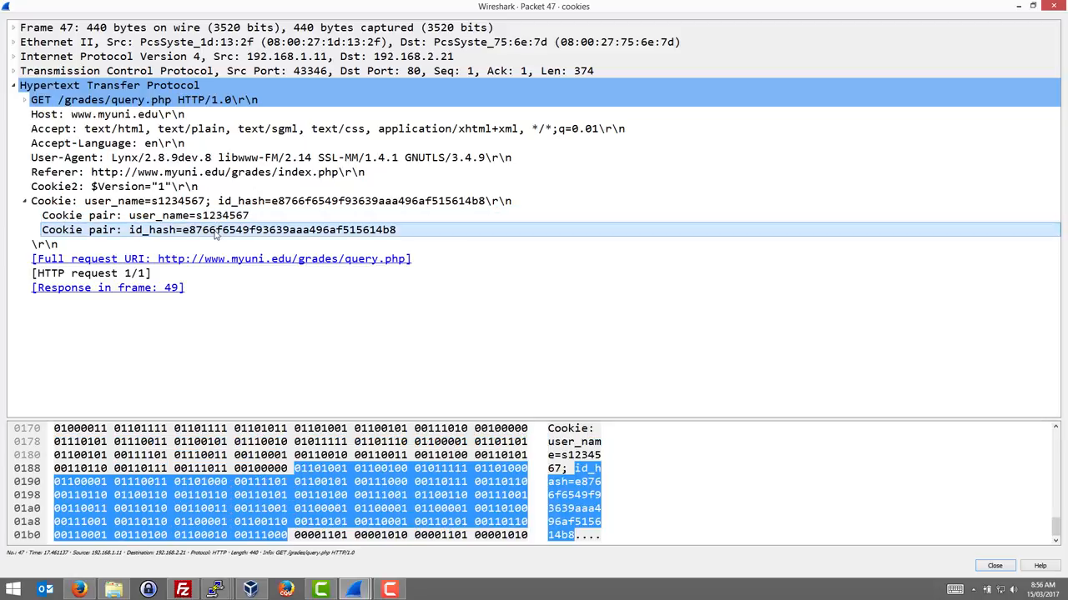
click(144, 215)
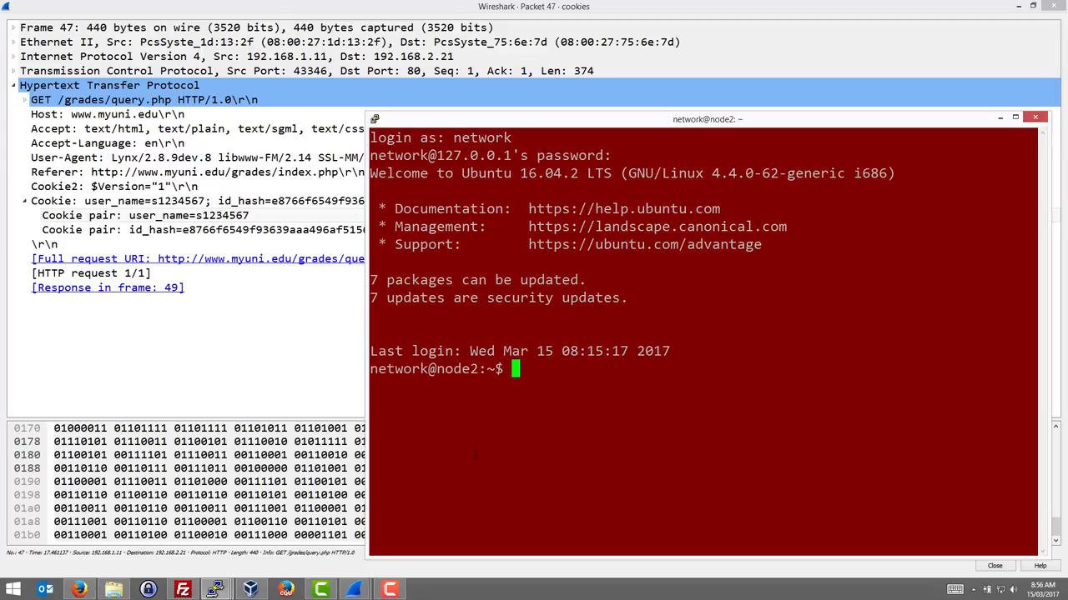
text(lynx)
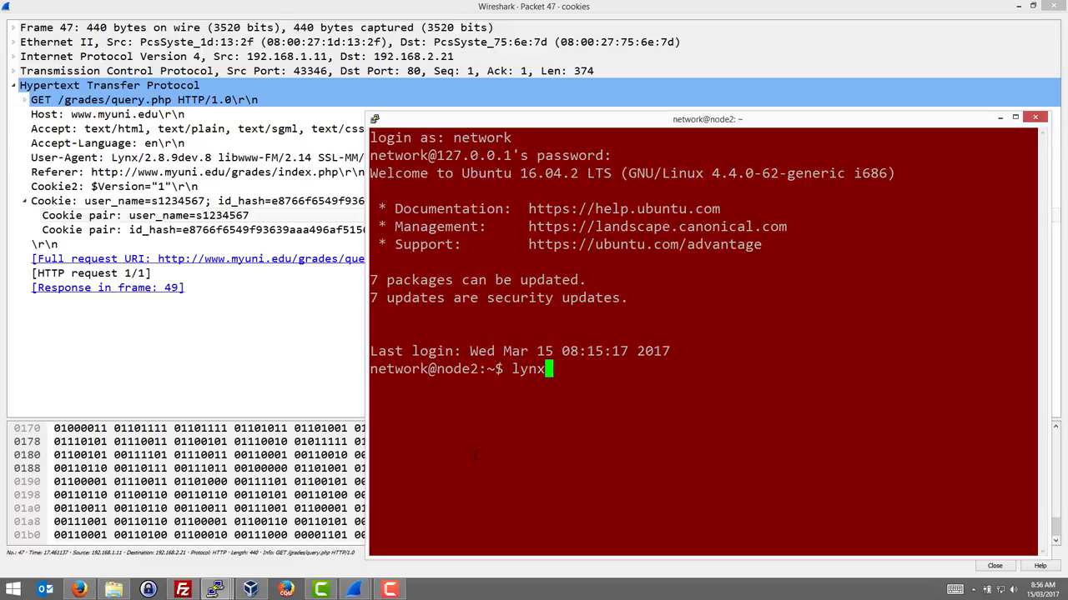
text(-cfg)
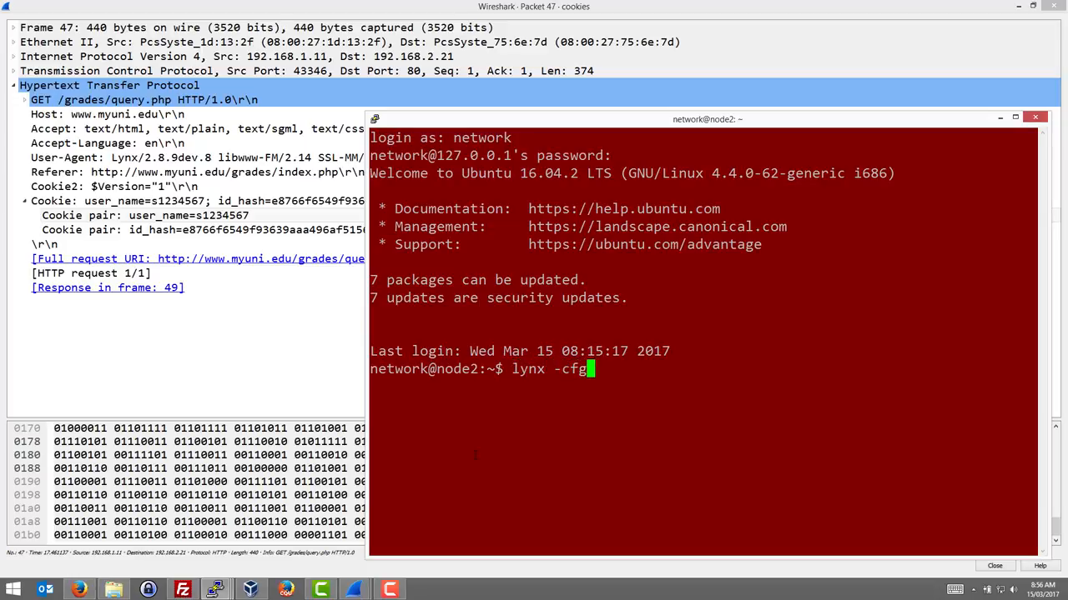
text(=ly)
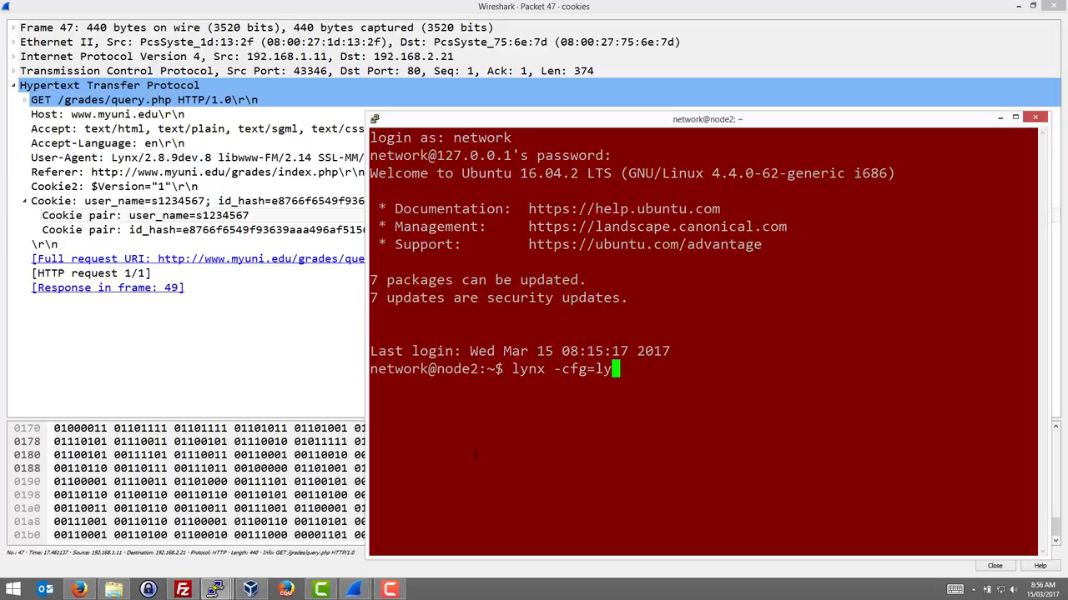
text(nx.cfg)
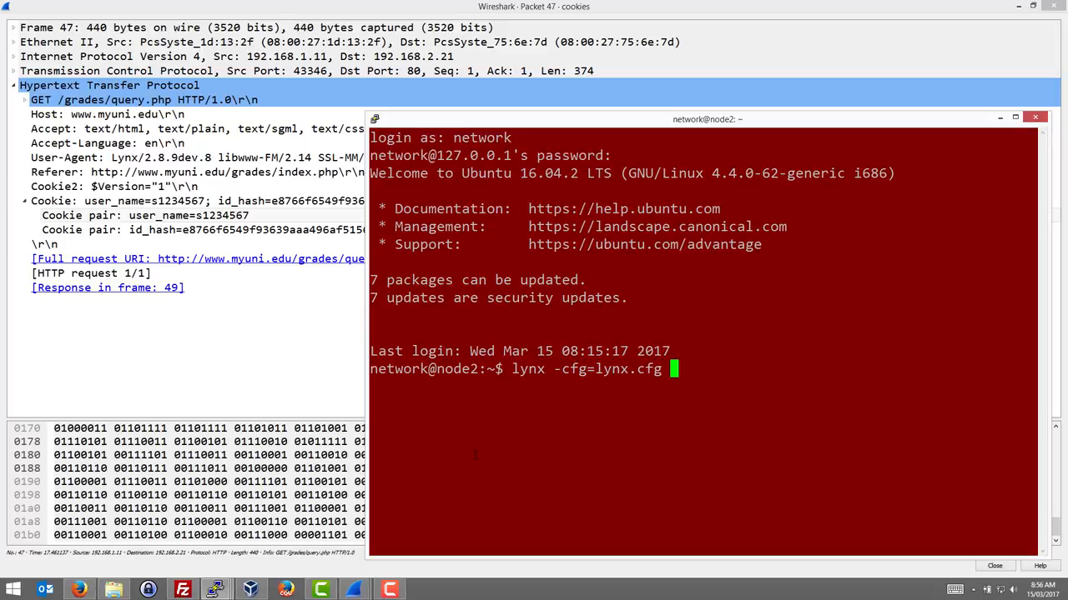
text(http://)
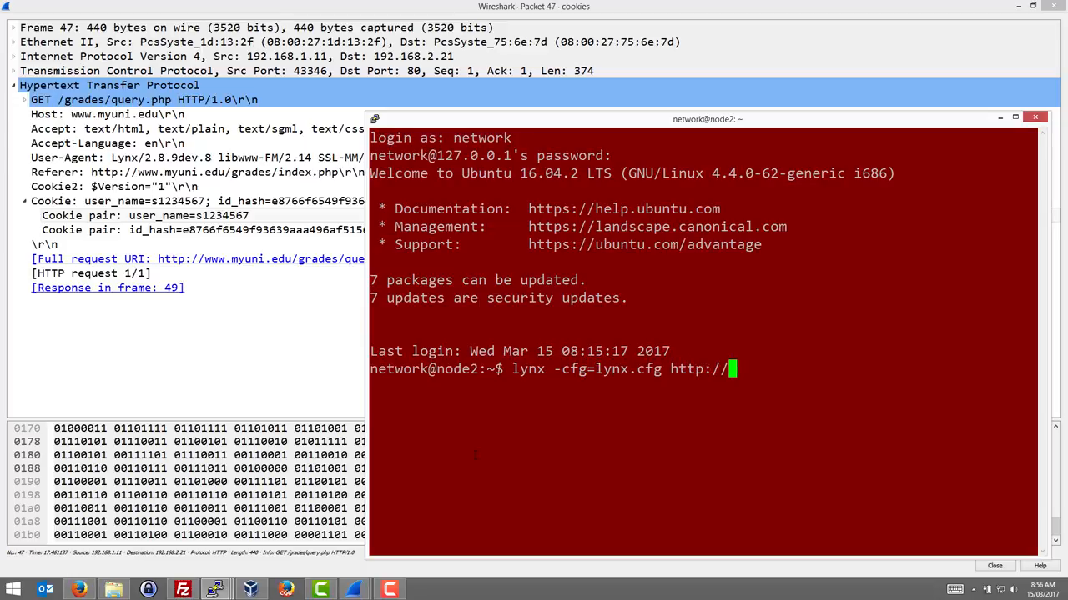
text(www.my)
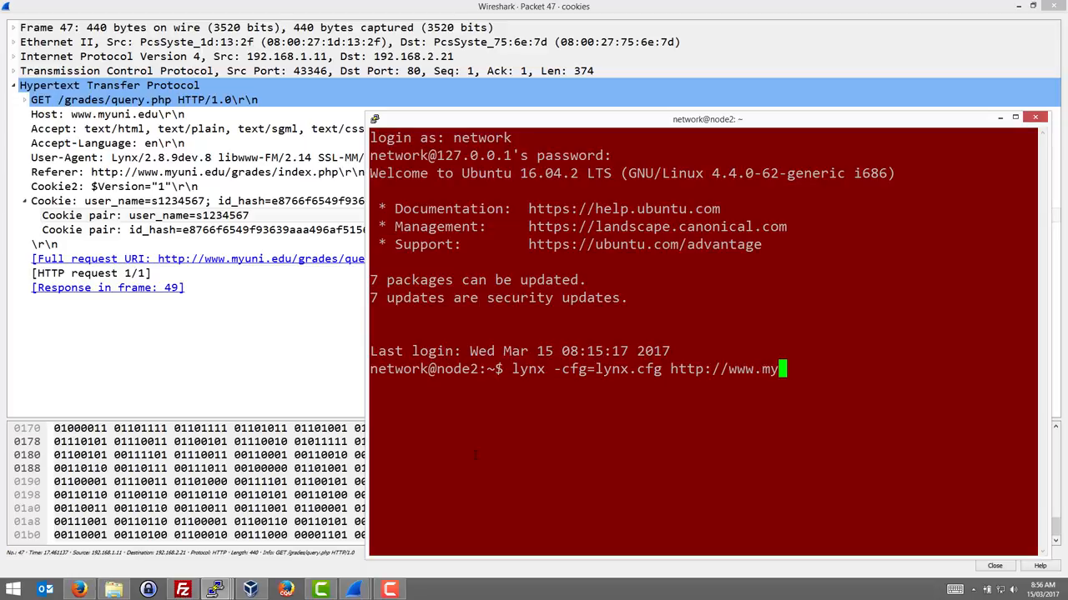
text(ni.edu.a)
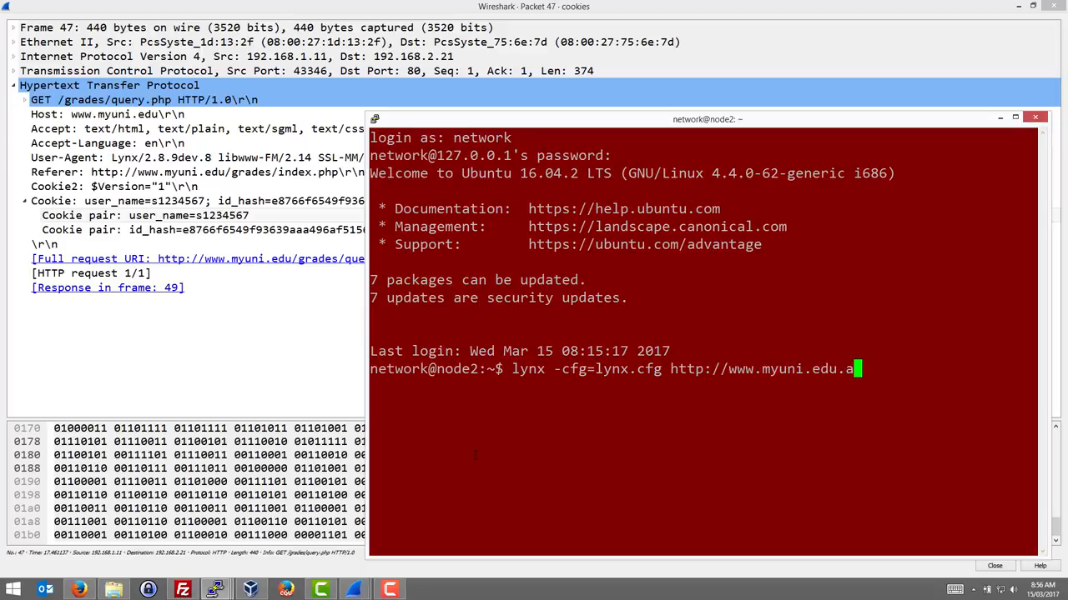
text(/grades/)
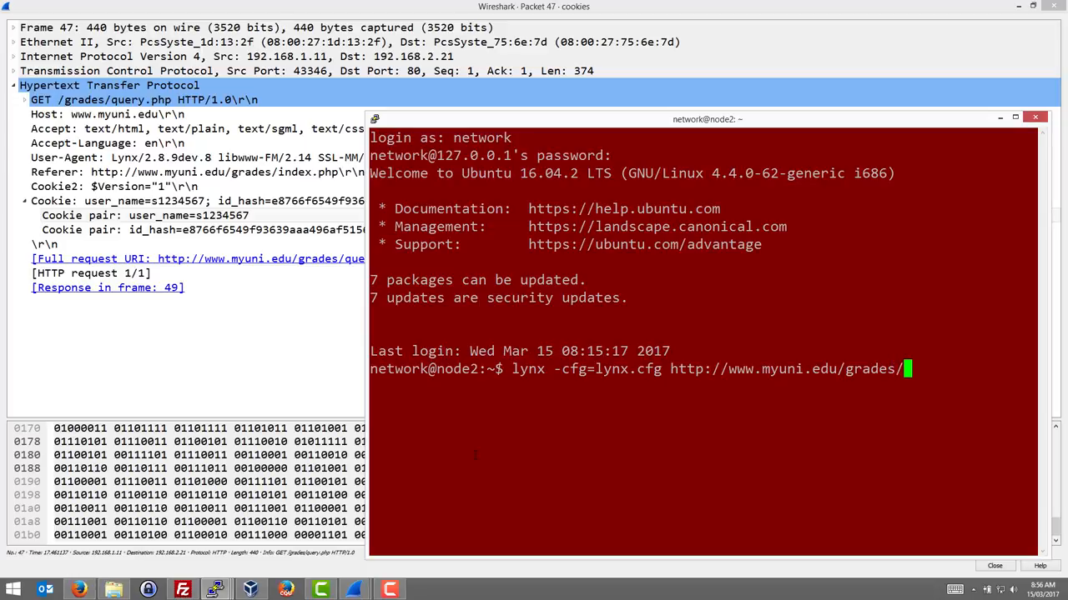
key(Return)
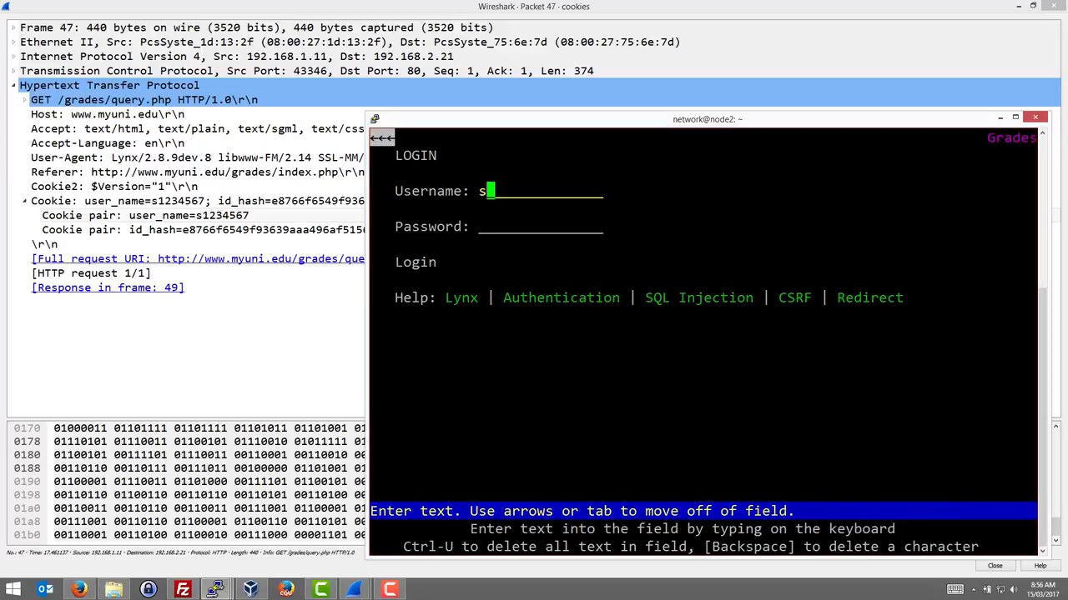
Step: Log in with the attacker's own account, view grades, then quit Lynx
text(000000)
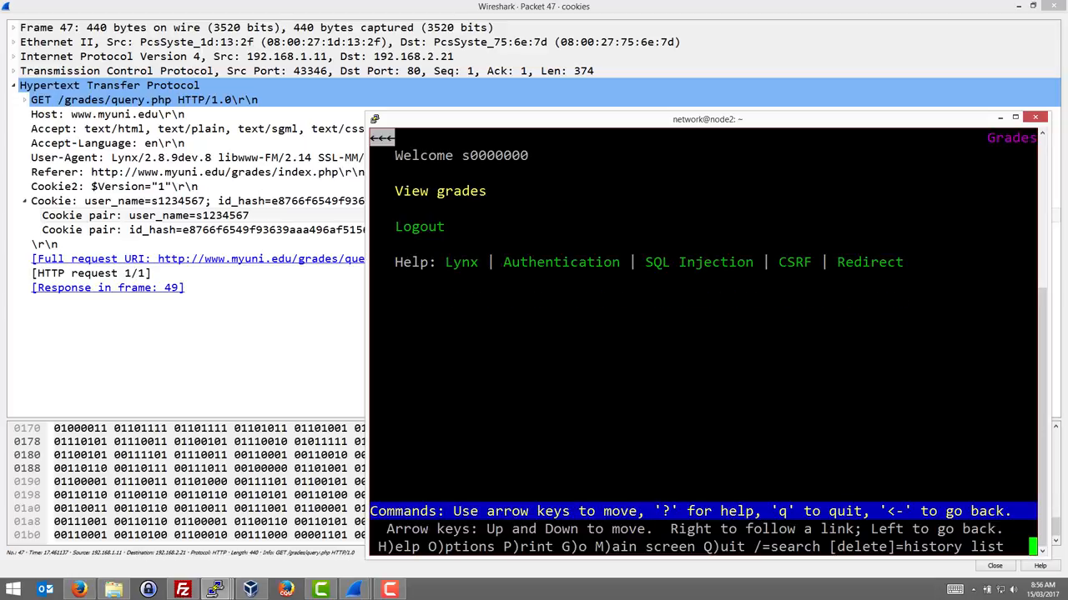
click(439, 190)
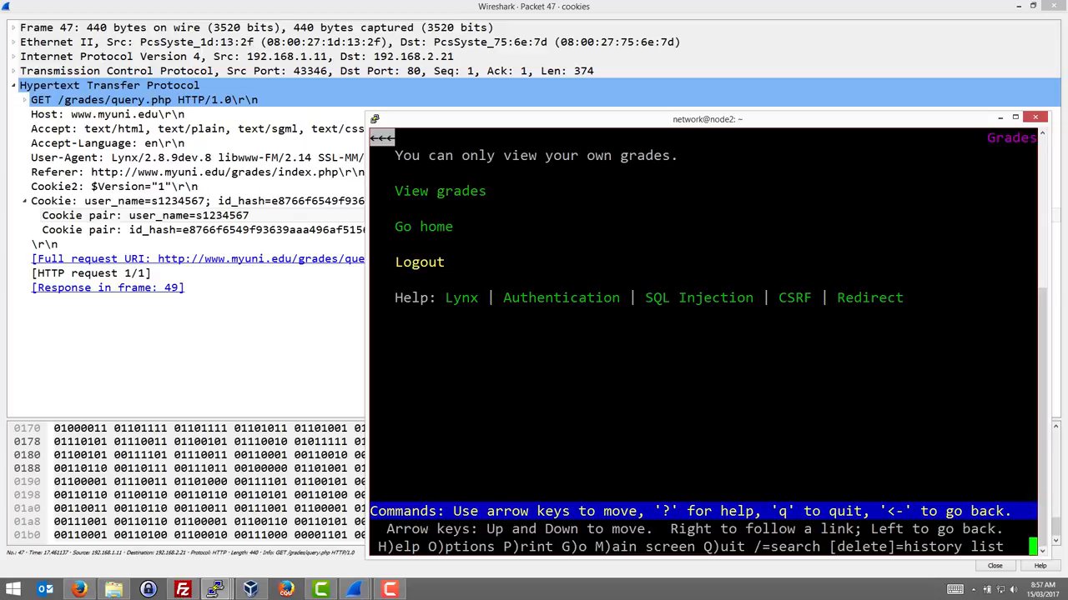
key(q)
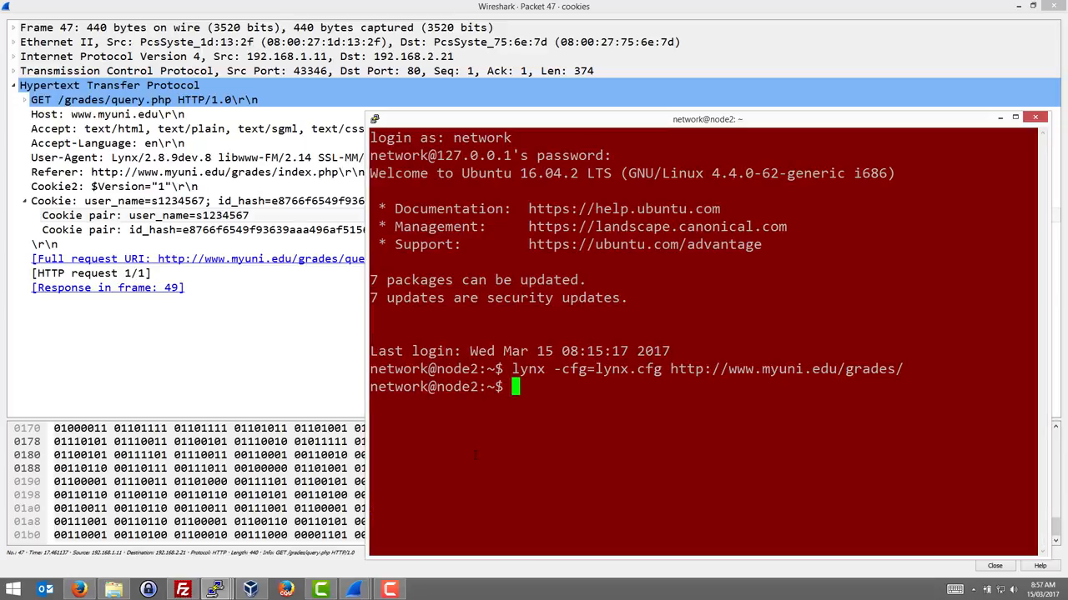
Step: Open .lynx_cookies in nano and replace the user_name value with the victim's
text(nano .l)
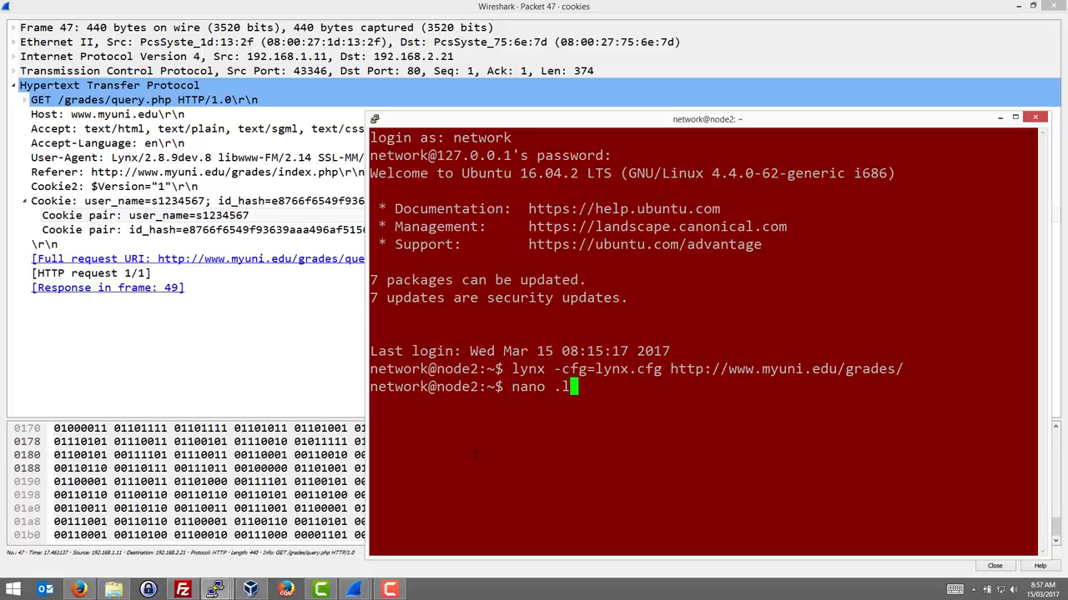
key(Return)
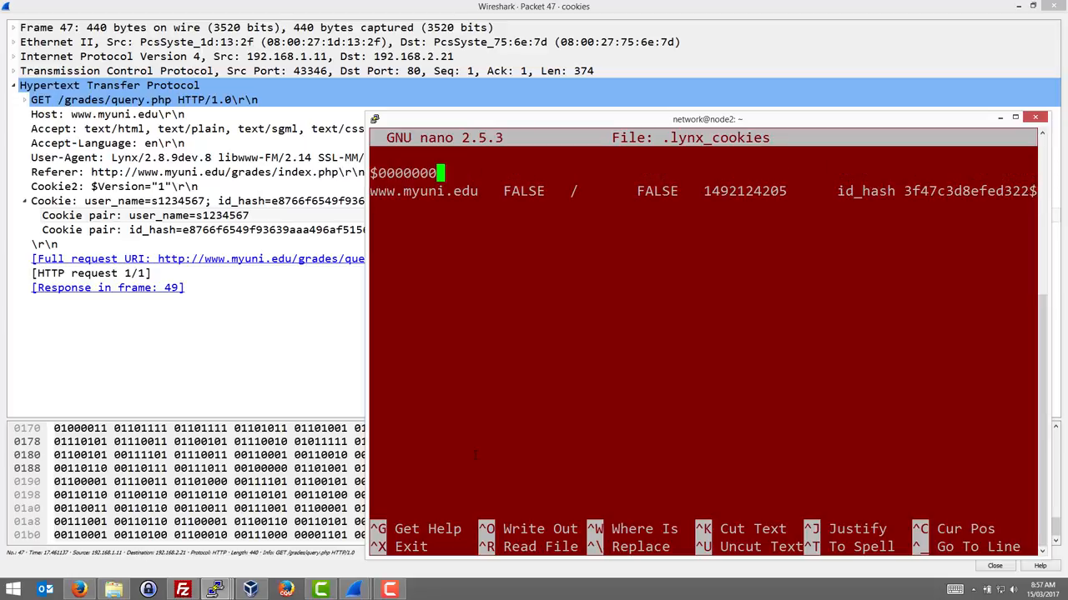
mouse_move(282, 289)
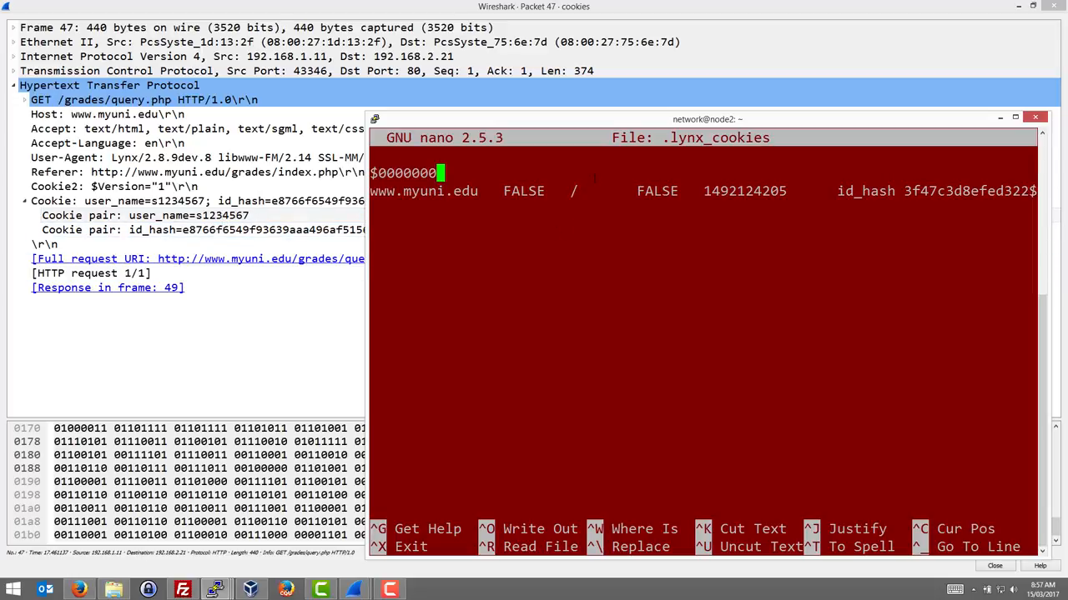
text(user_name	s0000)
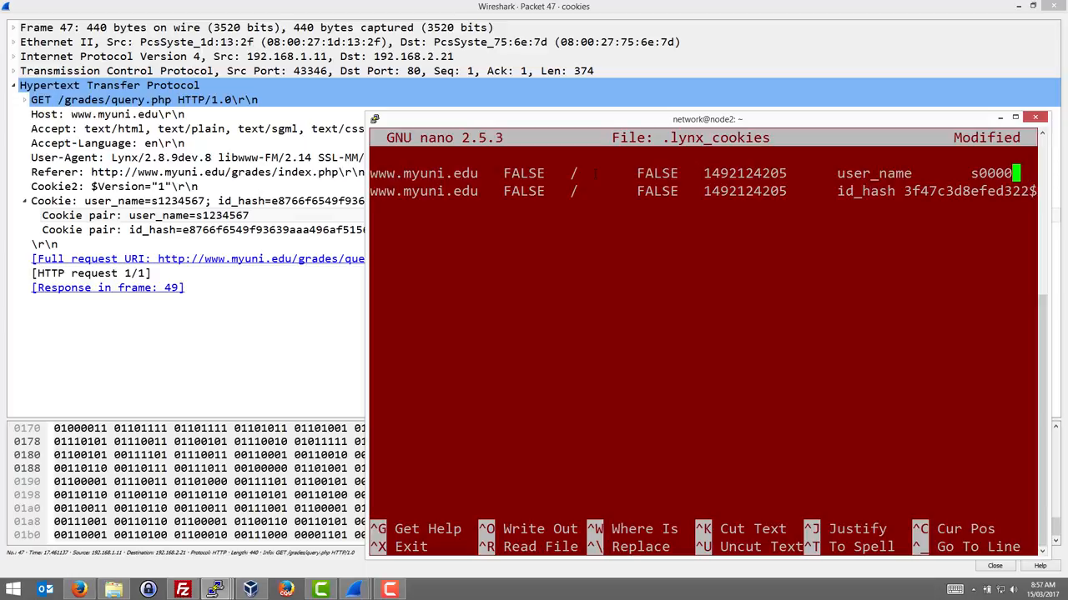
text(1234567)
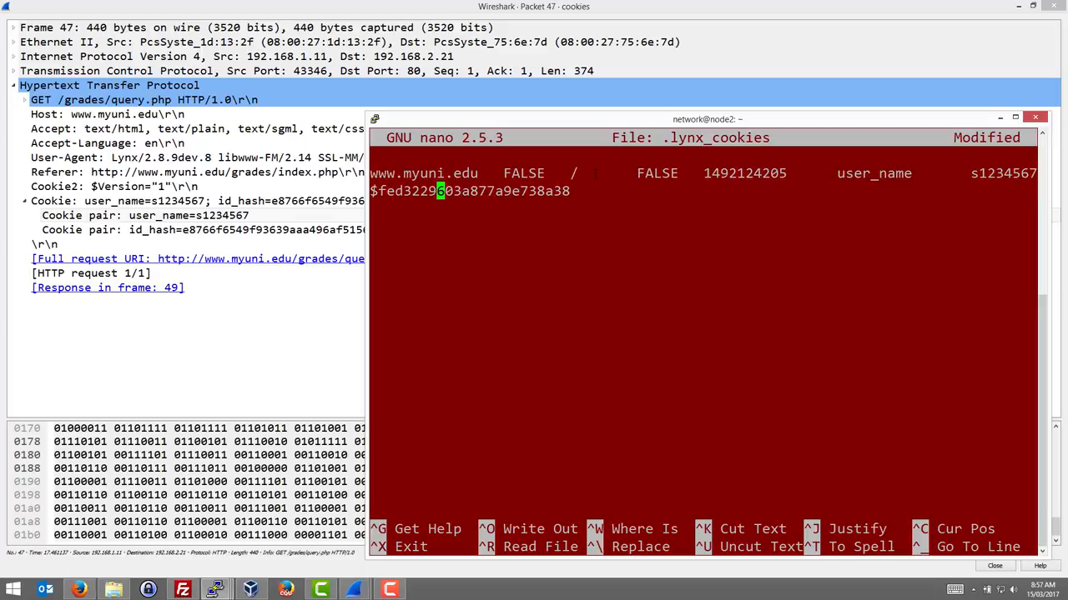
Step: Overwrite the id_hash value with the captured hash and exit nano
key(Delete)
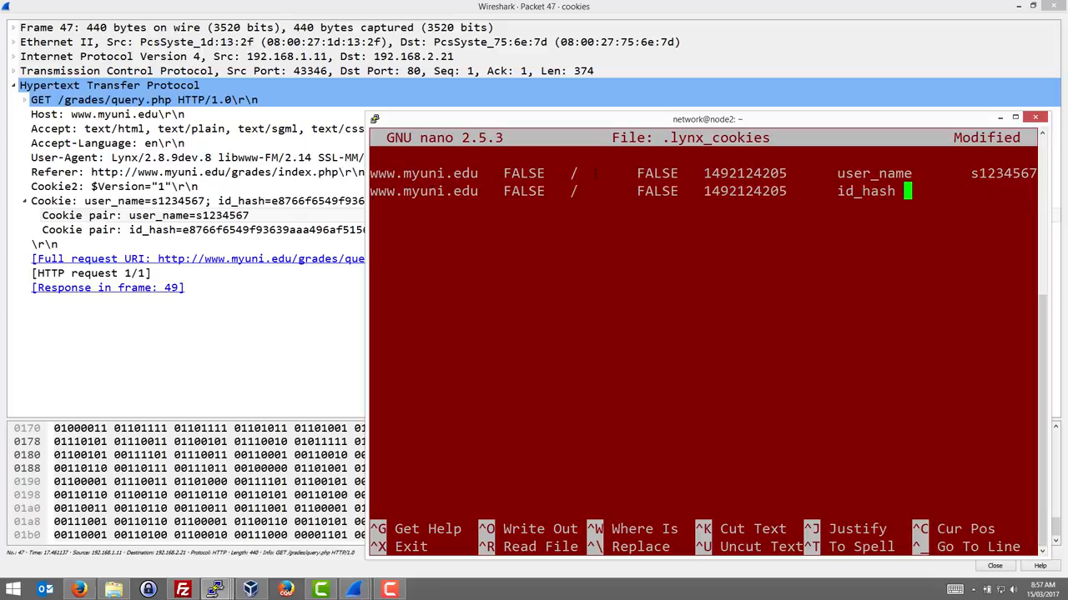
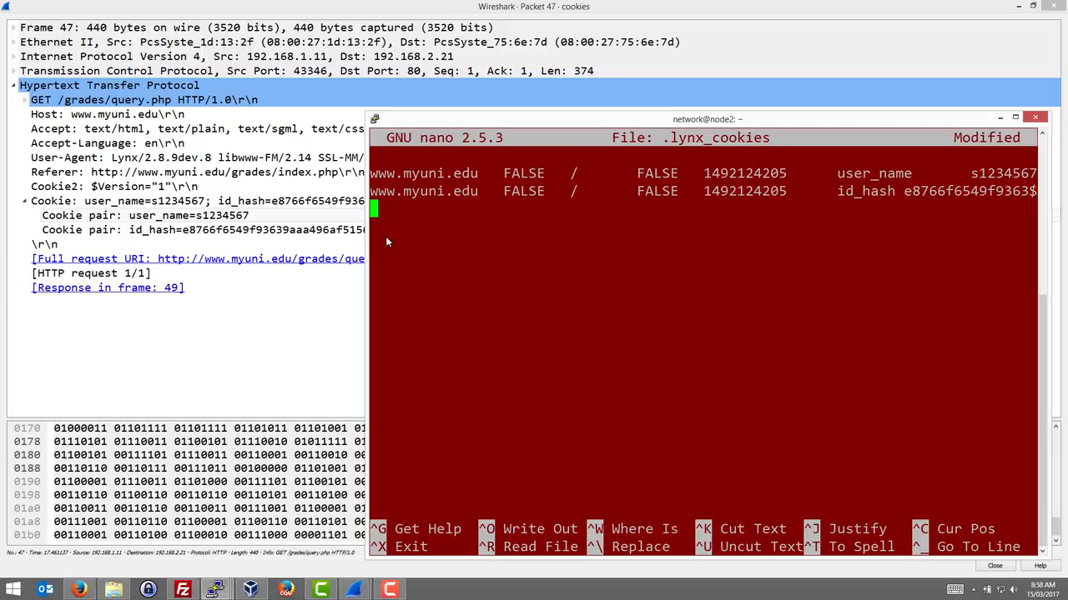
key(ctrl+x)
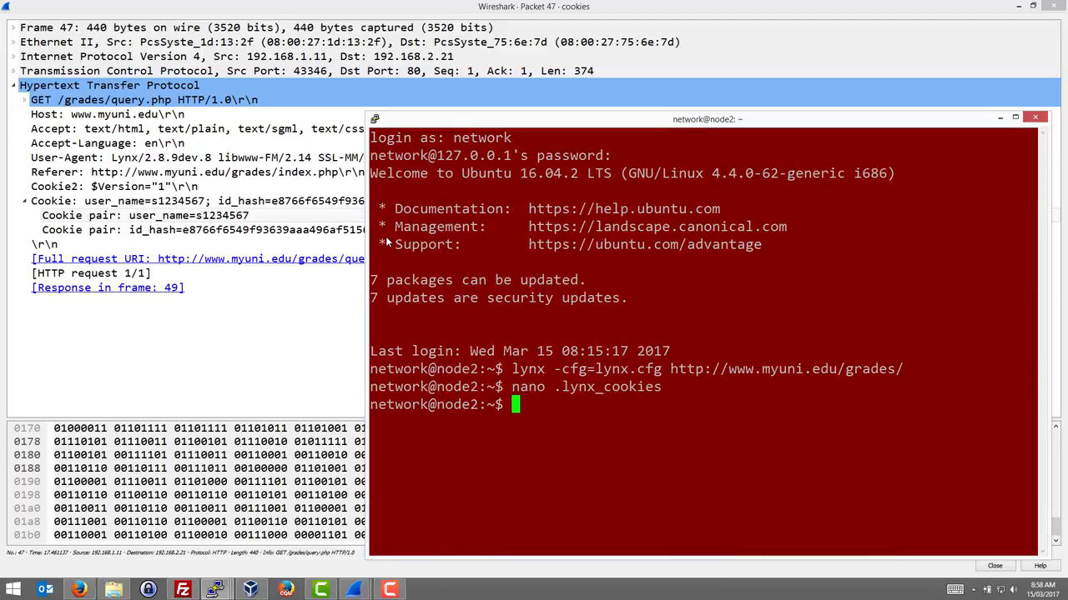
Step: Rerun lynx -cfg=lynx.cfg on the grades site to view the victim's HD, D and C grades
text(lynx -cfg=lynx.cfg http://www.myuni.edu/grades/)
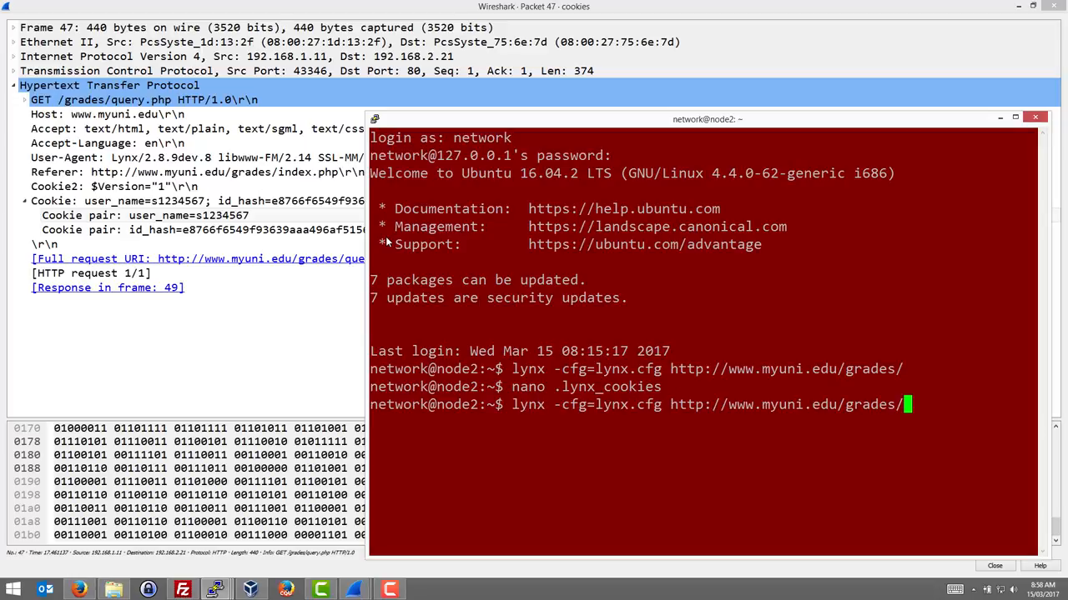
key(Return)
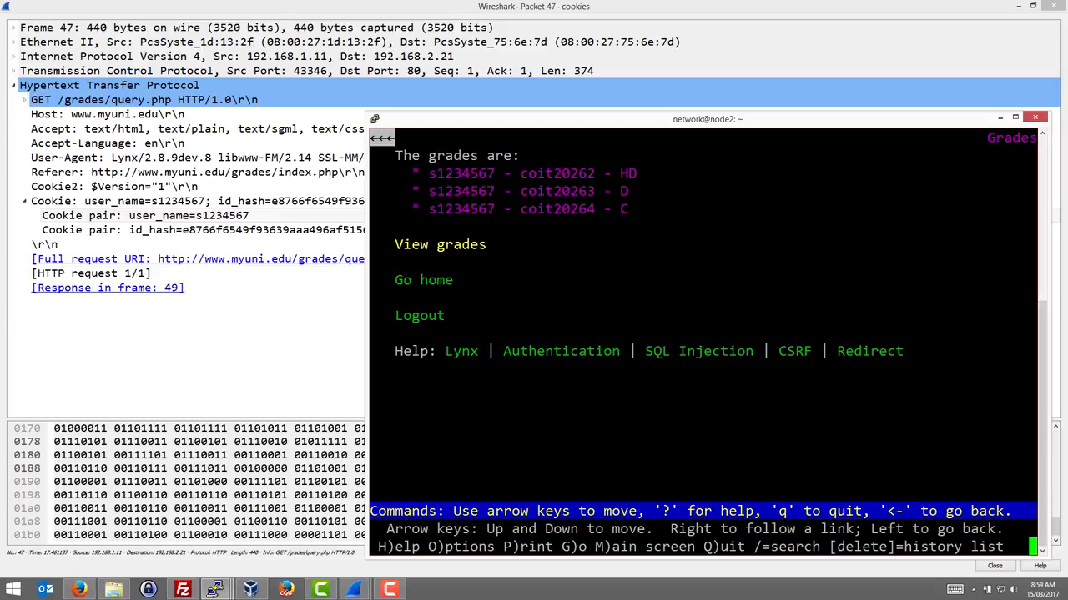
click(78, 590)
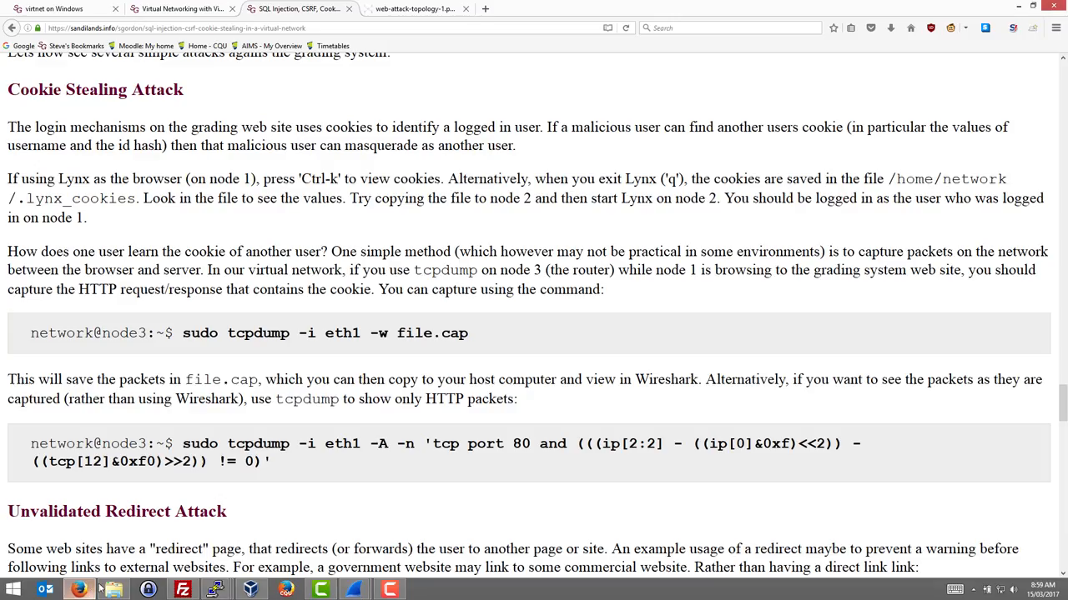
Step: Switch Firefox to the web-attack-topology-1.png tab
click(414, 9)
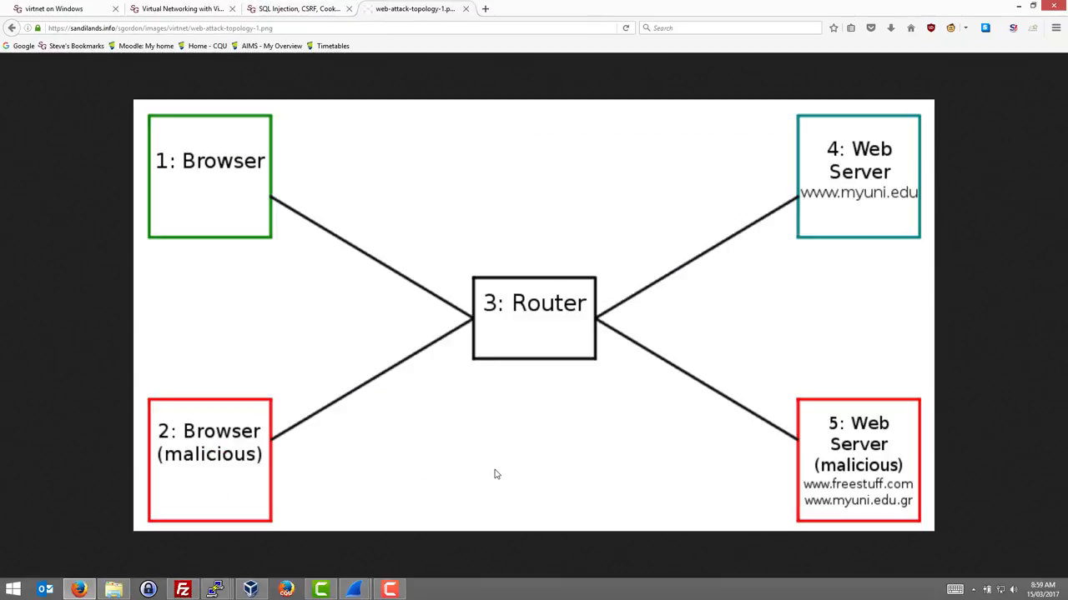
mouse_move(526, 319)
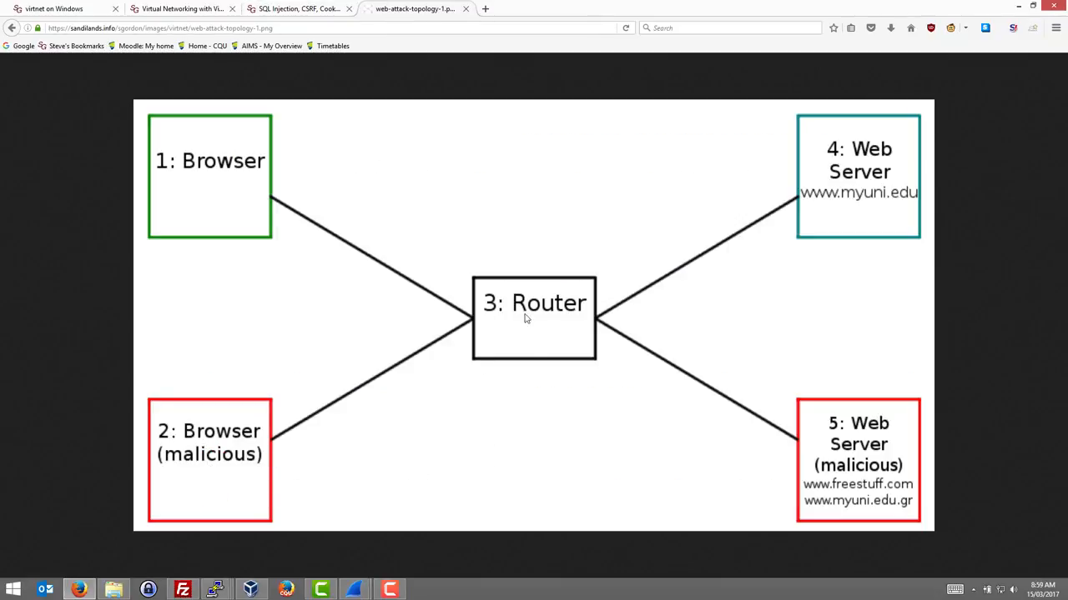
mouse_move(542, 318)
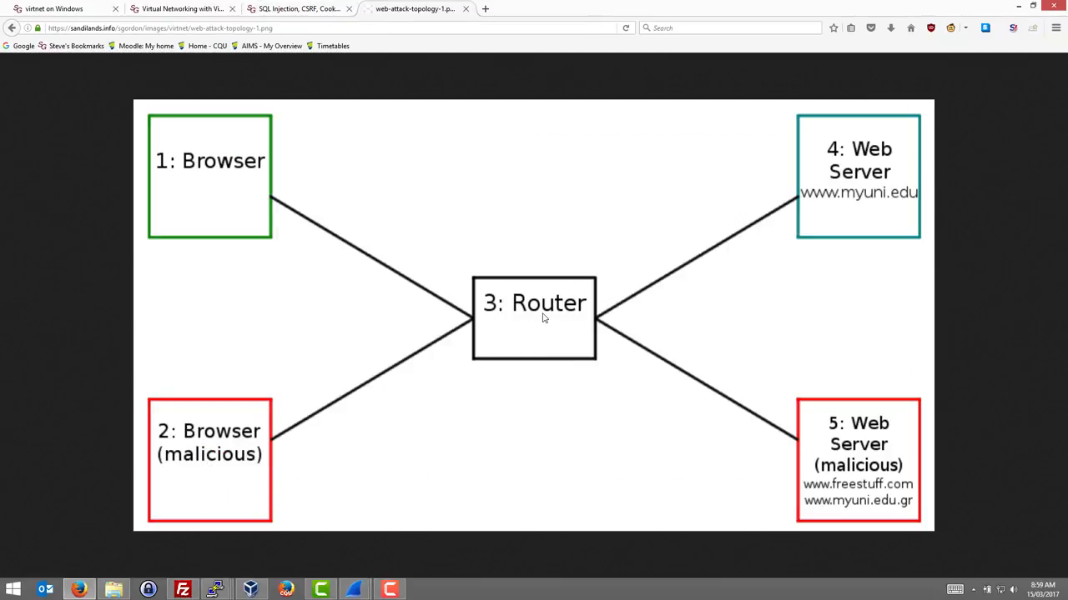
mouse_move(465, 289)
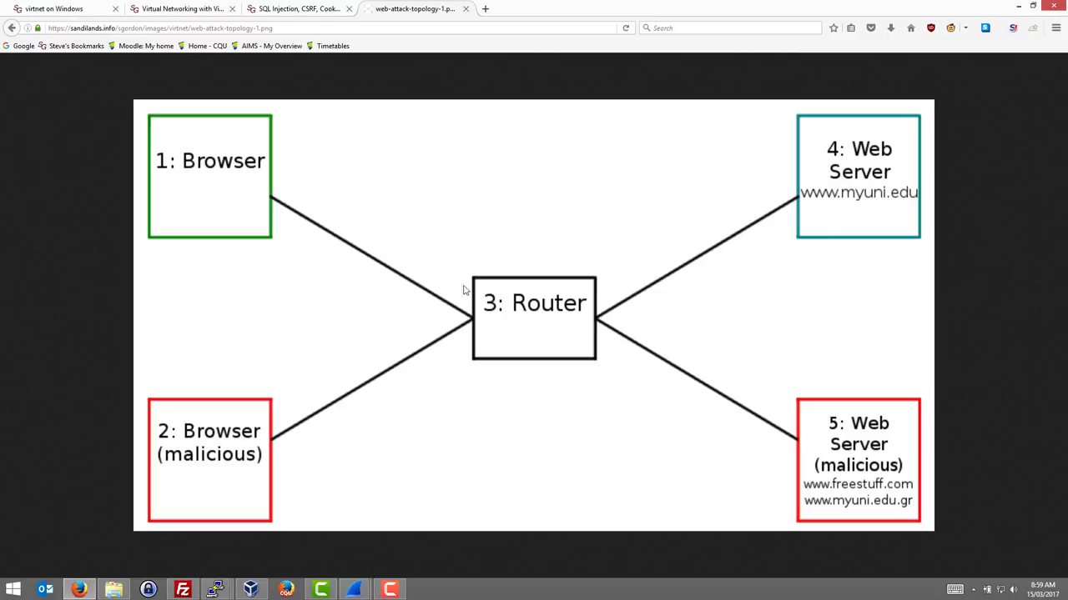
mouse_move(574, 319)
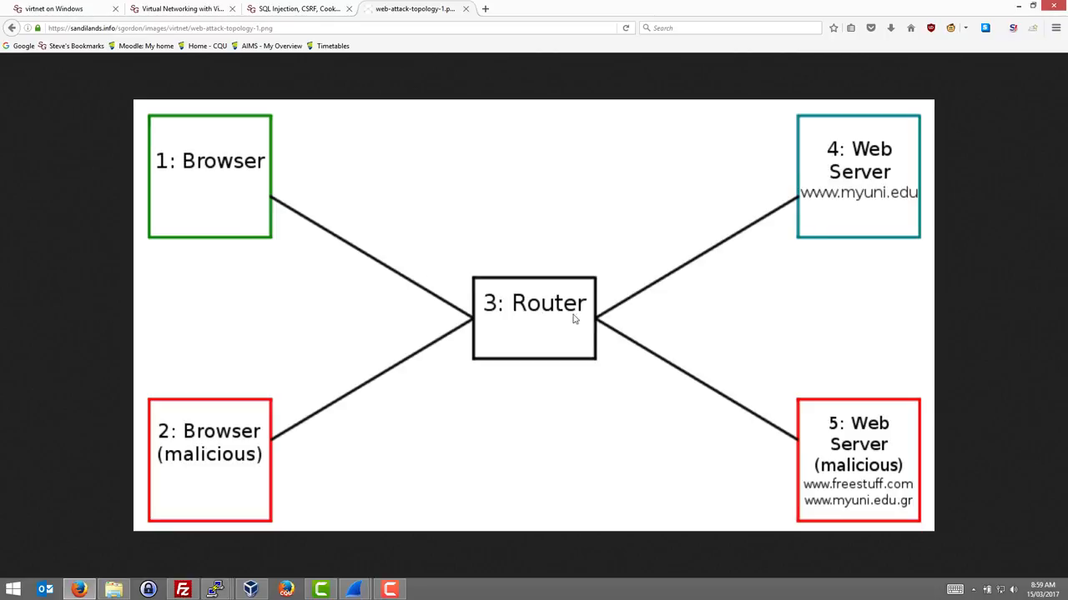
mouse_move(560, 326)
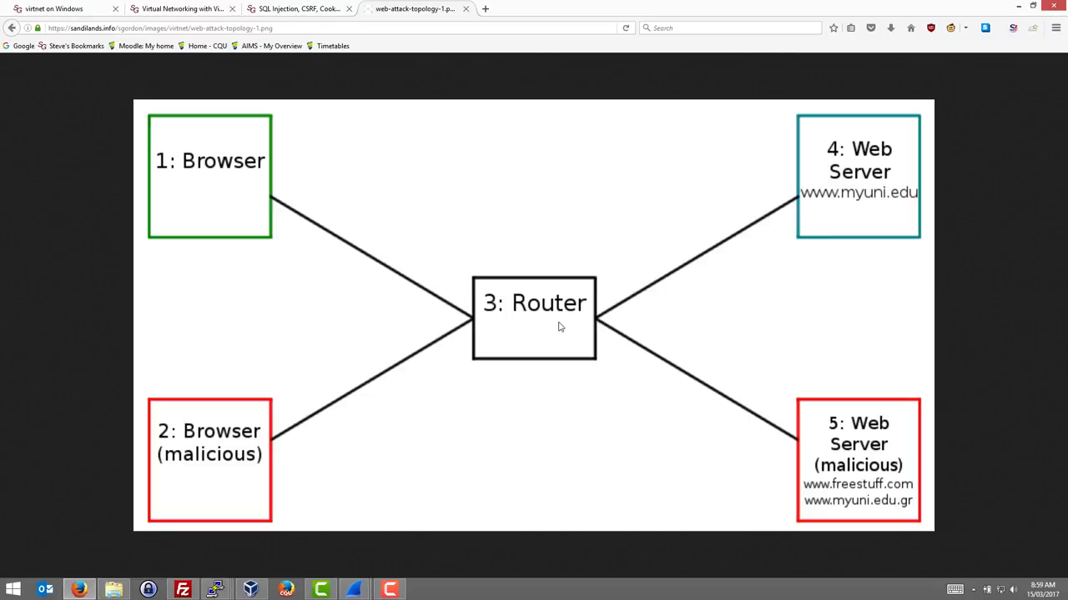
mouse_move(822, 434)
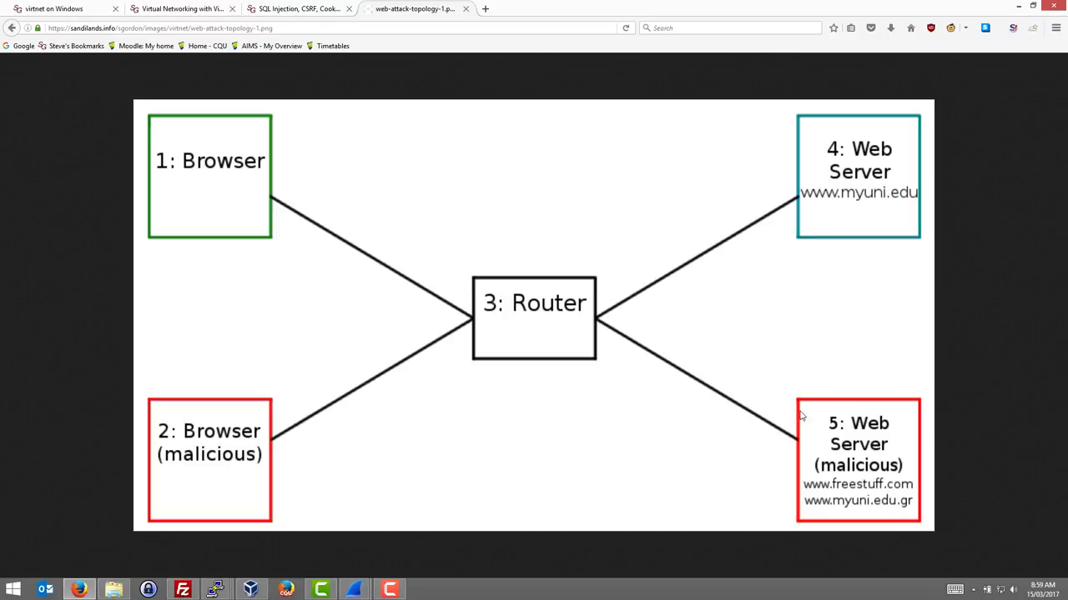
mouse_move(842, 202)
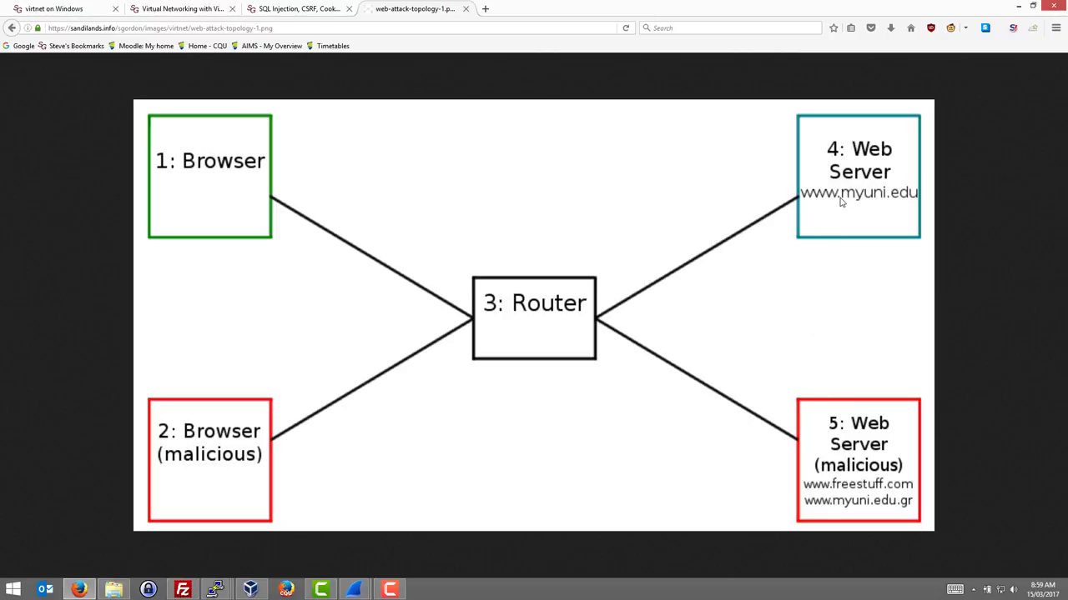